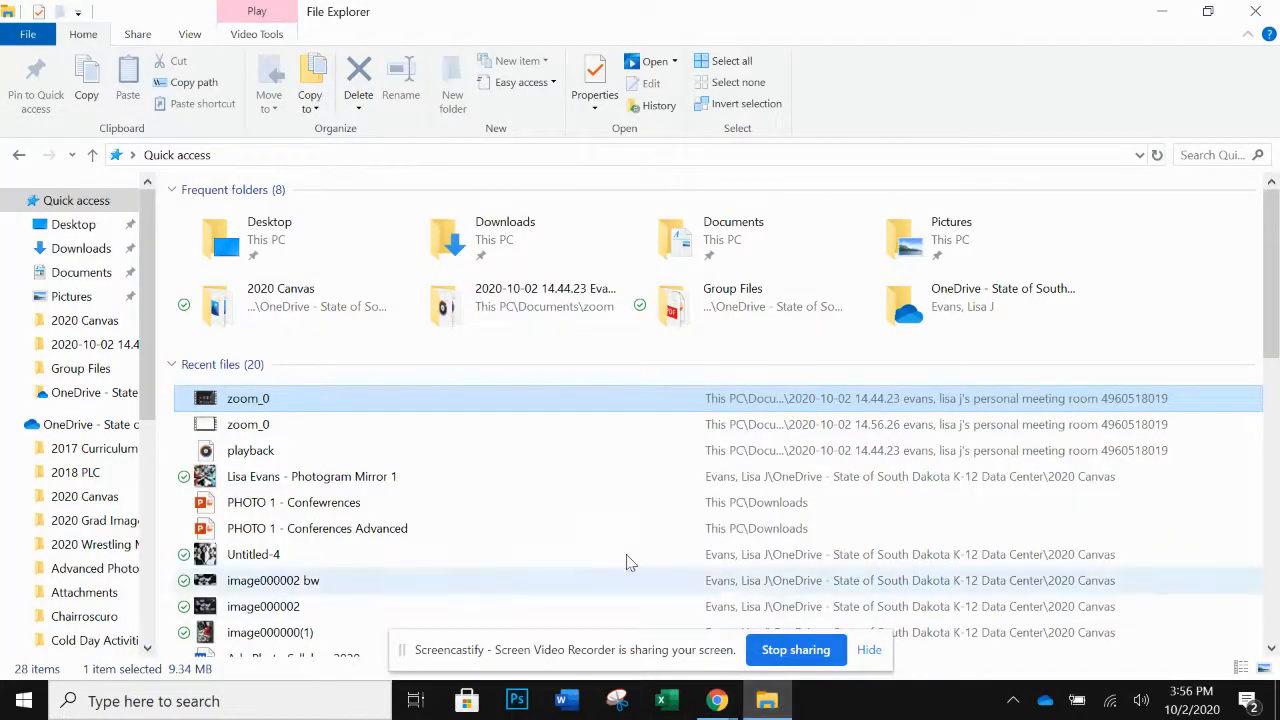
mouse_move(510, 542)
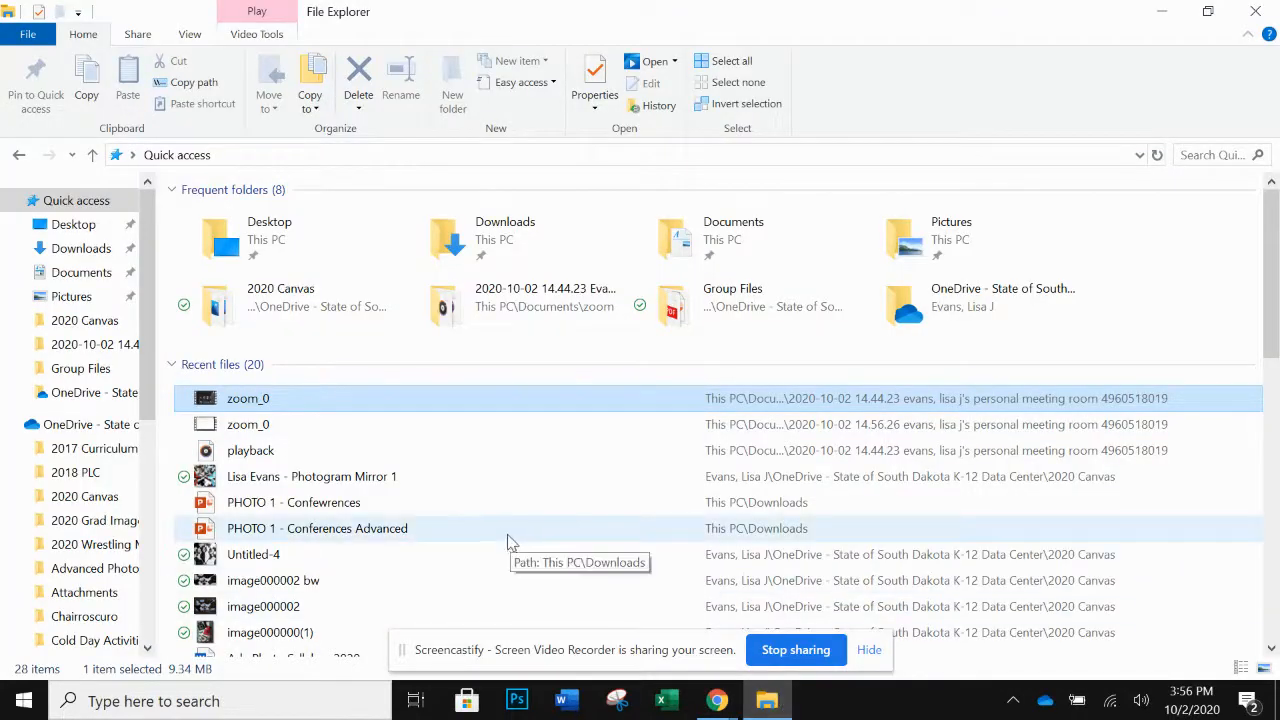
mouse_move(290, 632)
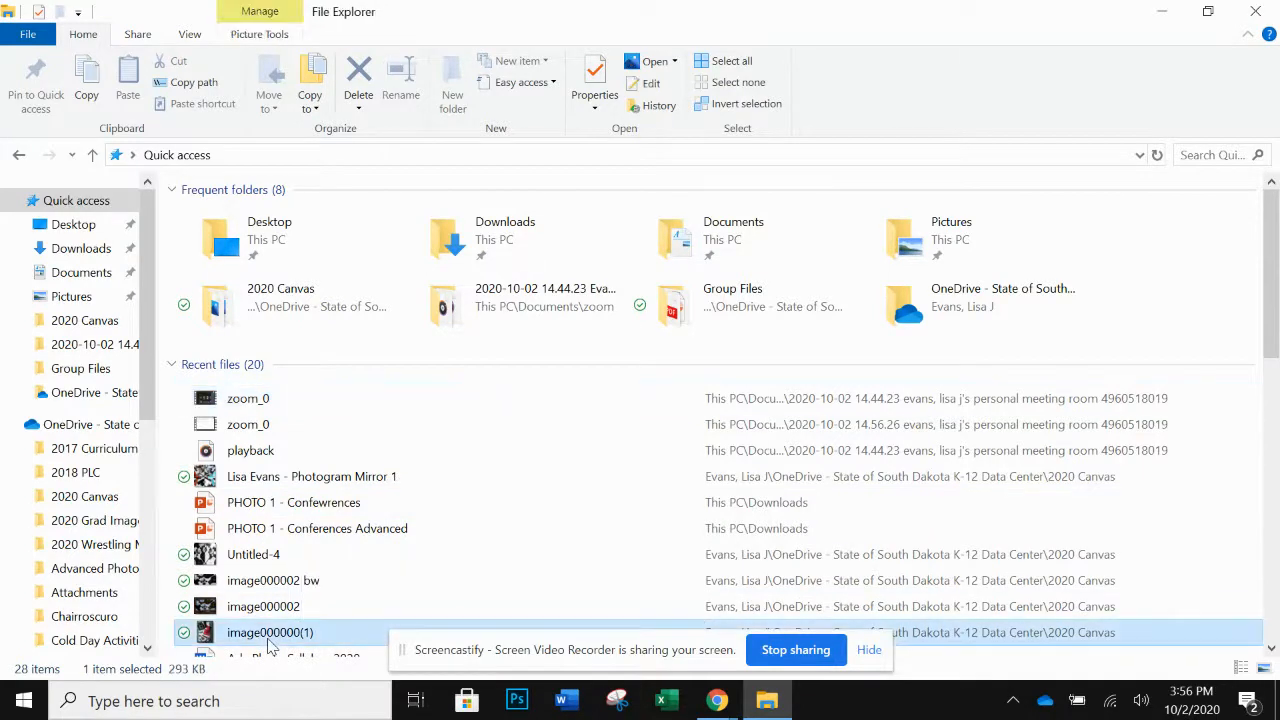
Step: Reach the 2020 Canvas folder and open the ribbon photo image000000 (6)a in Photoshop
right_click(280, 632)
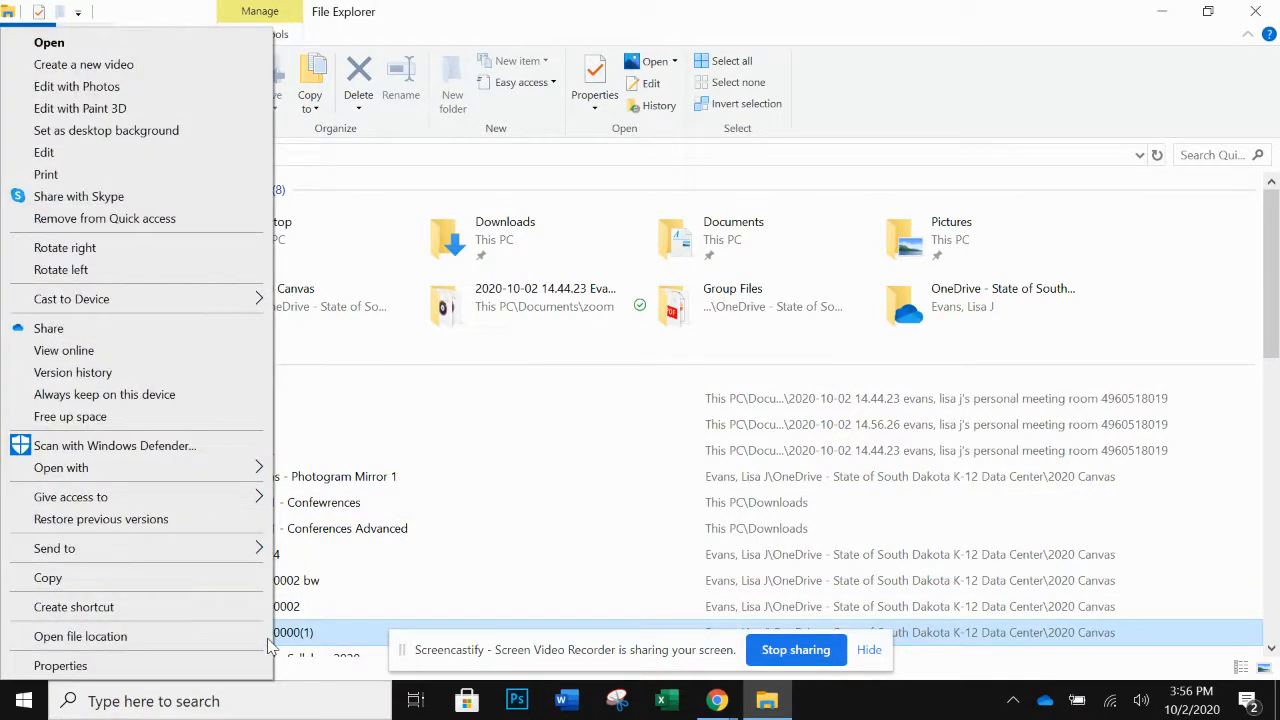
mouse_move(320, 640)
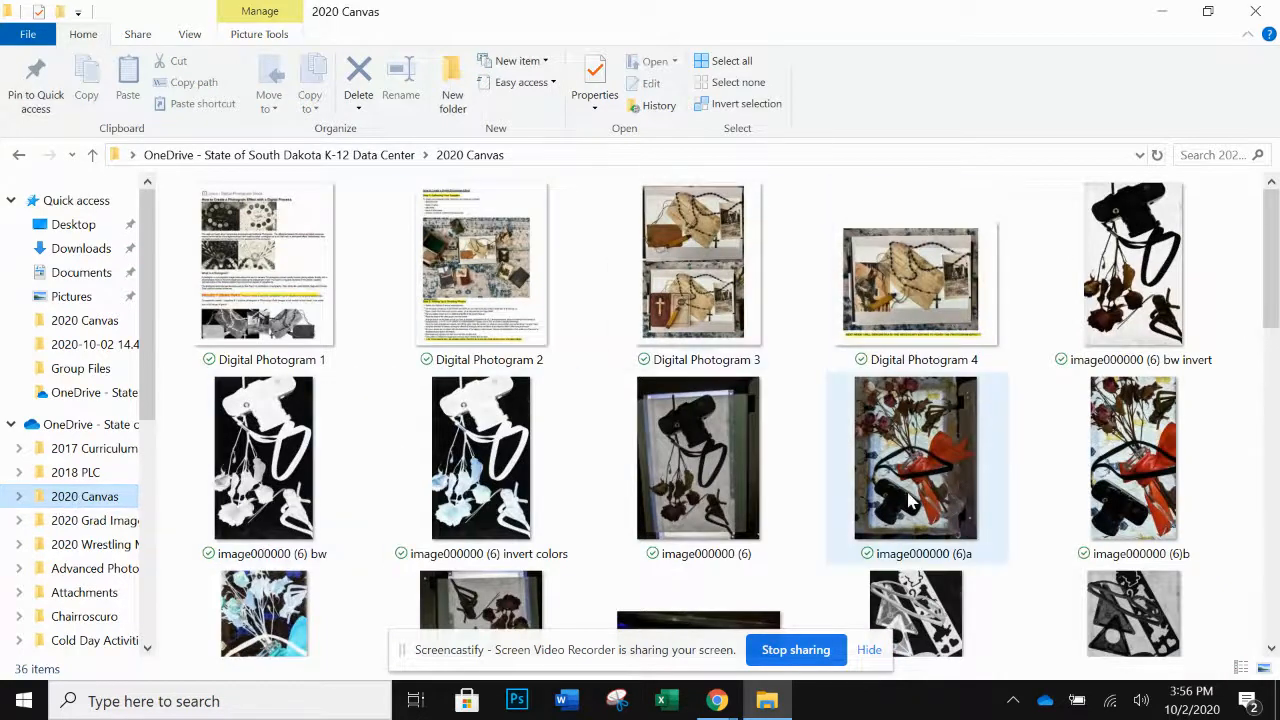
mouse_move(922, 488)
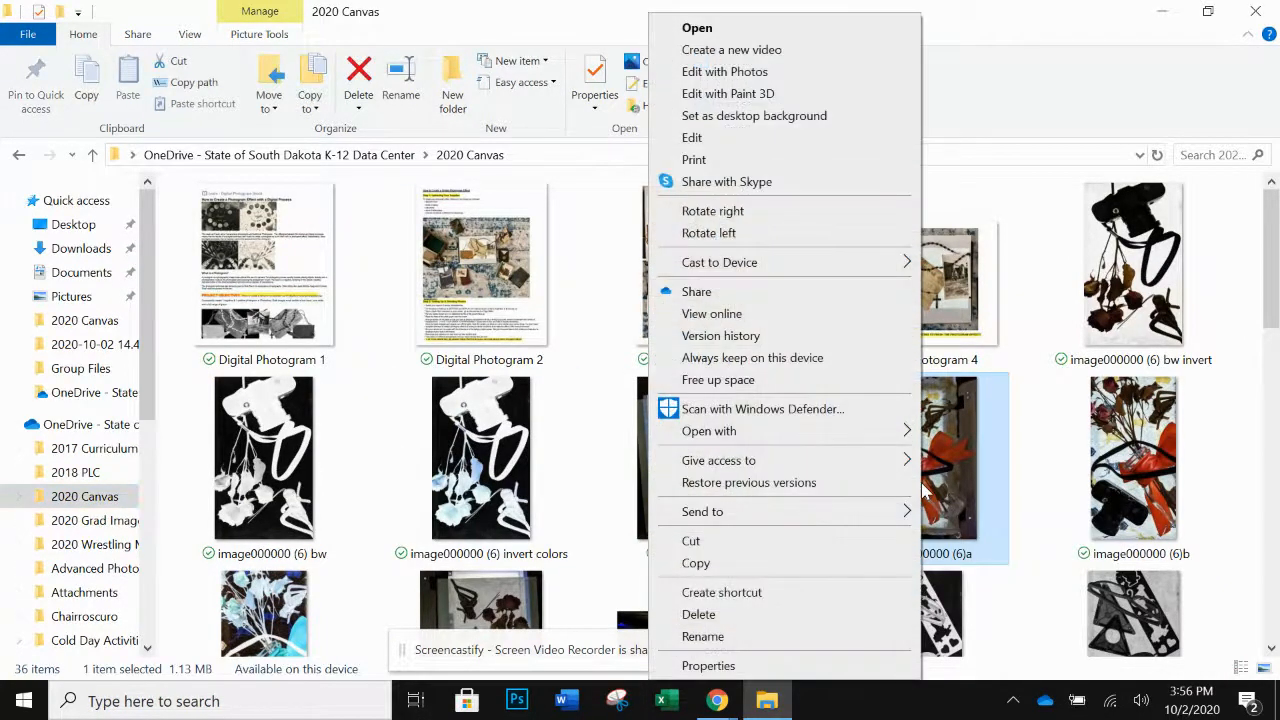
mouse_move(833, 331)
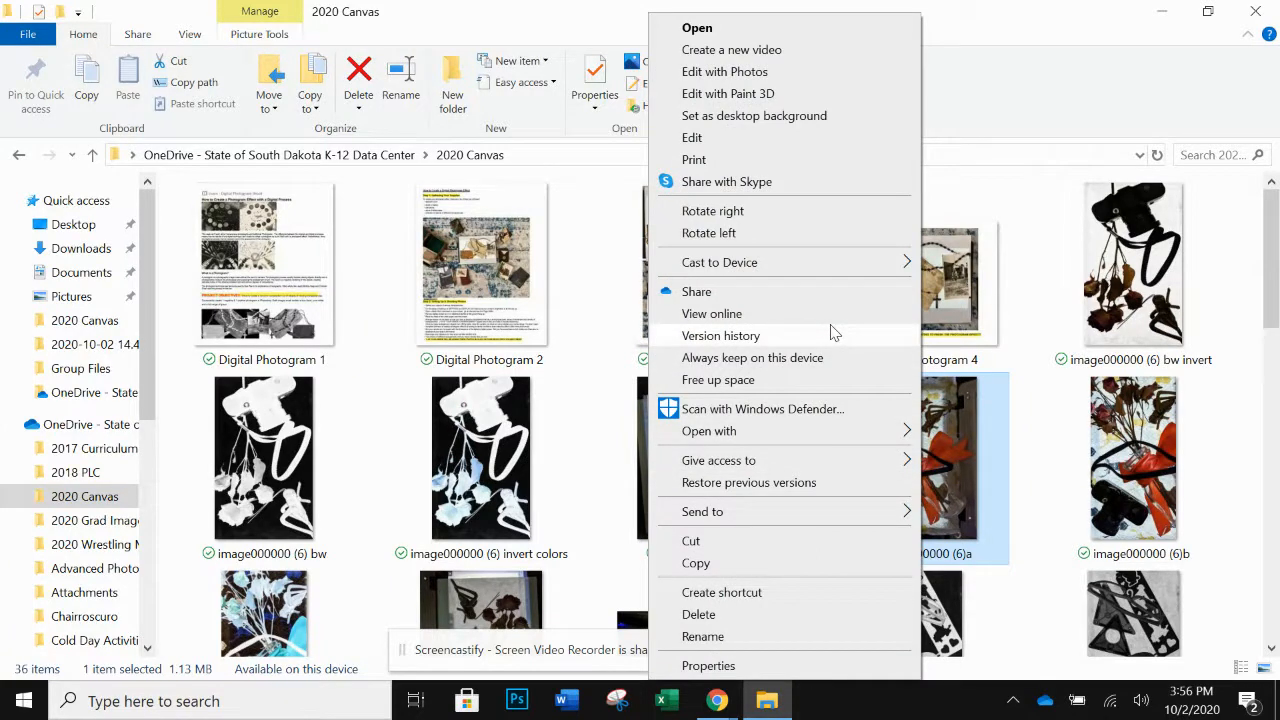
mouse_move(840, 450)
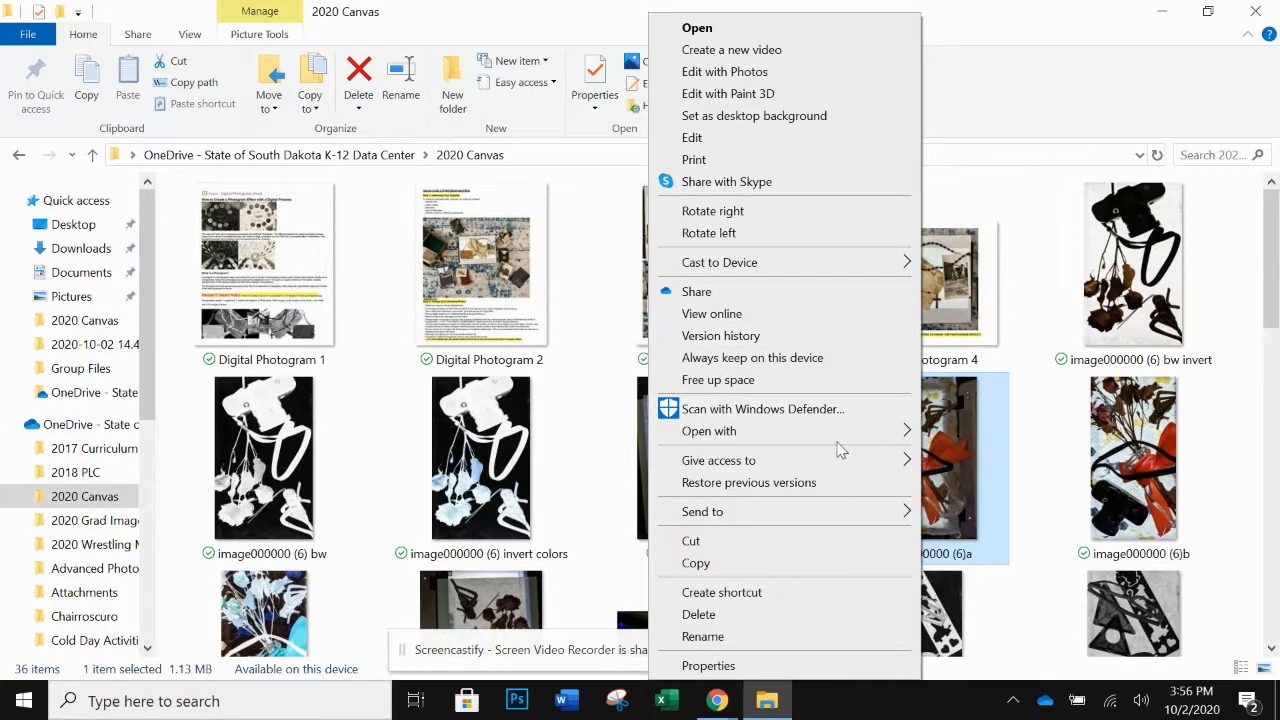
left_click(709, 431)
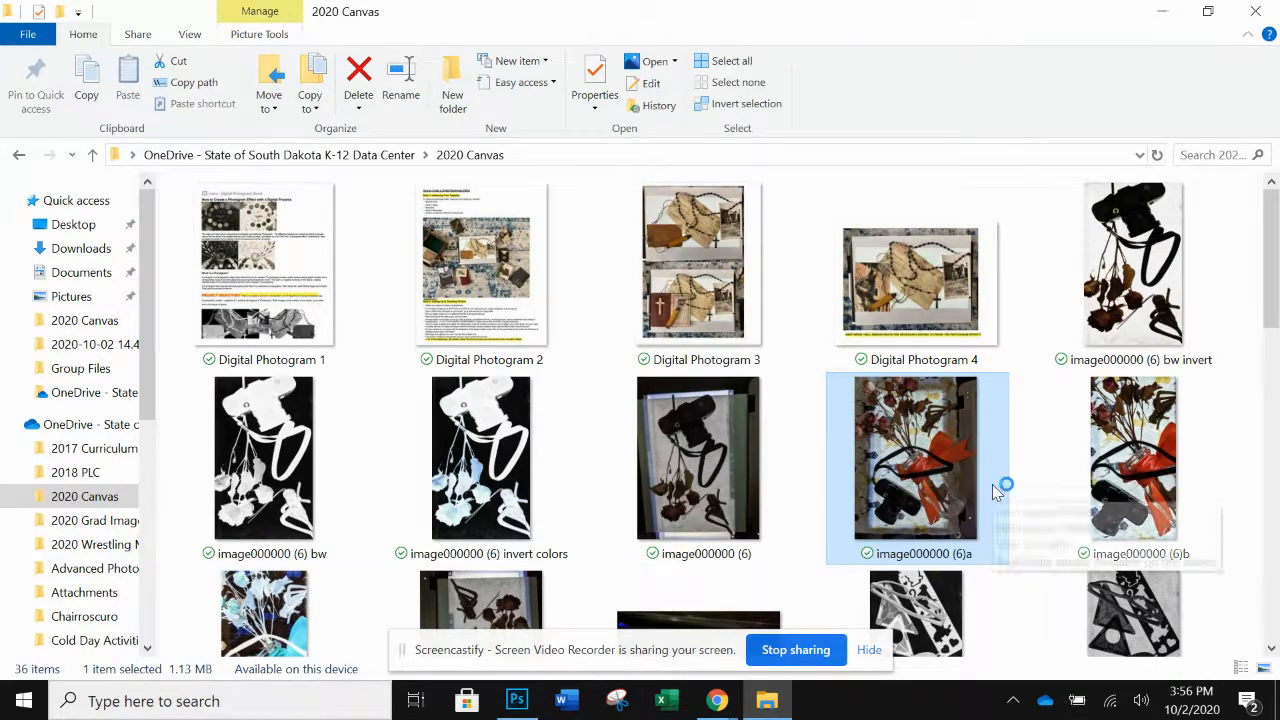
left_click(516, 700)
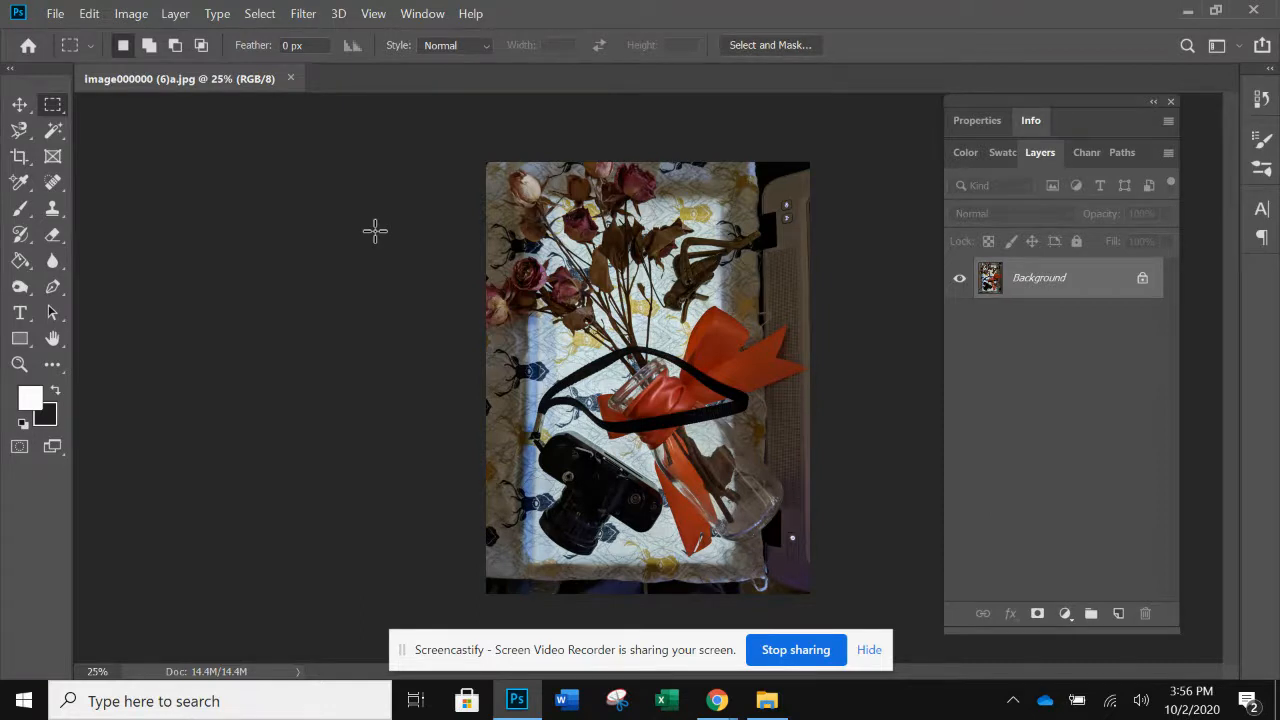
mouse_move(95, 186)
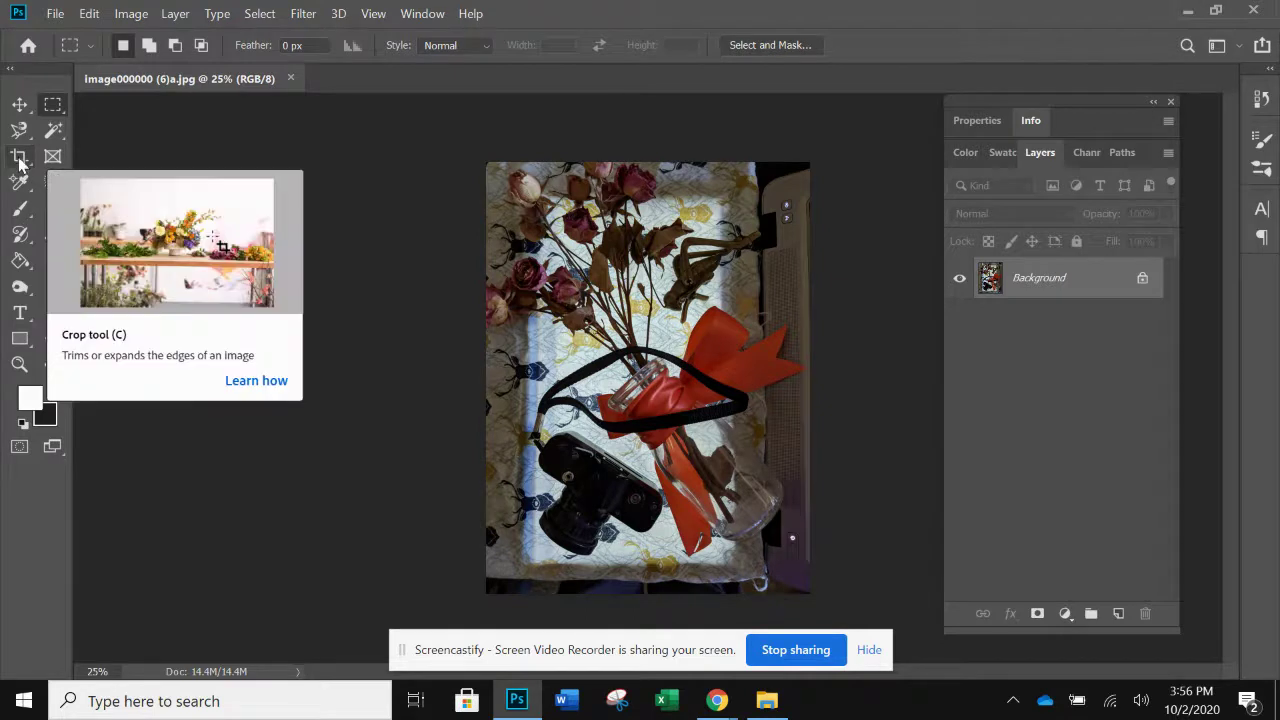
Step: Crop the photo to a tall narrow strip around the flowers, orange ribbon and camera
left_click(20, 158)
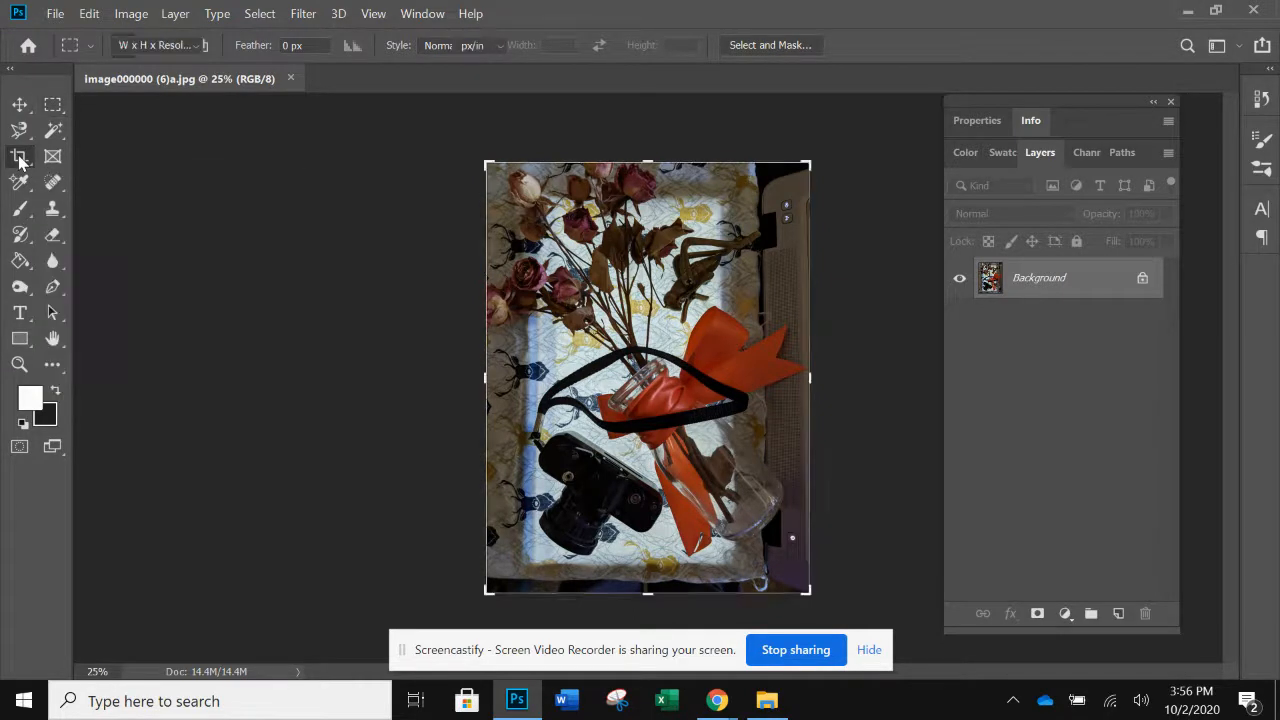
left_click(23, 158)
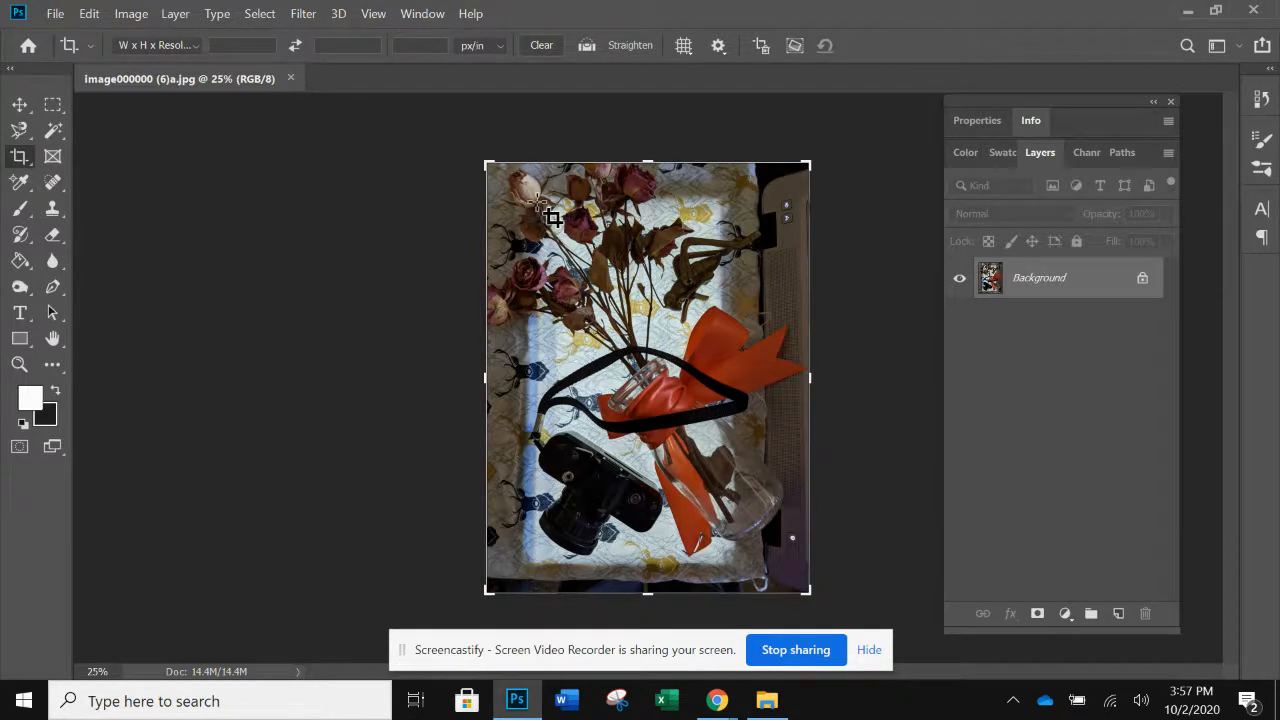
left_click_drag(537, 205, 725, 555)
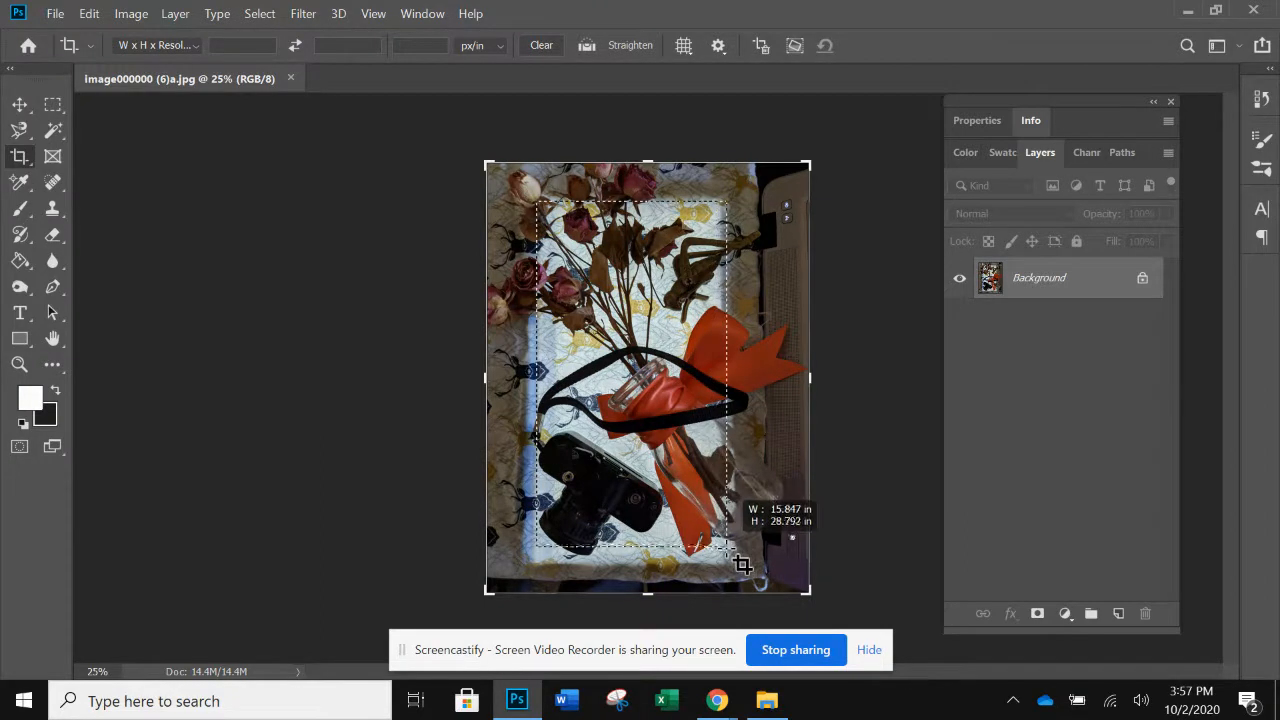
left_click_drag(730, 560, 730, 570)
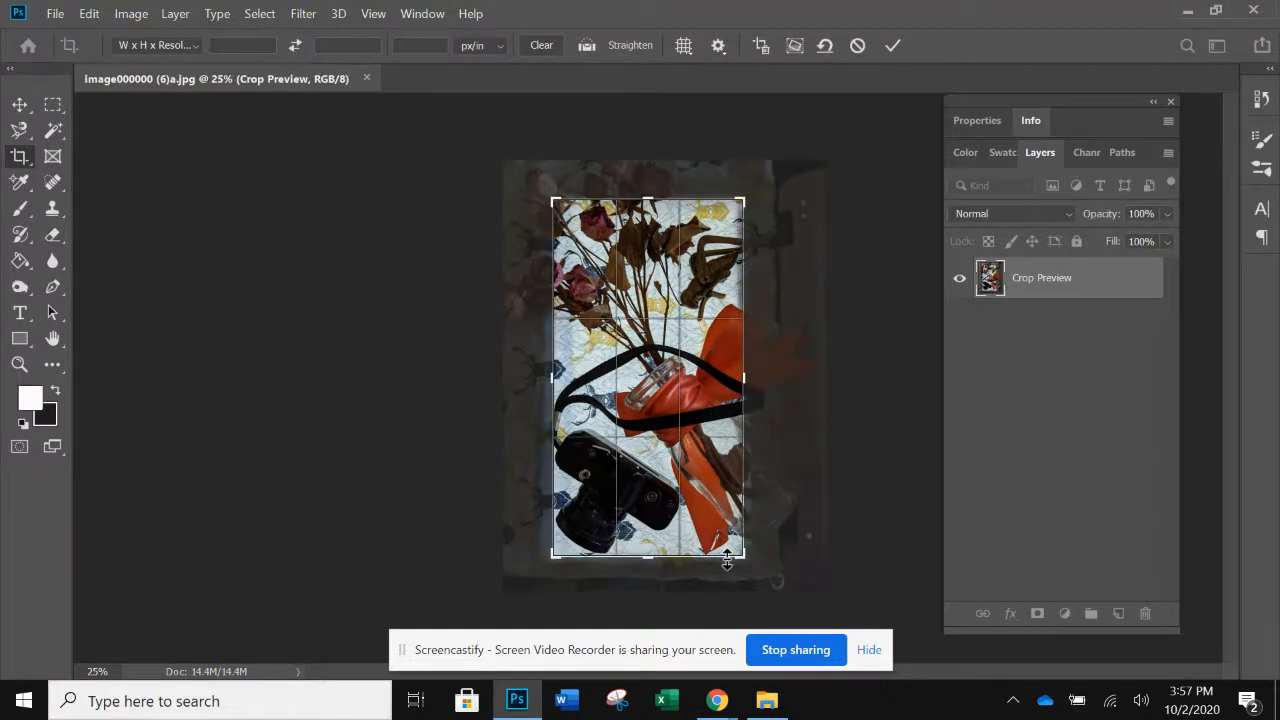
mouse_move(738, 252)
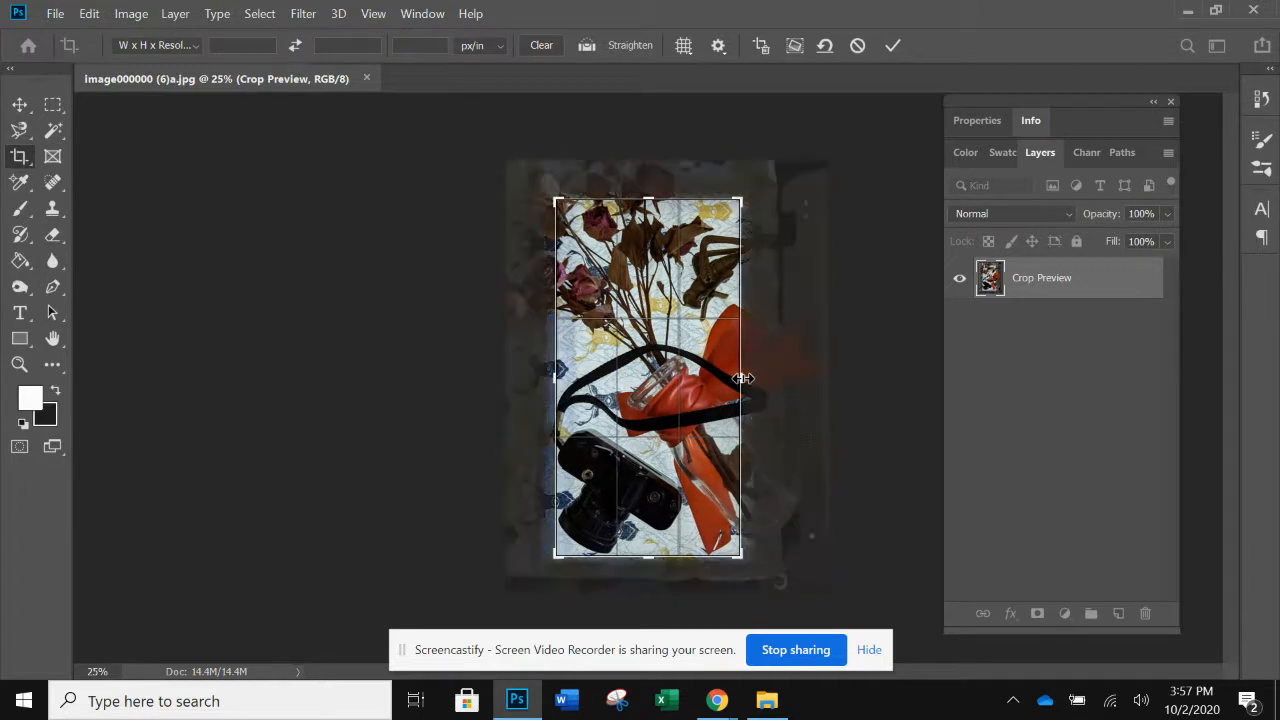
mouse_move(822, 188)
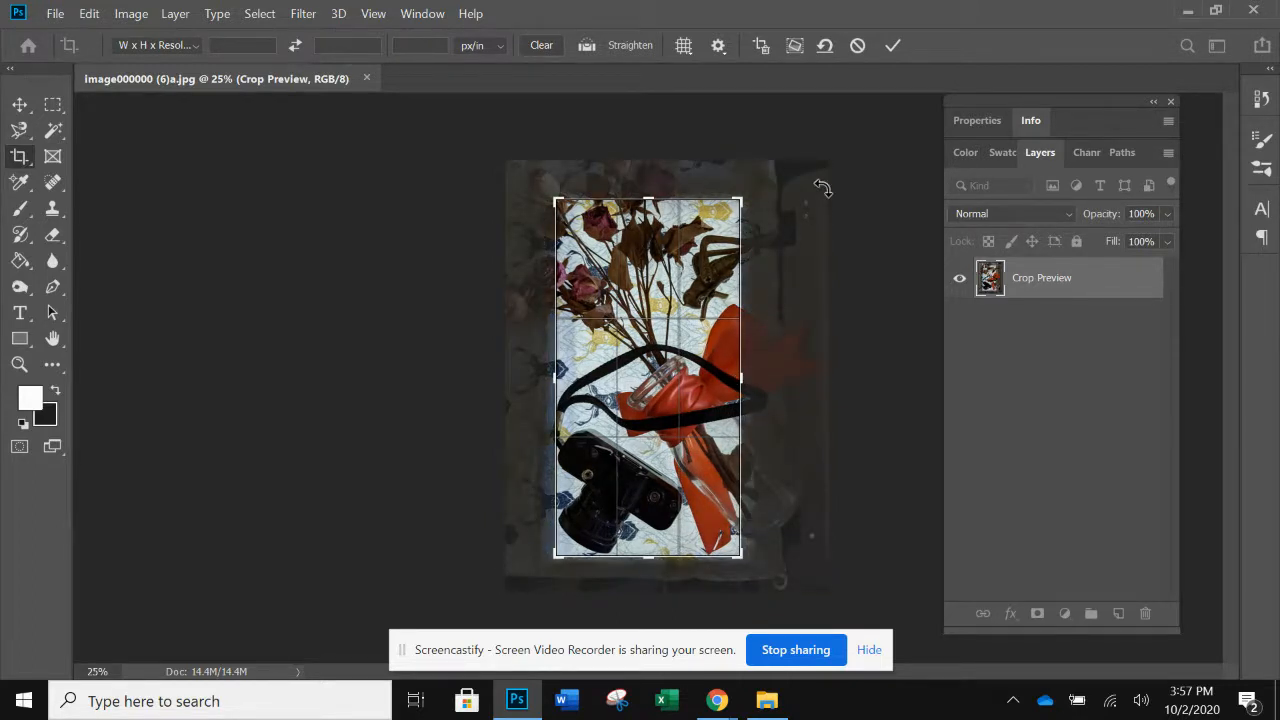
mouse_move(893, 46)
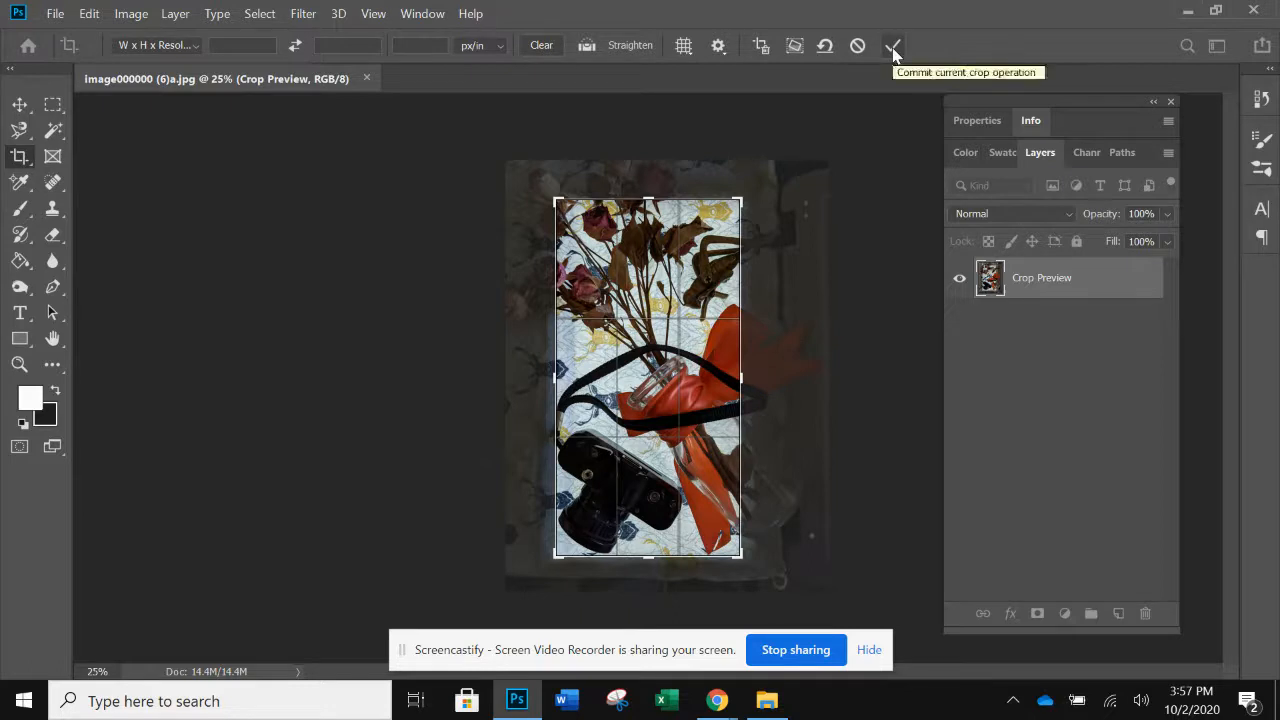
left_click(890, 45)
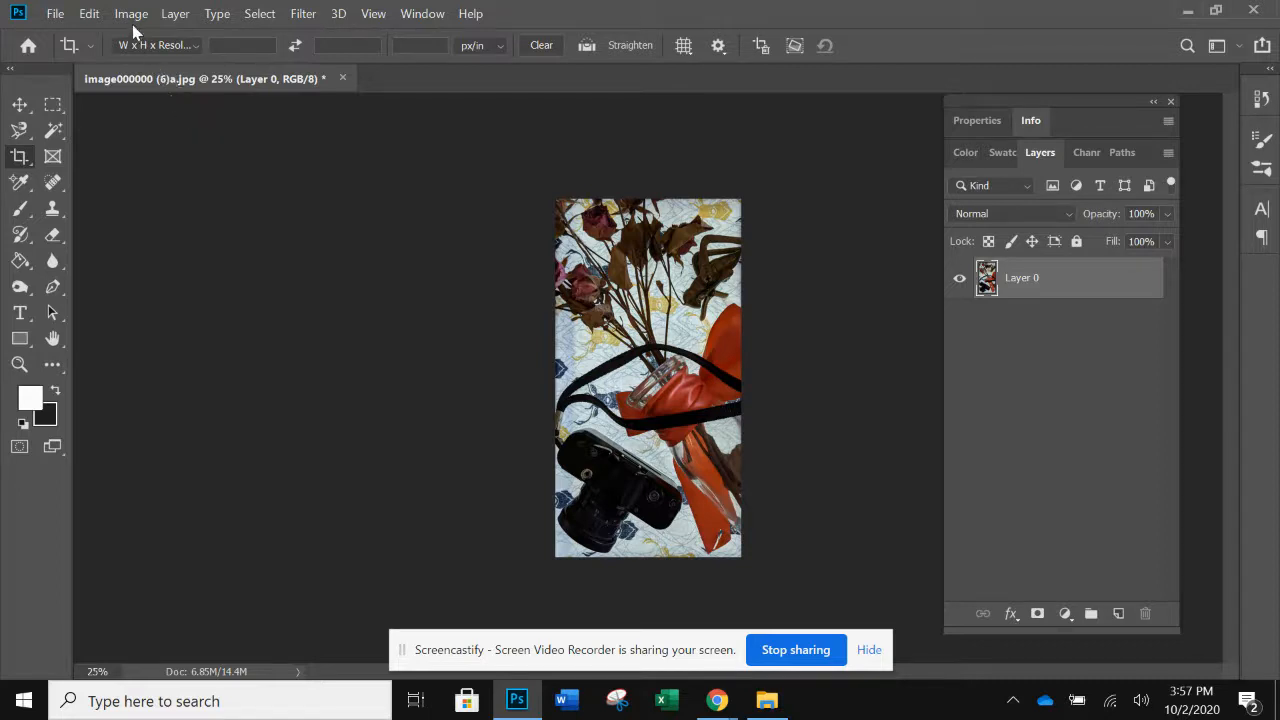
Step: Apply Brightness/Contrast with contrast 50 and brightness 21 to the cropped photo
left_click(129, 13)
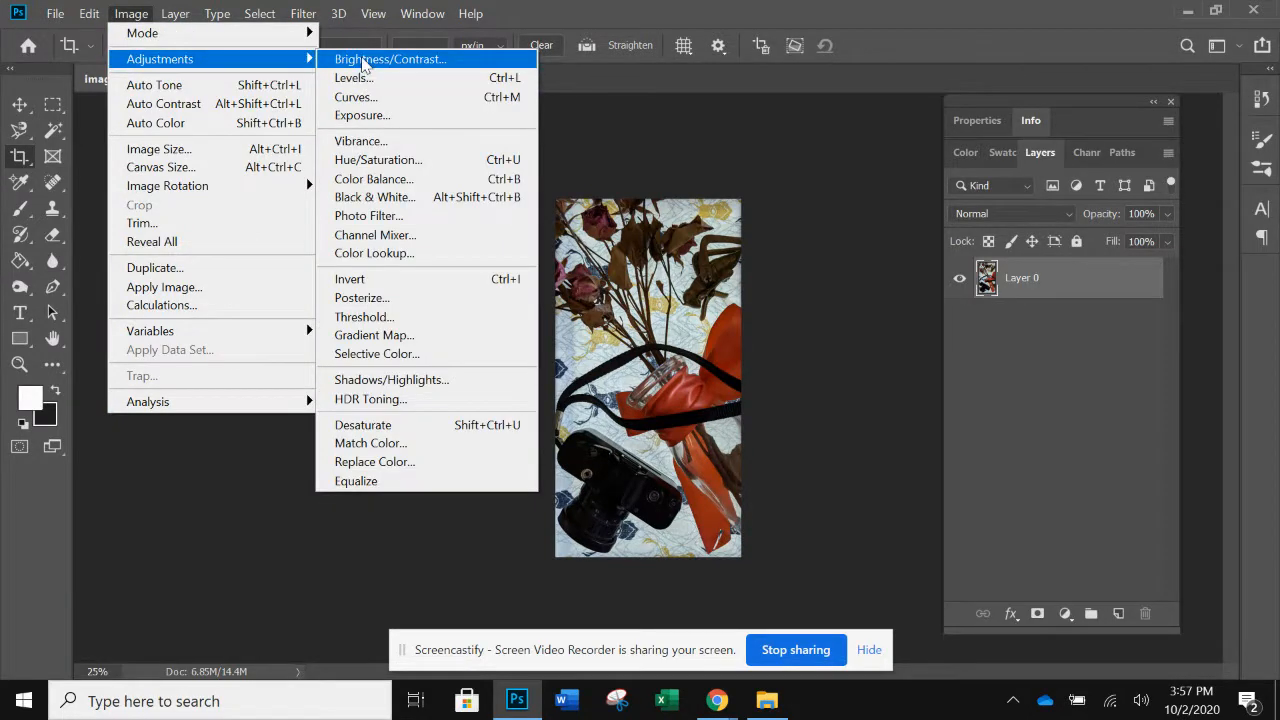
left_click(389, 58)
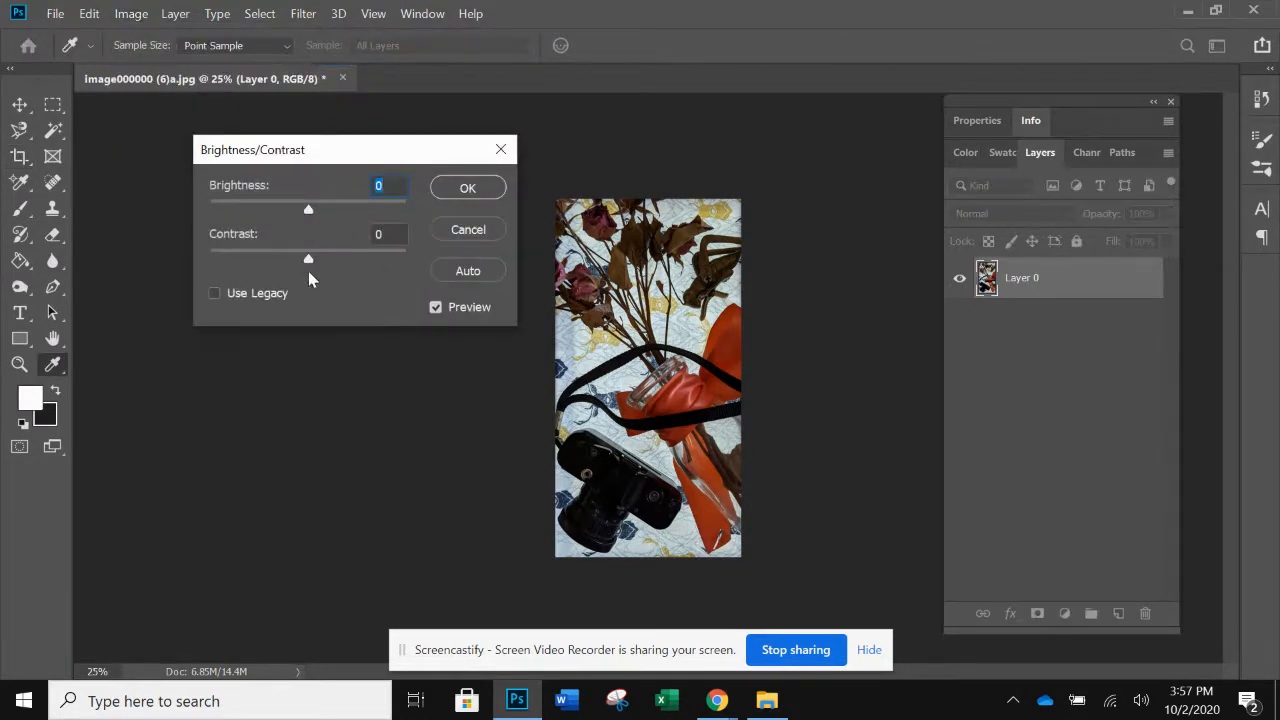
left_click_drag(308, 258, 353, 258)
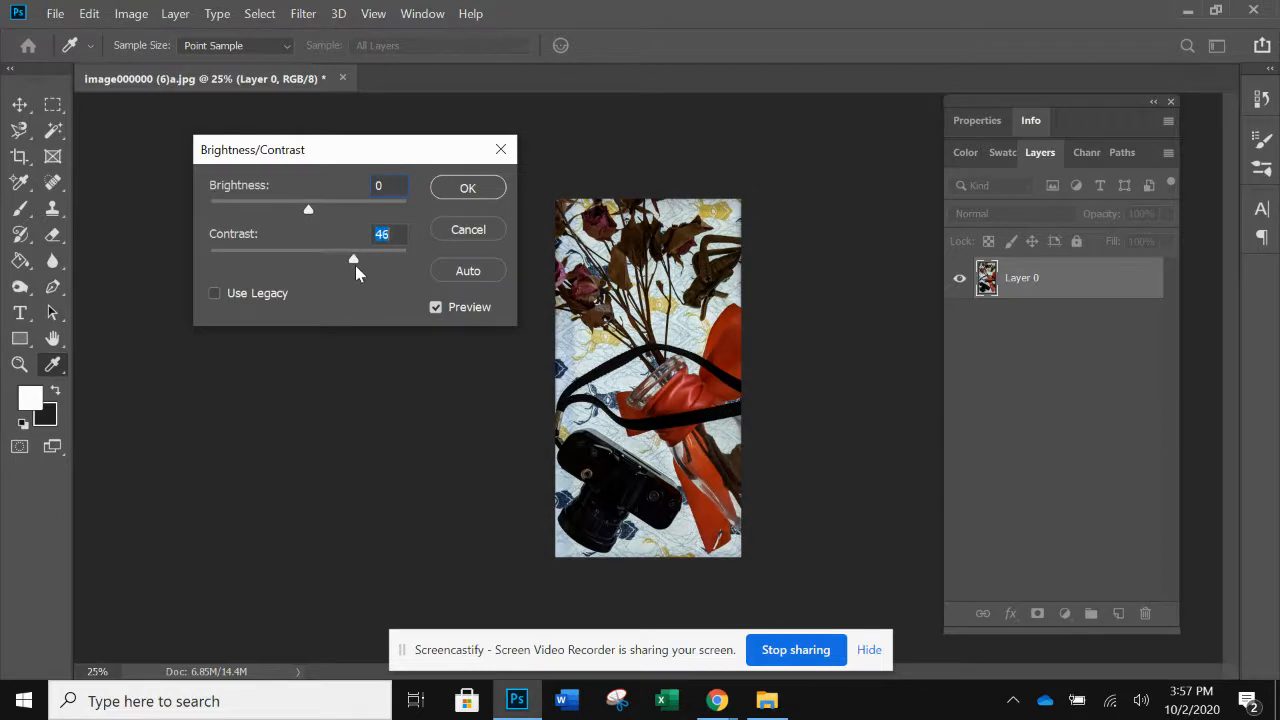
left_click_drag(353, 258, 386, 258)
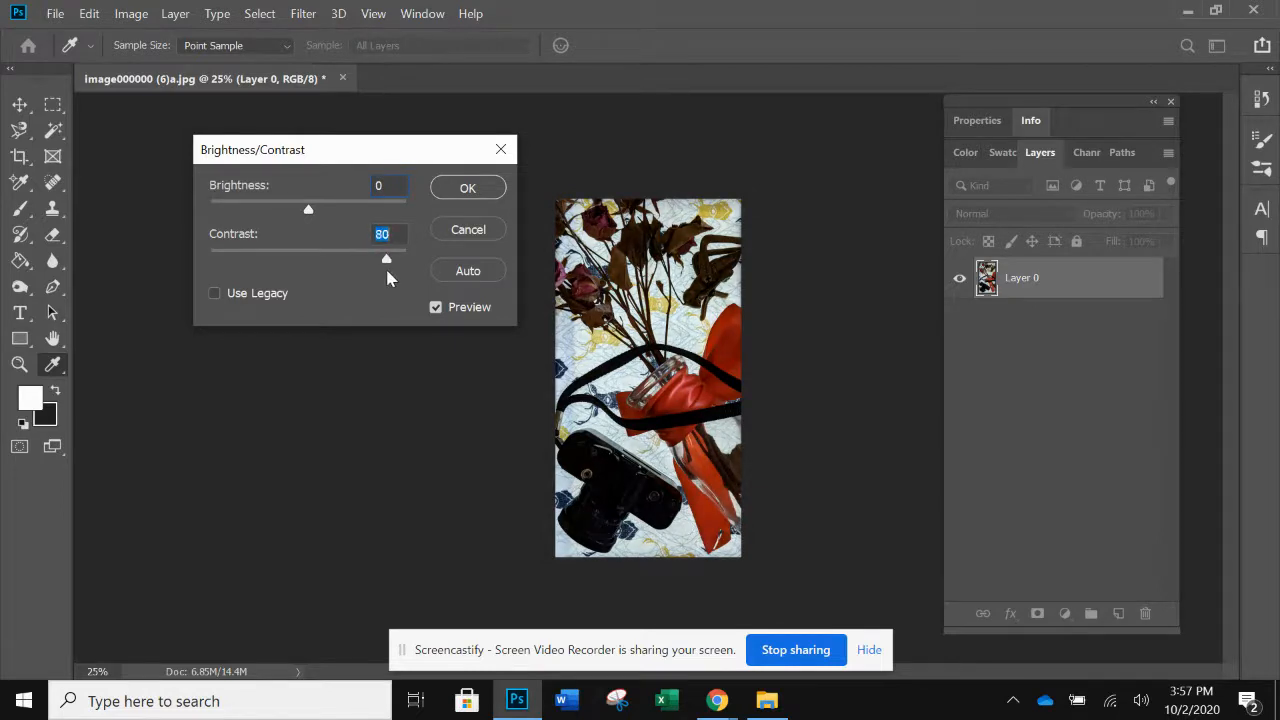
left_click_drag(386, 258, 365, 258)
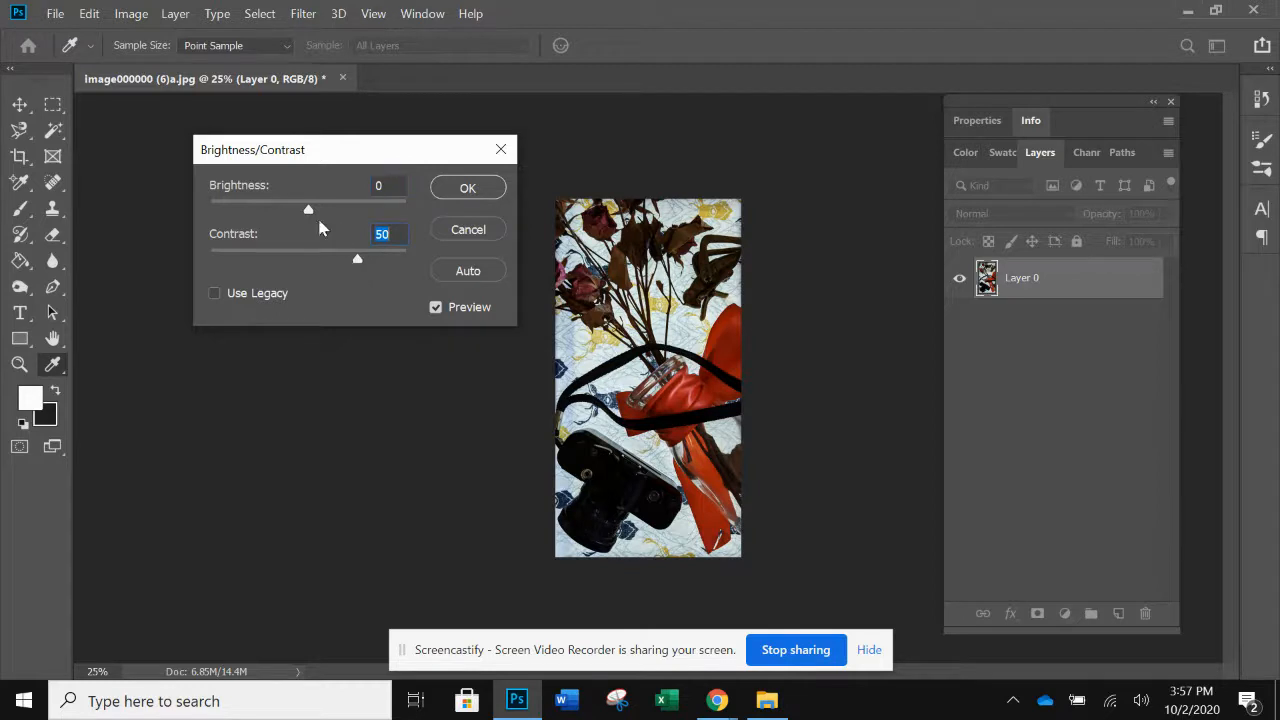
left_click_drag(308, 208, 305, 208)
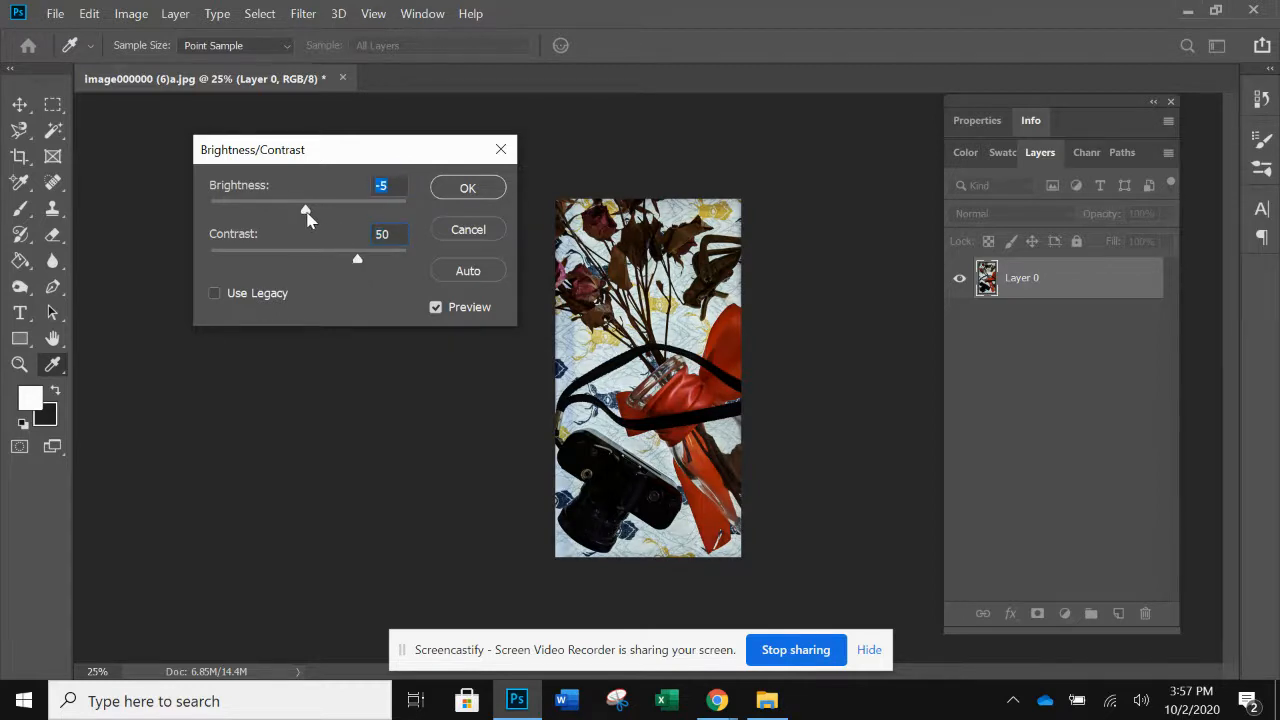
left_click_drag(305, 210, 322, 210)
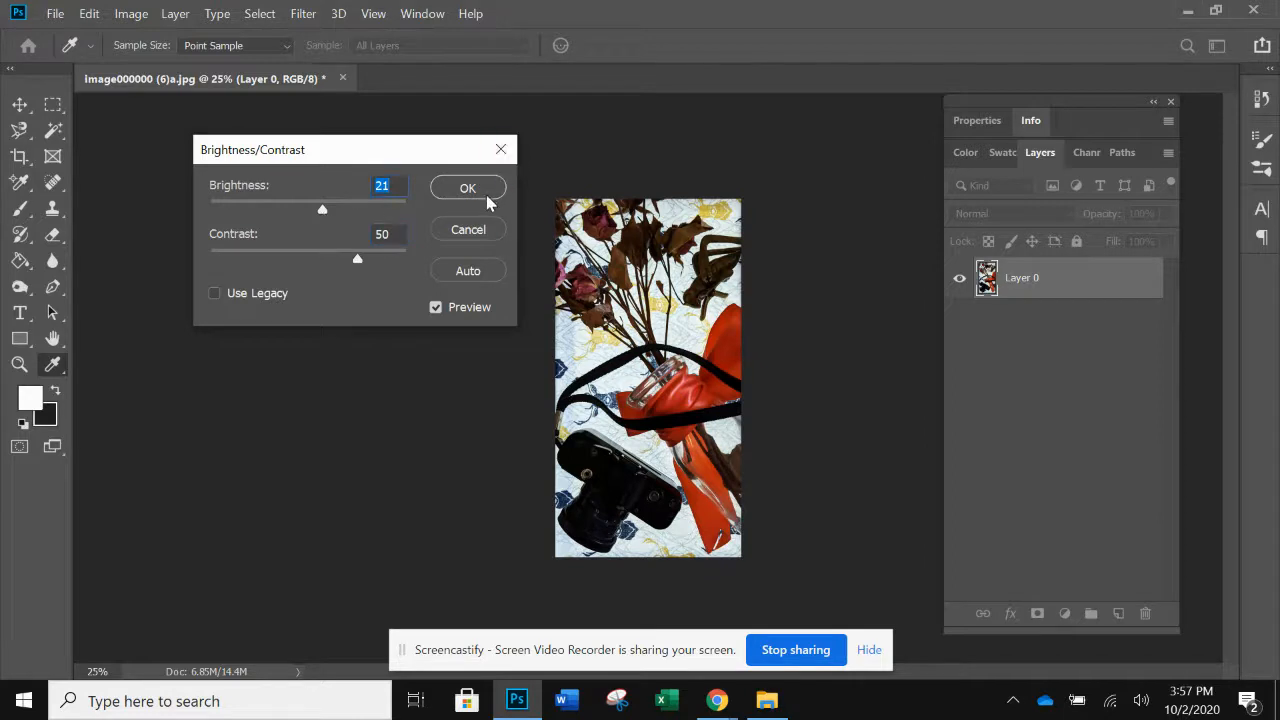
left_click(467, 187)
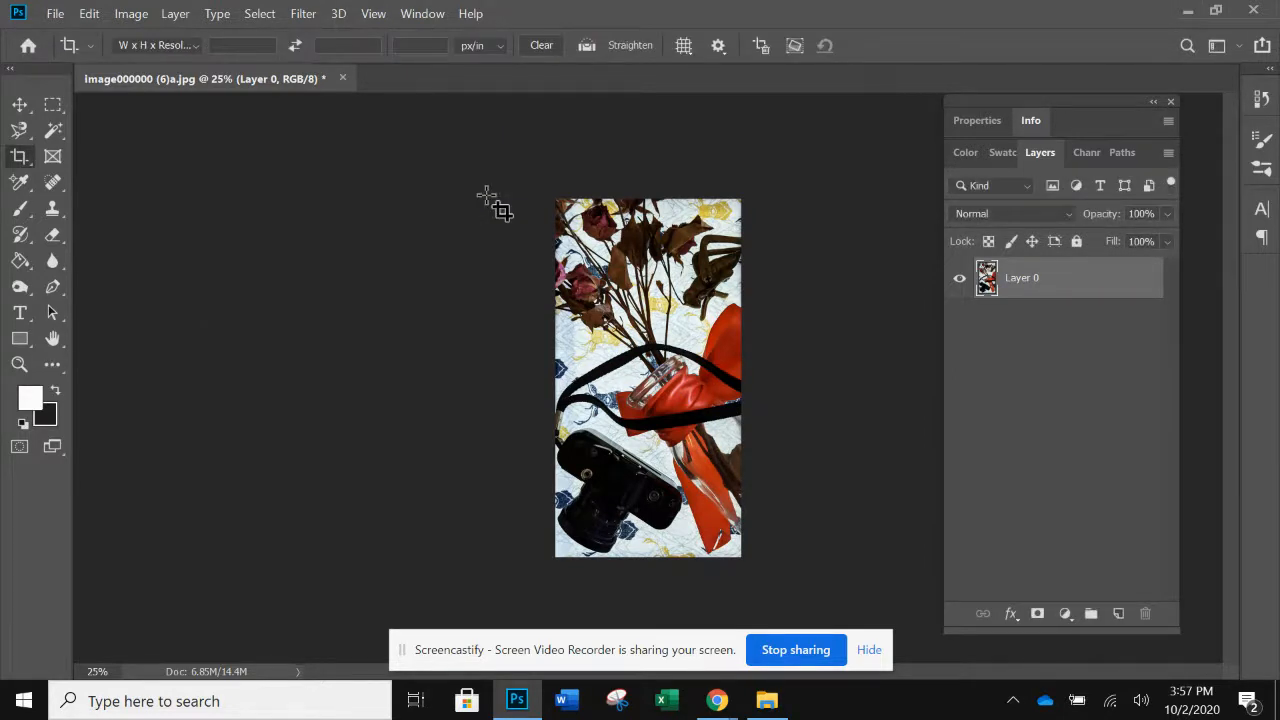
Step: Save the photo as a maximum-quality JPEG named 'ribbon color' in 2020 Canvas
left_click(58, 13)
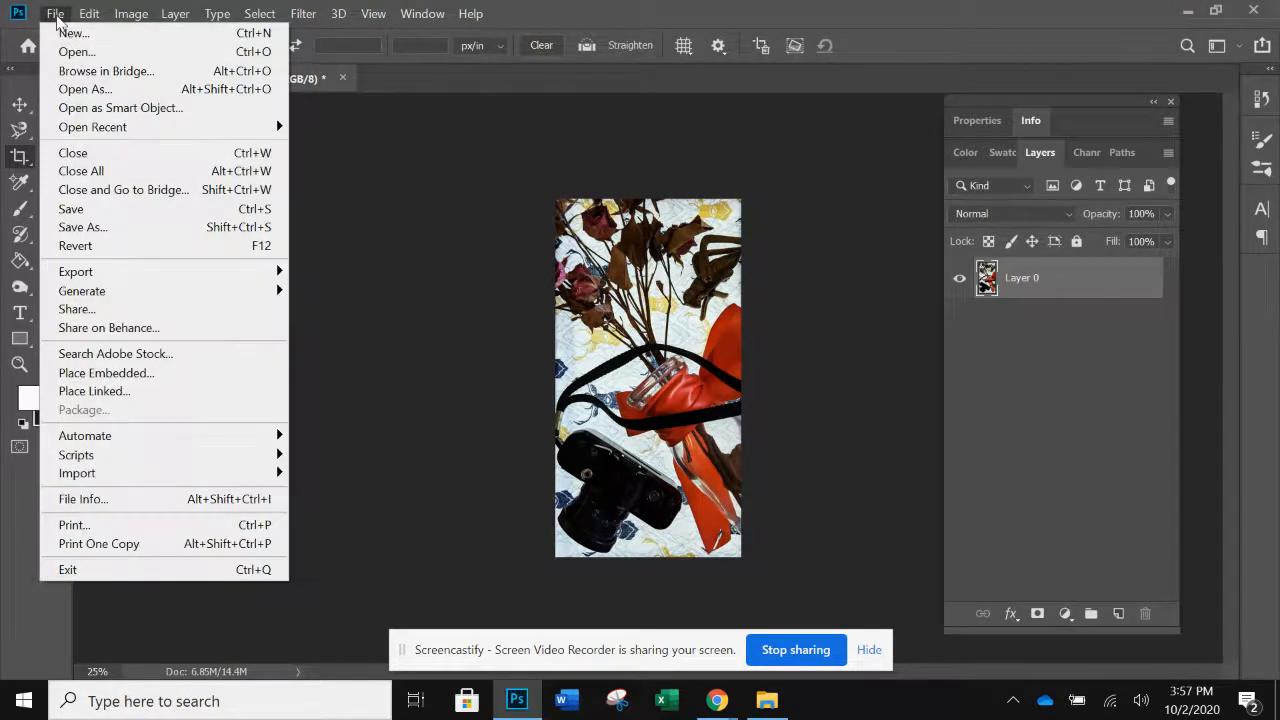
mouse_move(82, 227)
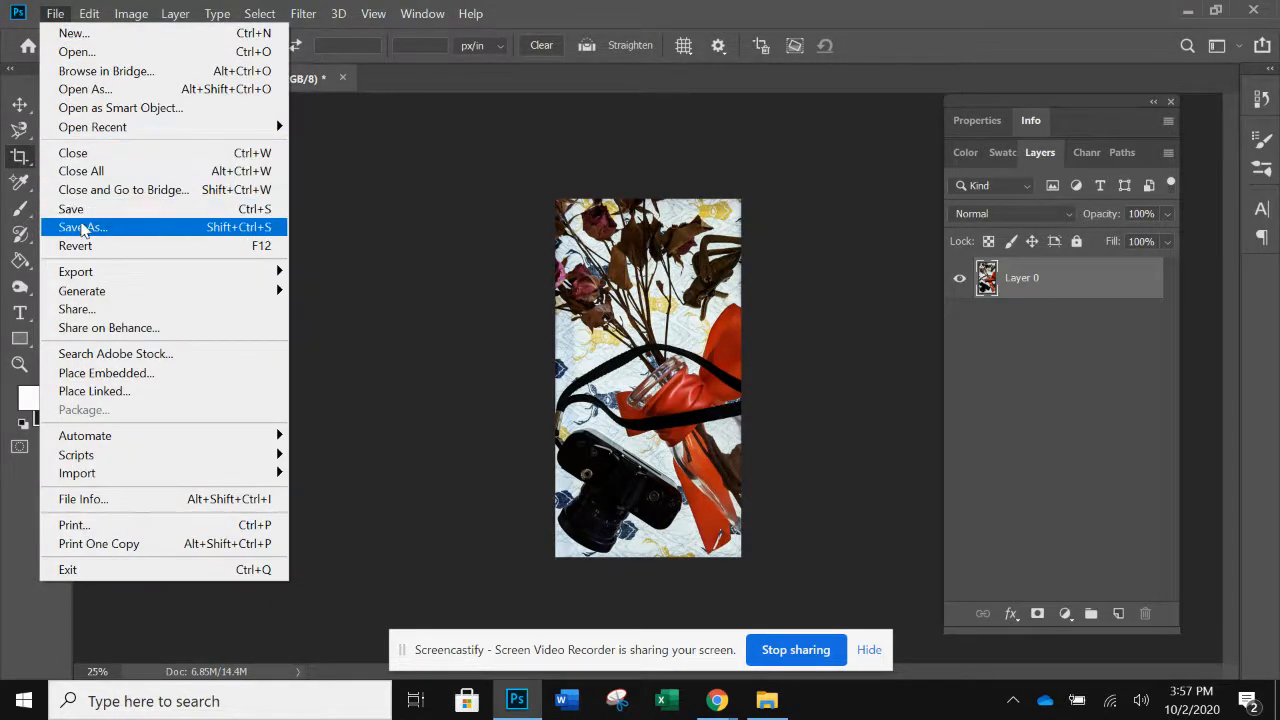
left_click(80, 227)
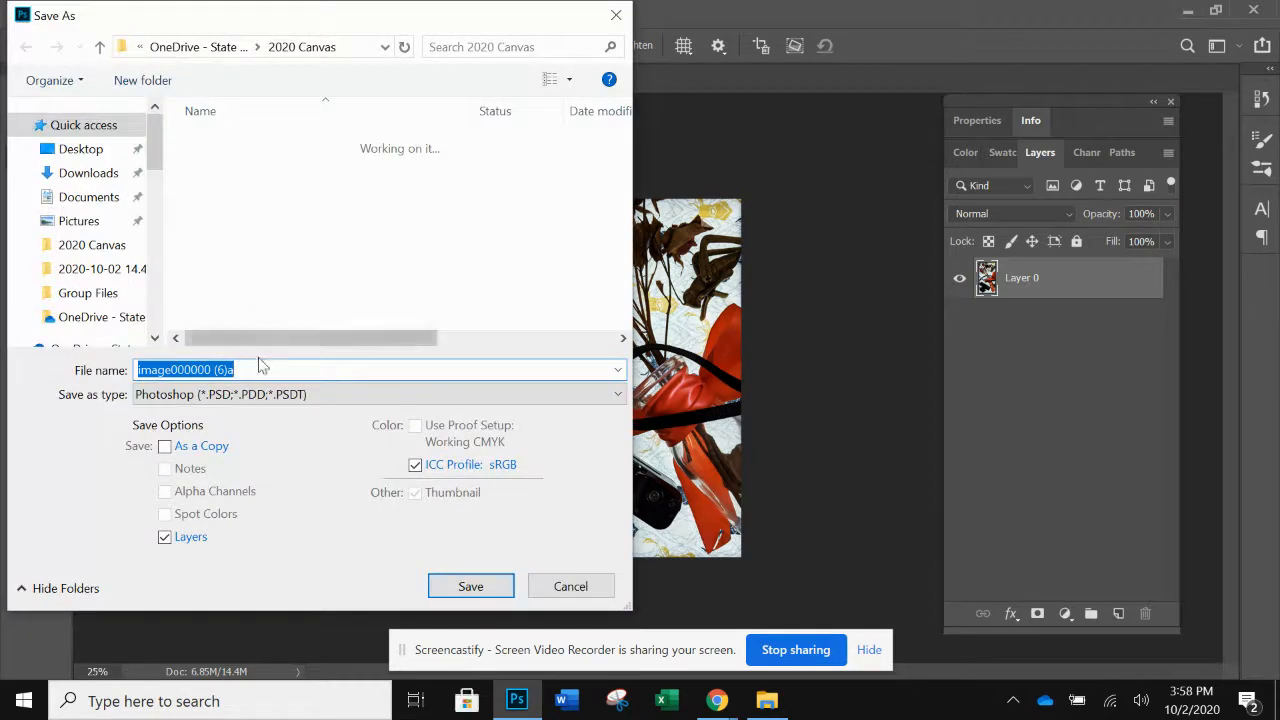
mouse_move(259, 374)
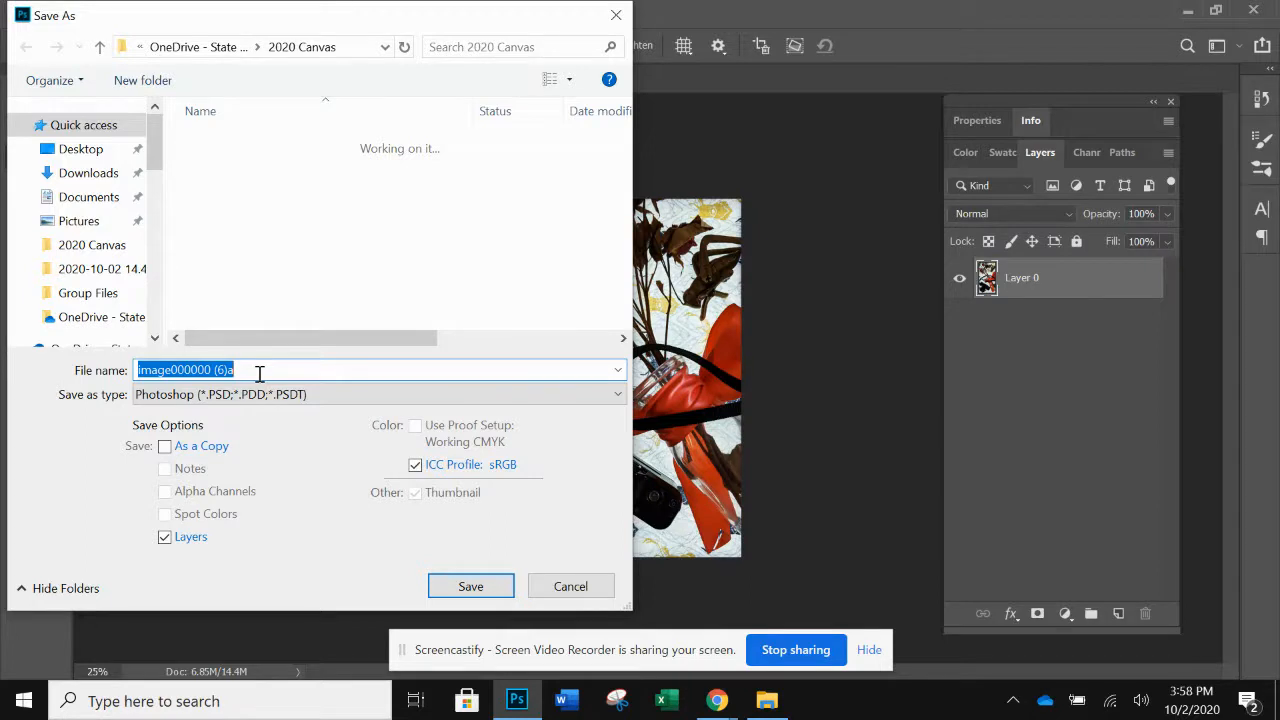
type("ribbon color")
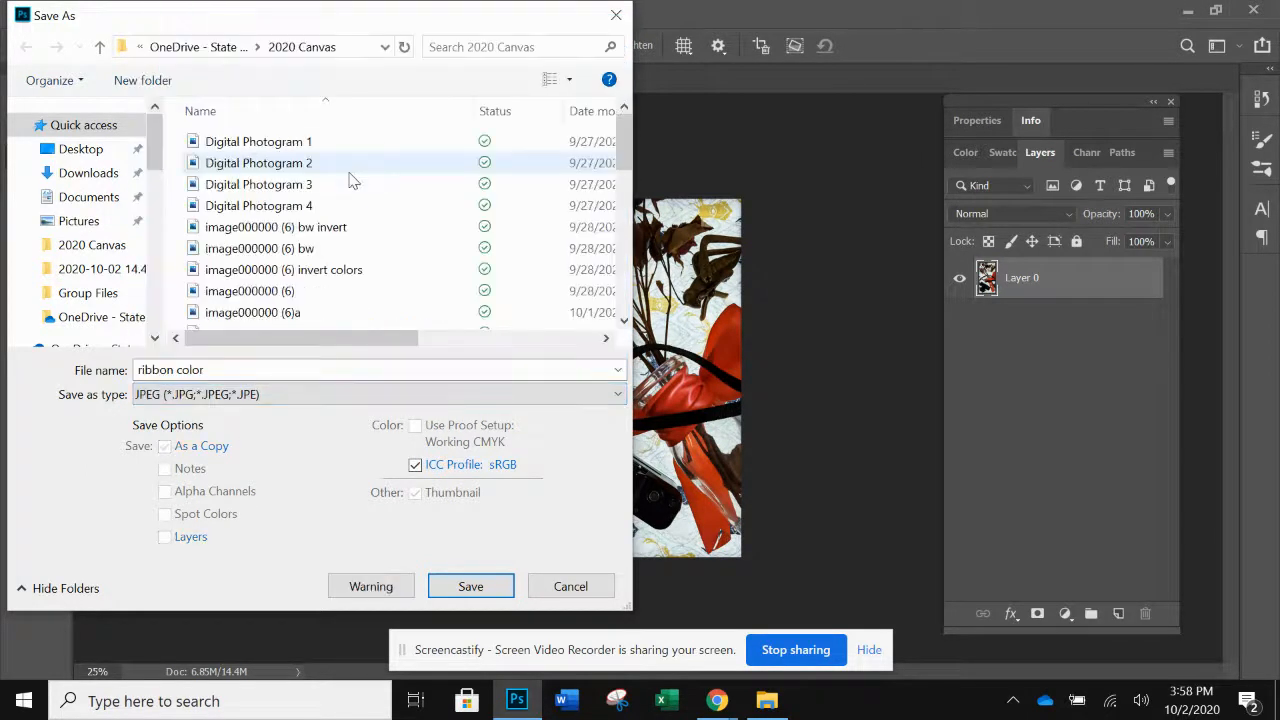
left_click(470, 585)
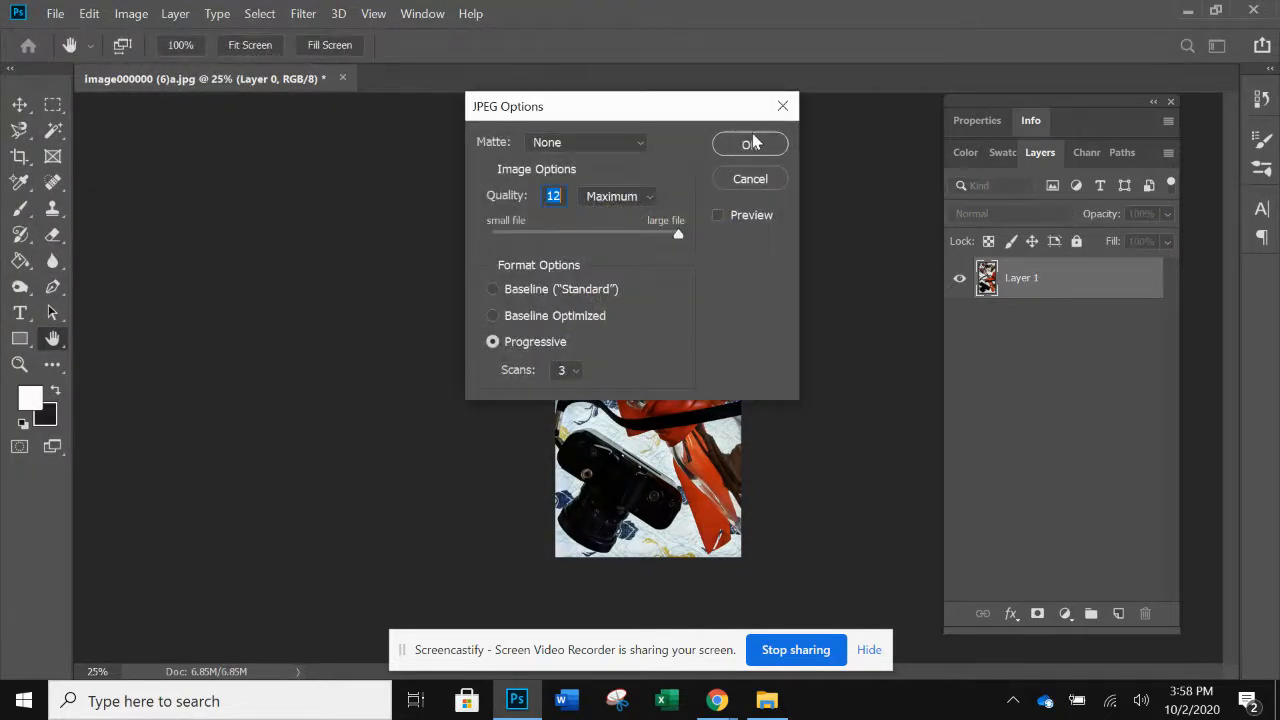
left_click(749, 143)
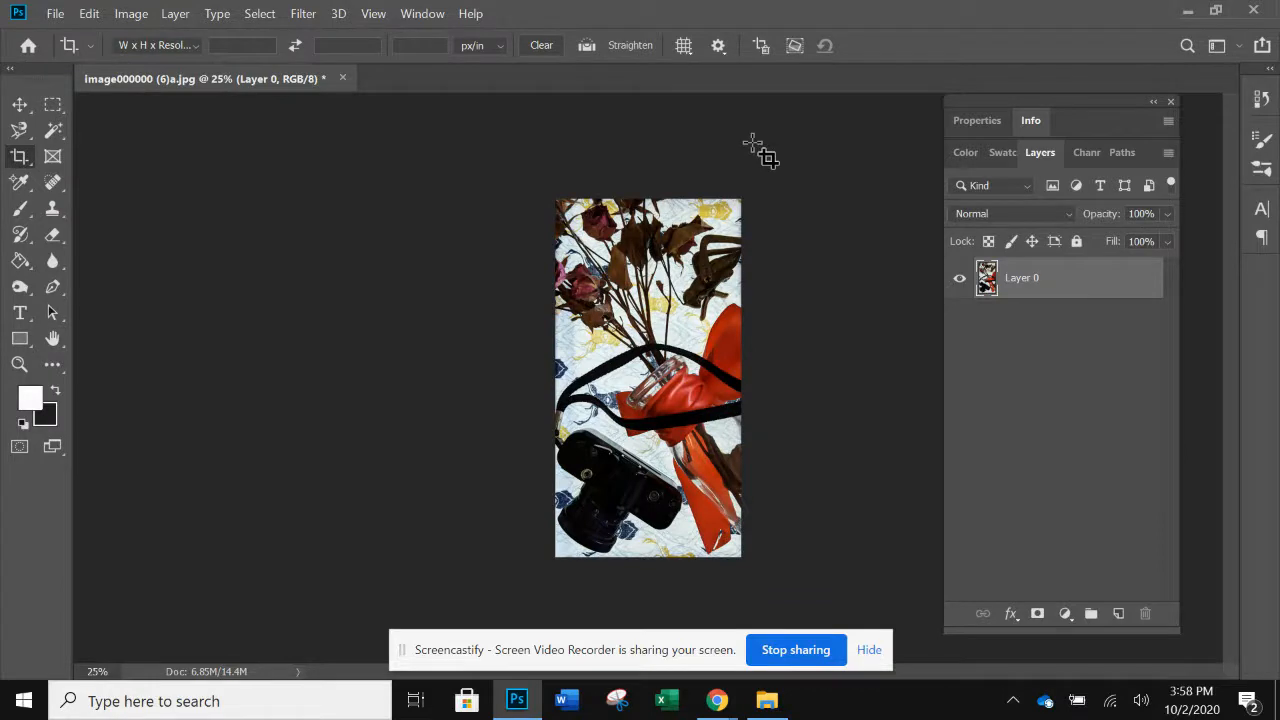
mouse_move(192, 58)
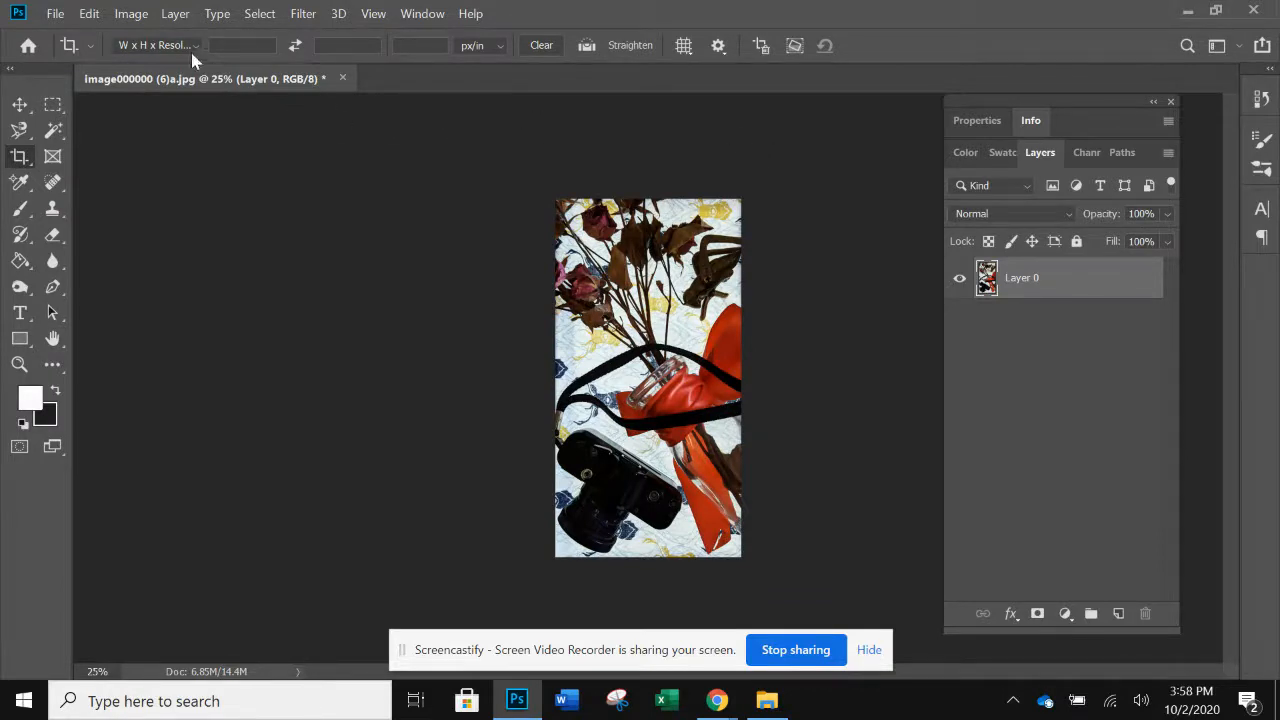
mouse_move(113, 13)
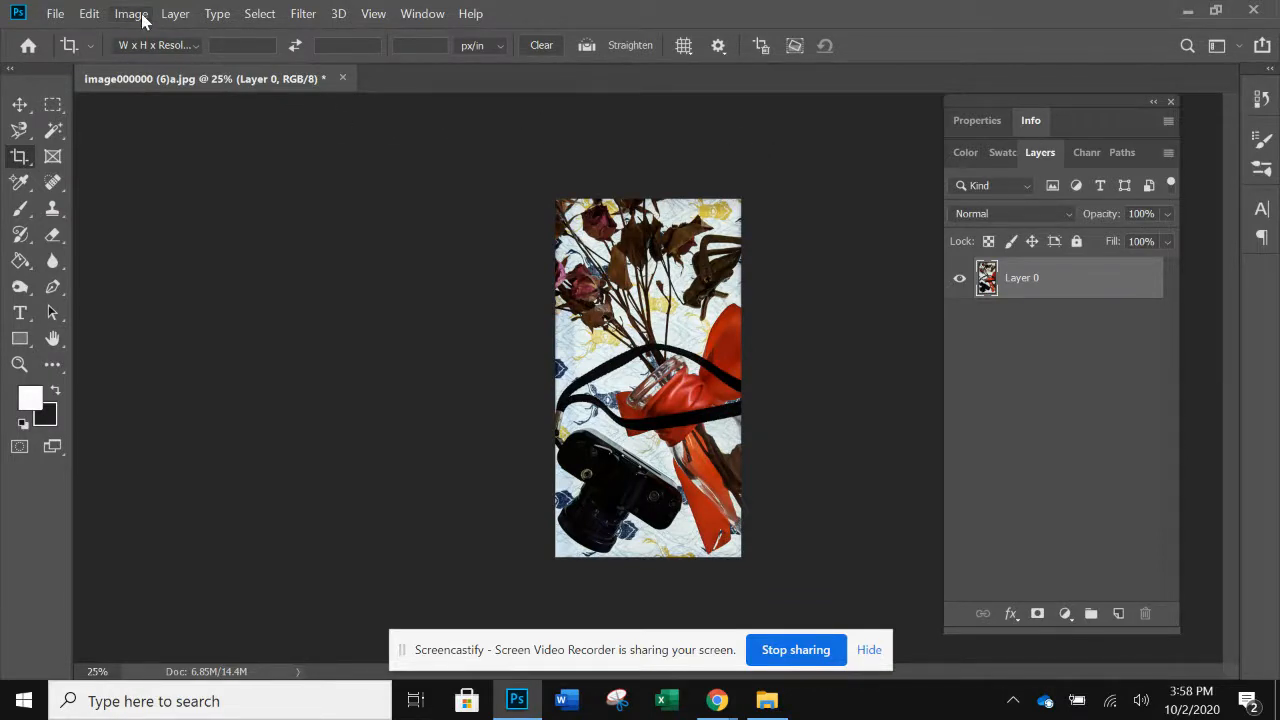
Step: Convert the photo to Black & White with Reds near -28 so the ribbon renders nearly black
left_click(124, 14)
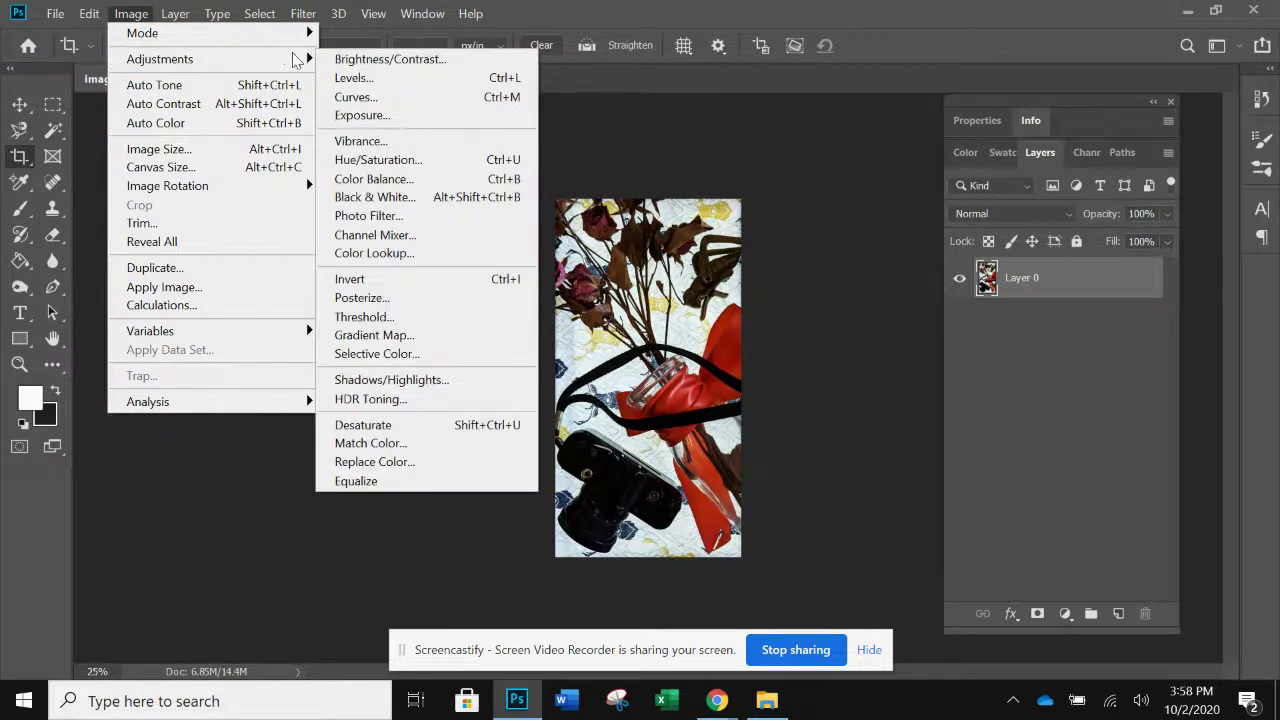
left_click(375, 196)
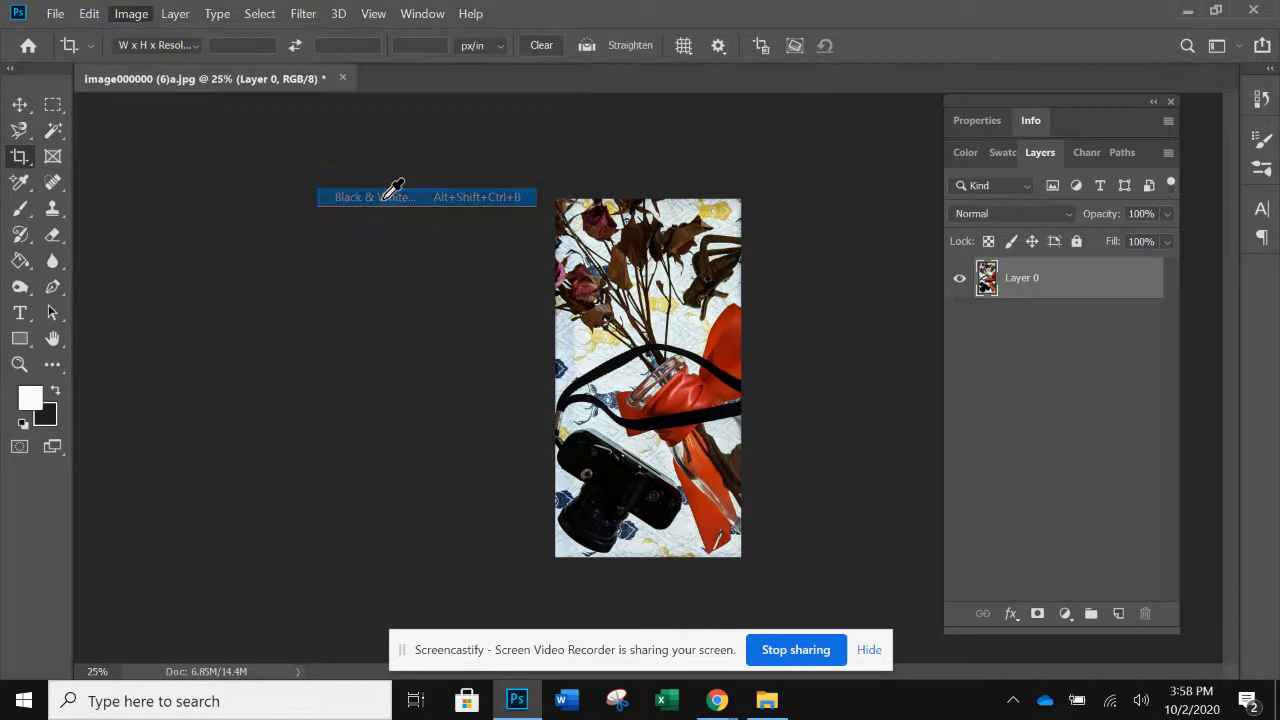
left_click(375, 196)
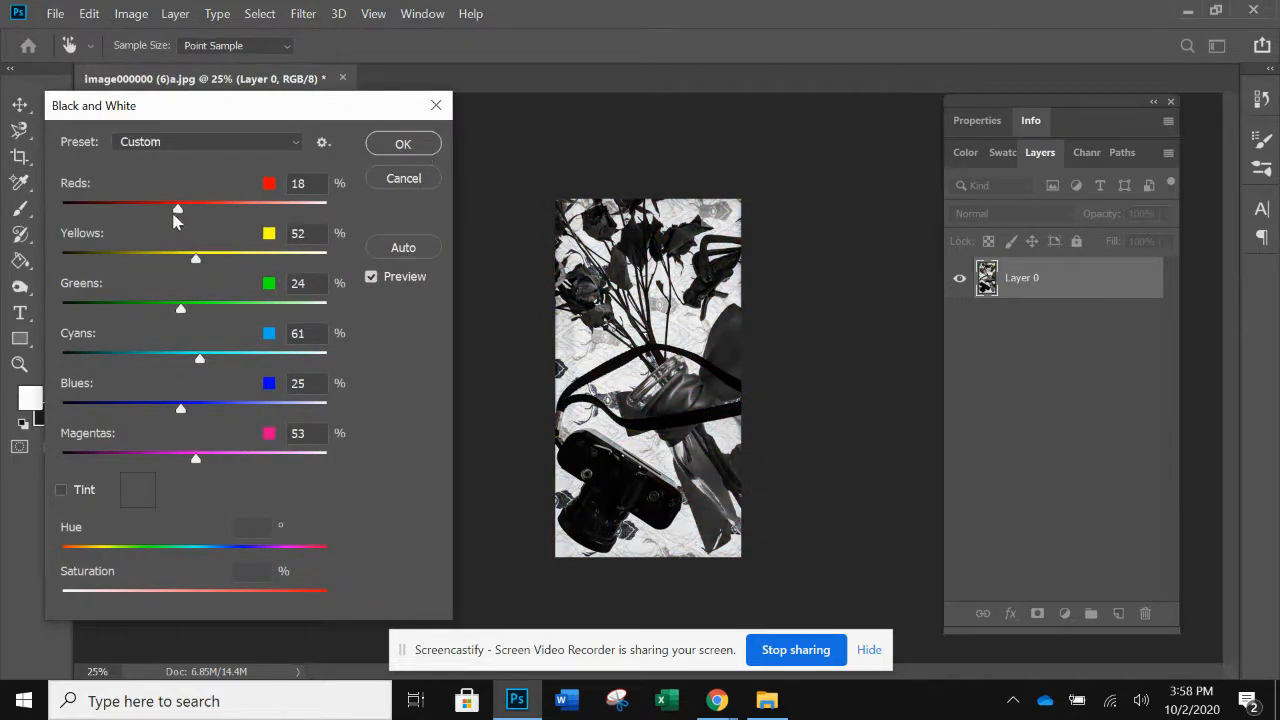
left_click_drag(177, 207, 326, 207)
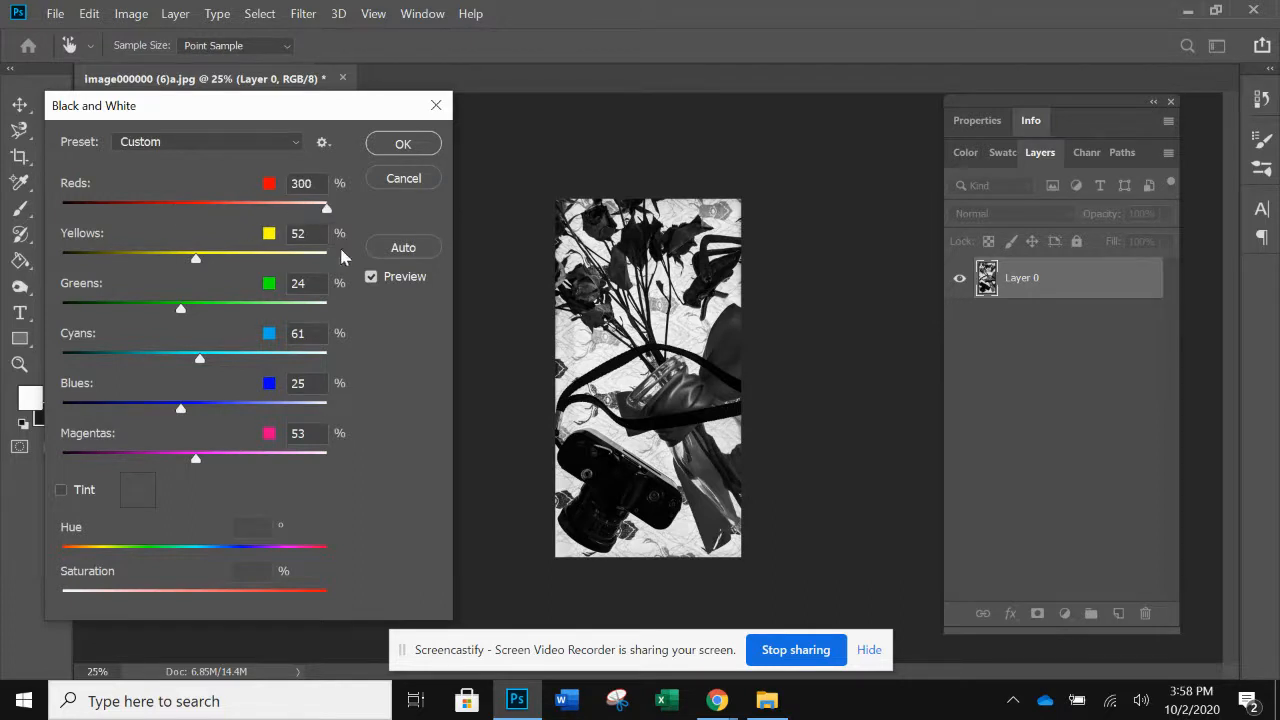
left_click_drag(325, 207, 170, 207)
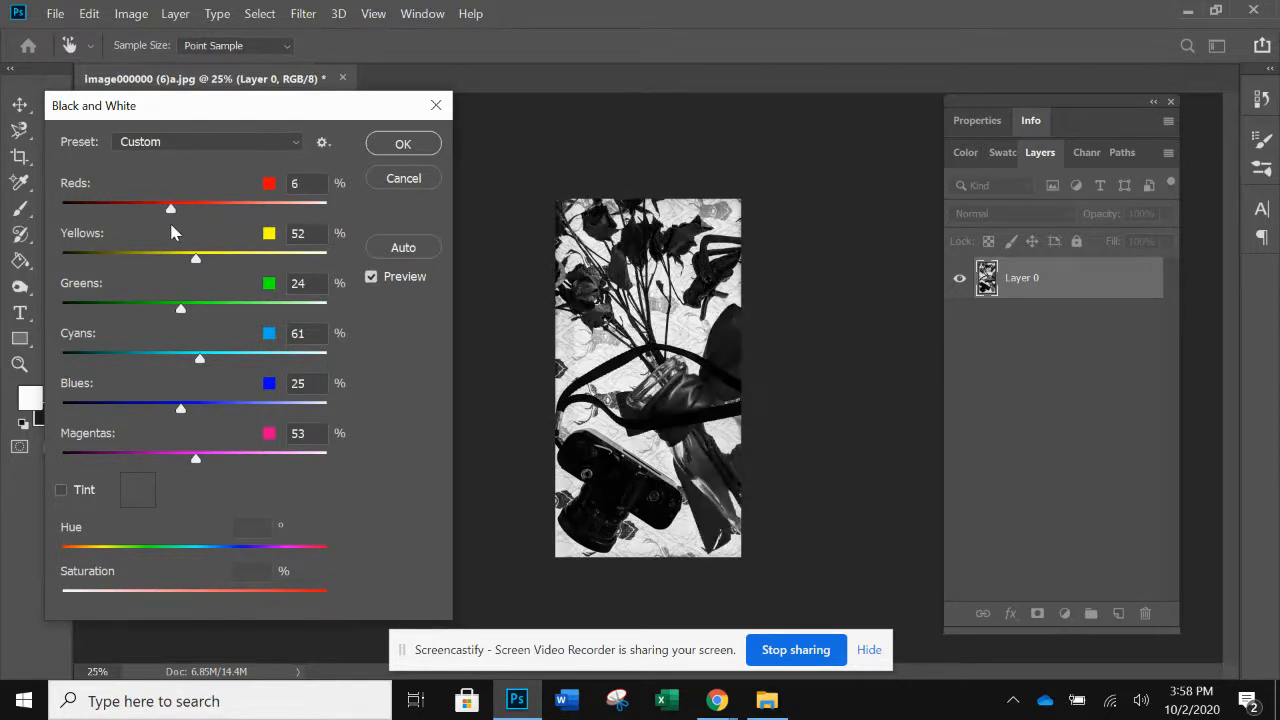
left_click_drag(170, 208, 152, 208)
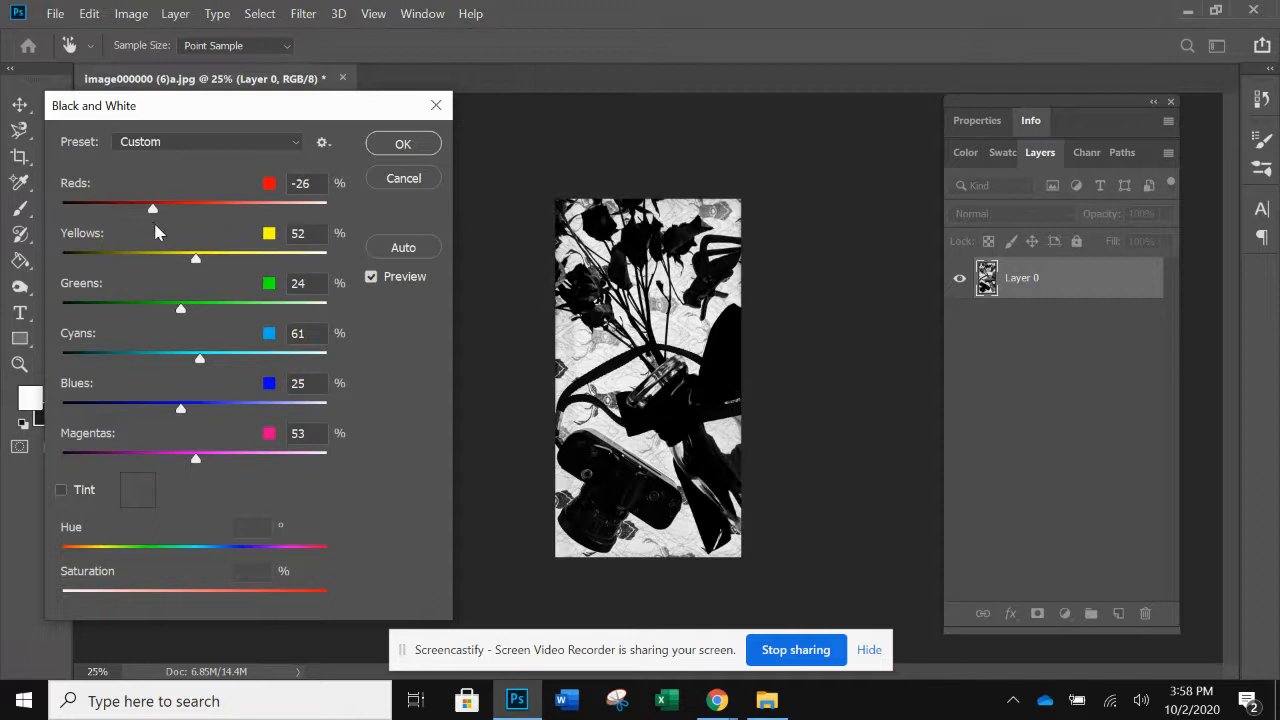
left_click_drag(152, 208, 167, 208)
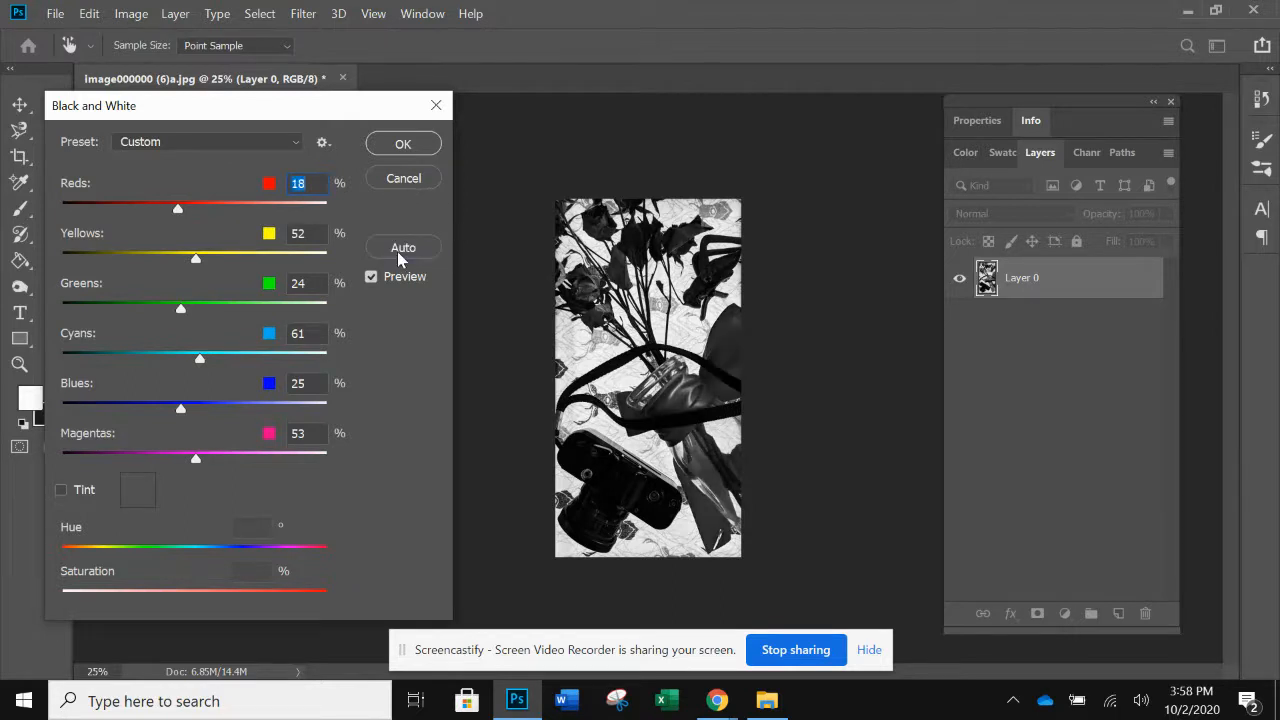
left_click_drag(177, 208, 170, 208)
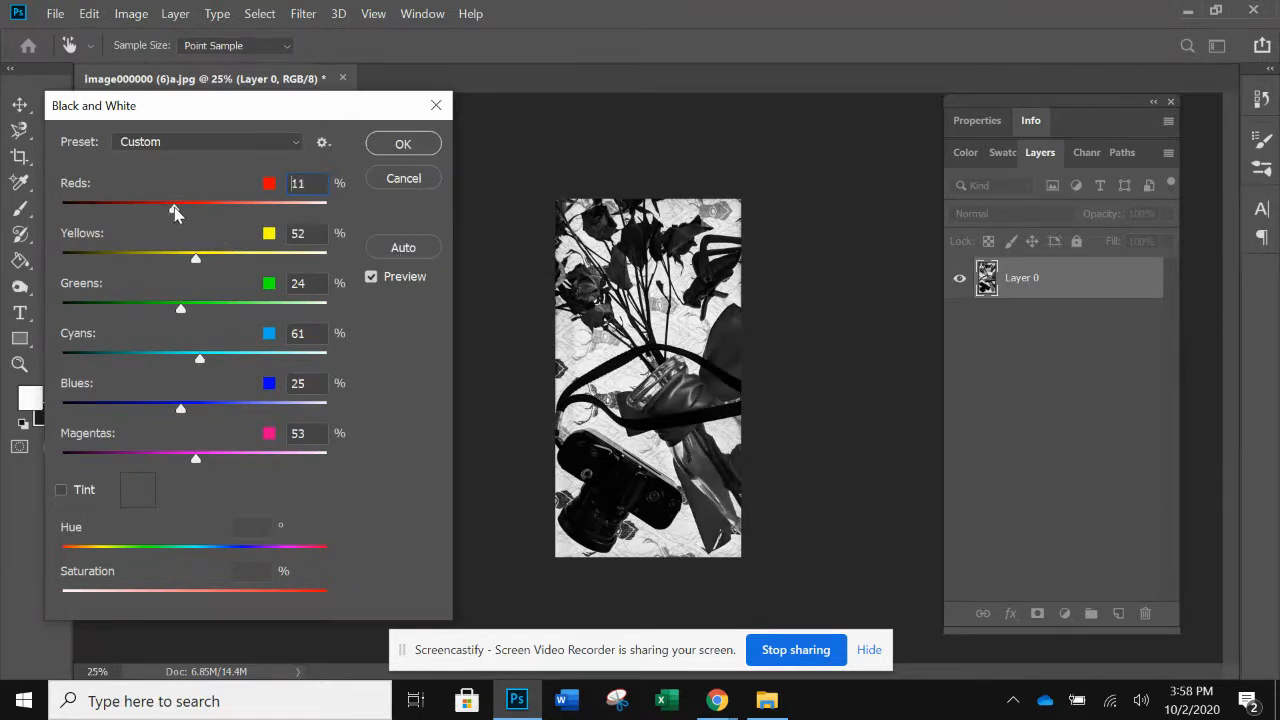
left_click_drag(175, 205, 150, 205)
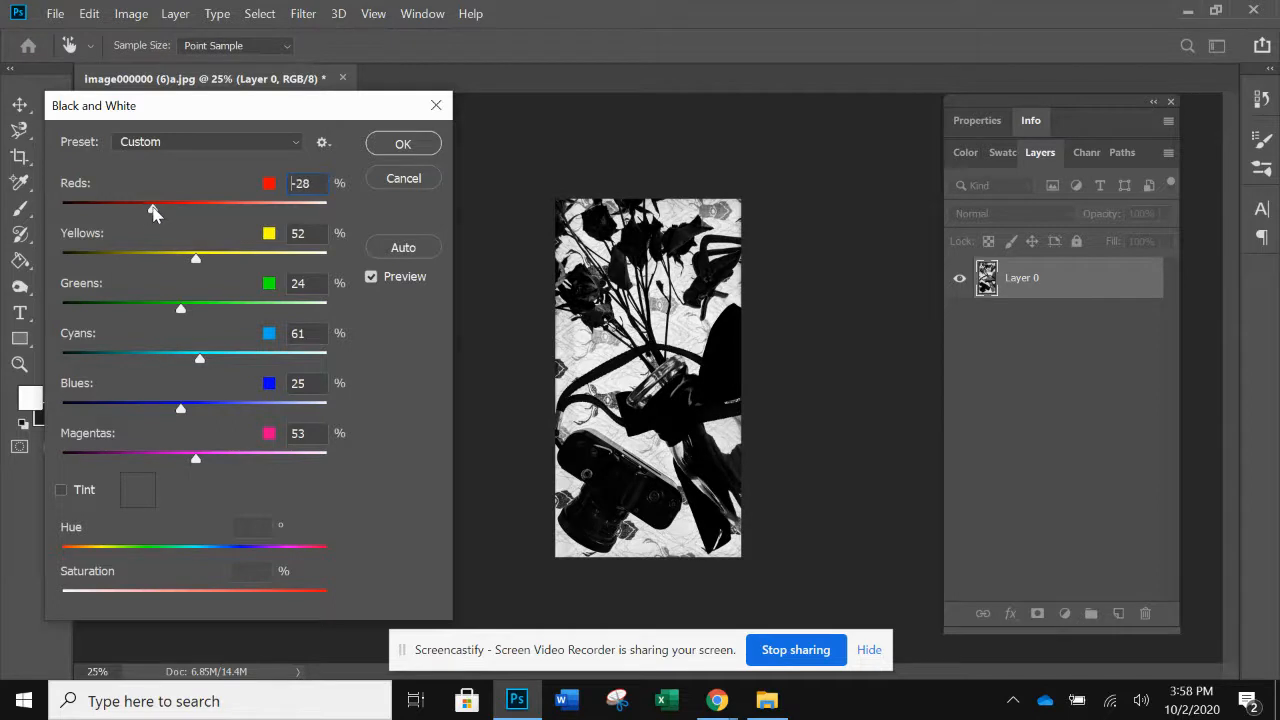
left_click_drag(154, 205, 158, 205)
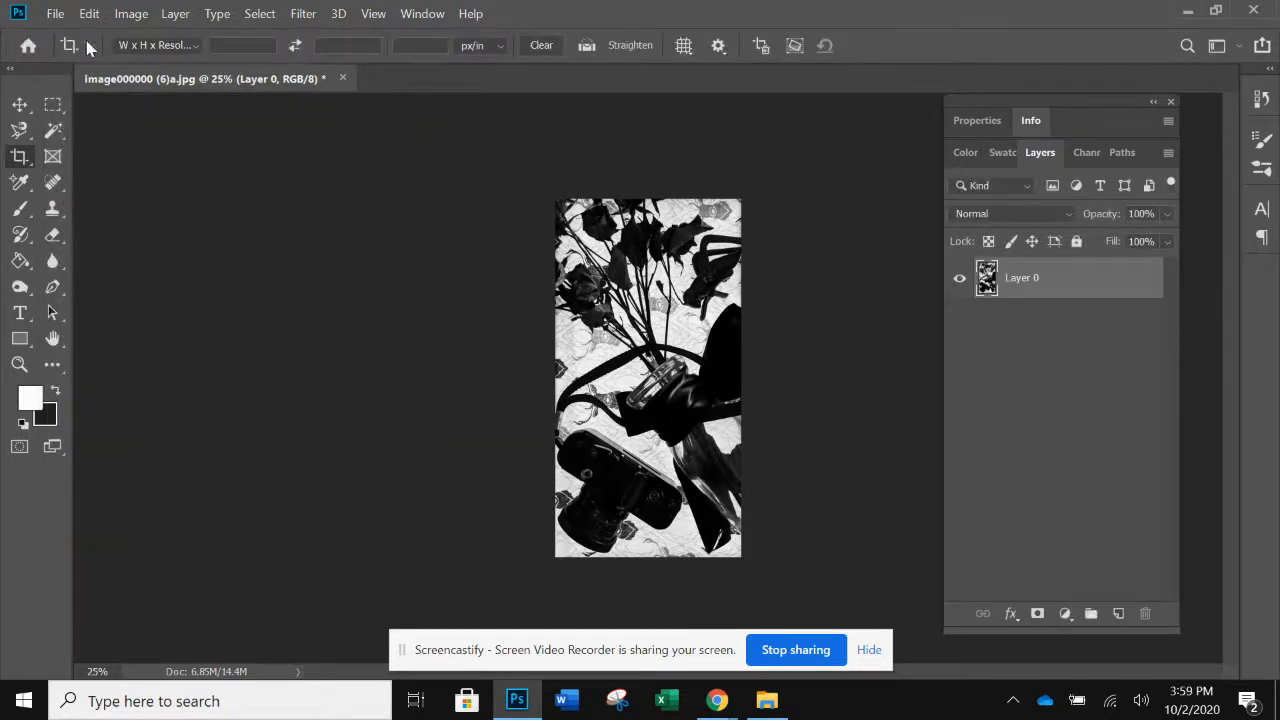
Step: Save the black and white photo as a JPEG named 'ribbon bw' in 2020 Canvas
left_click(55, 14)
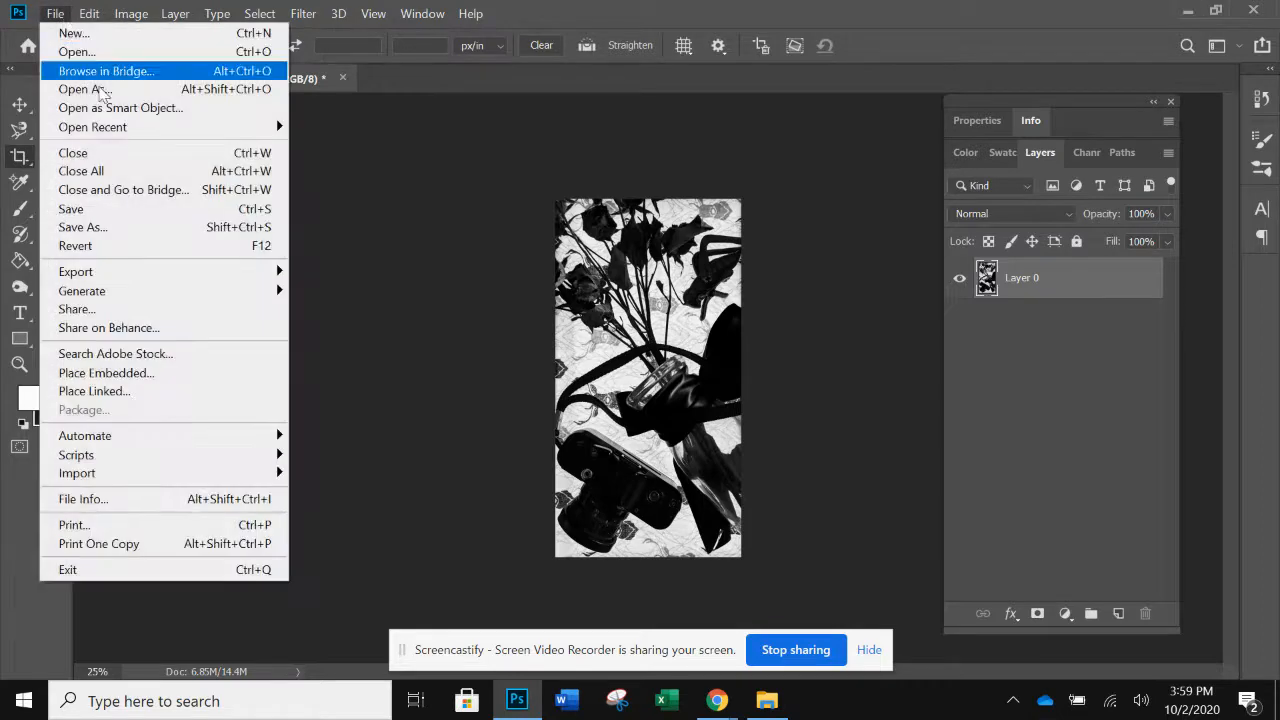
left_click(82, 227)
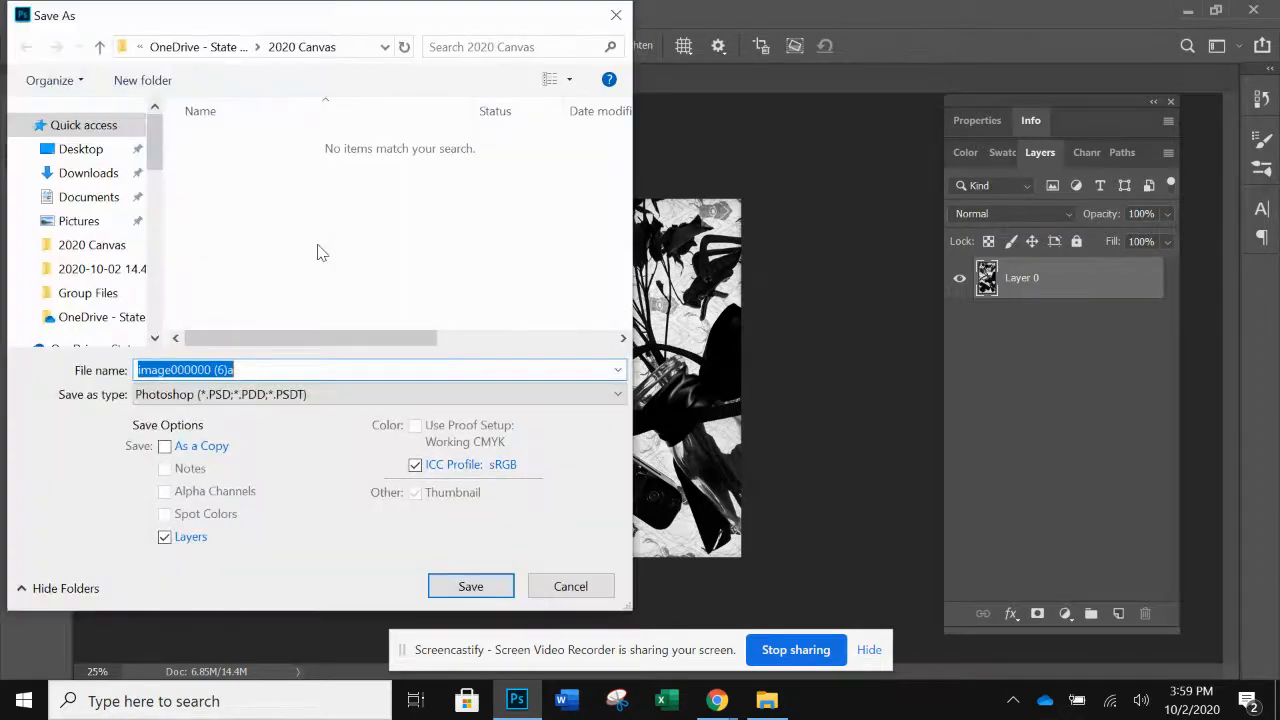
left_click(290, 370)
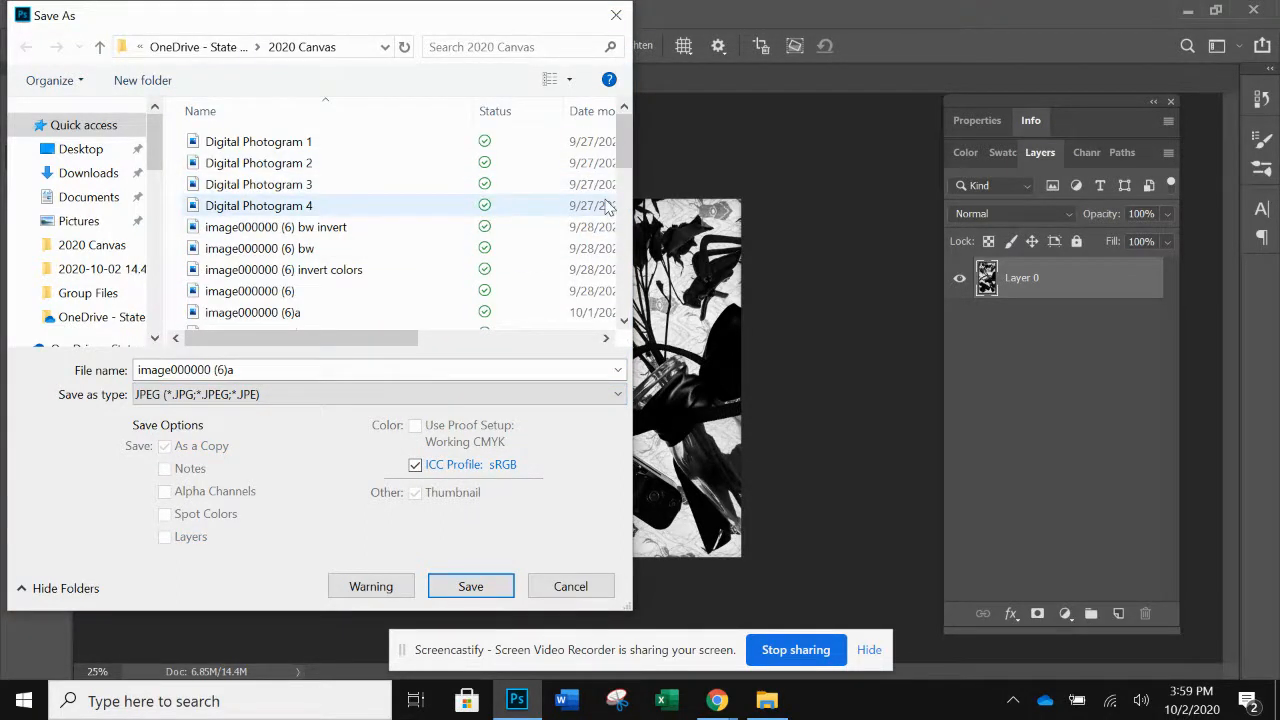
scroll("down", 3)
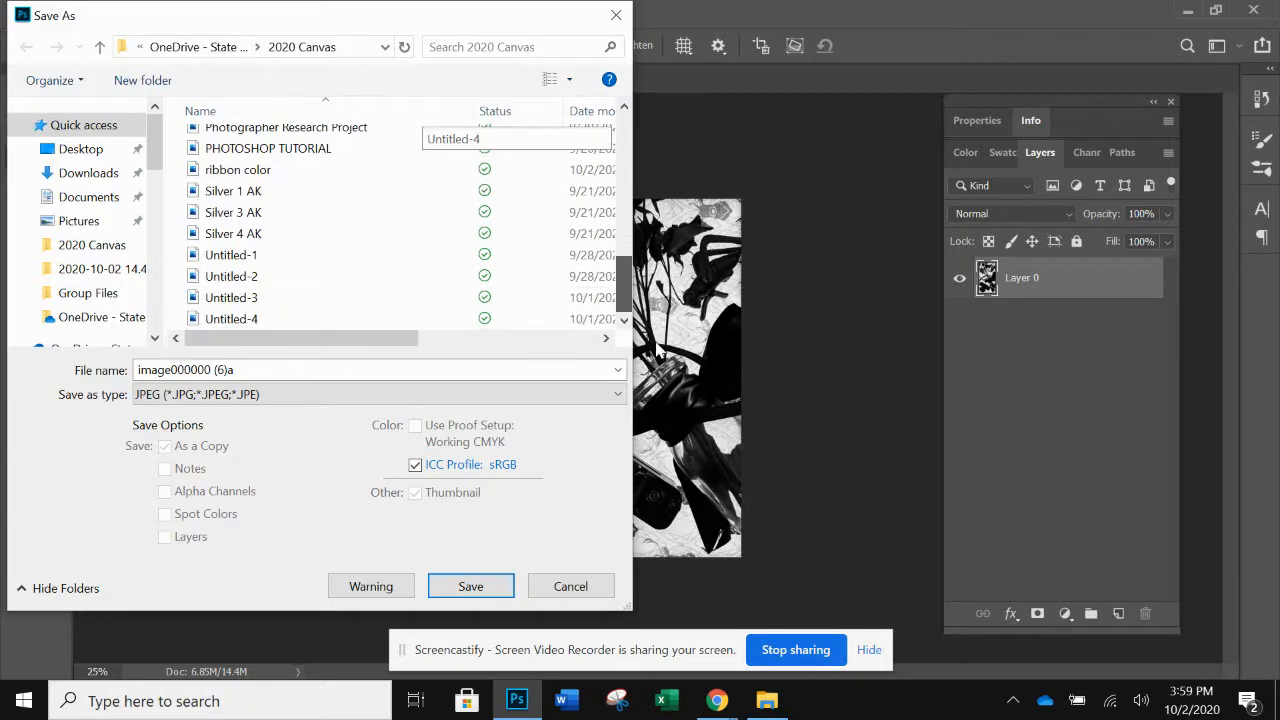
left_click(238, 169)
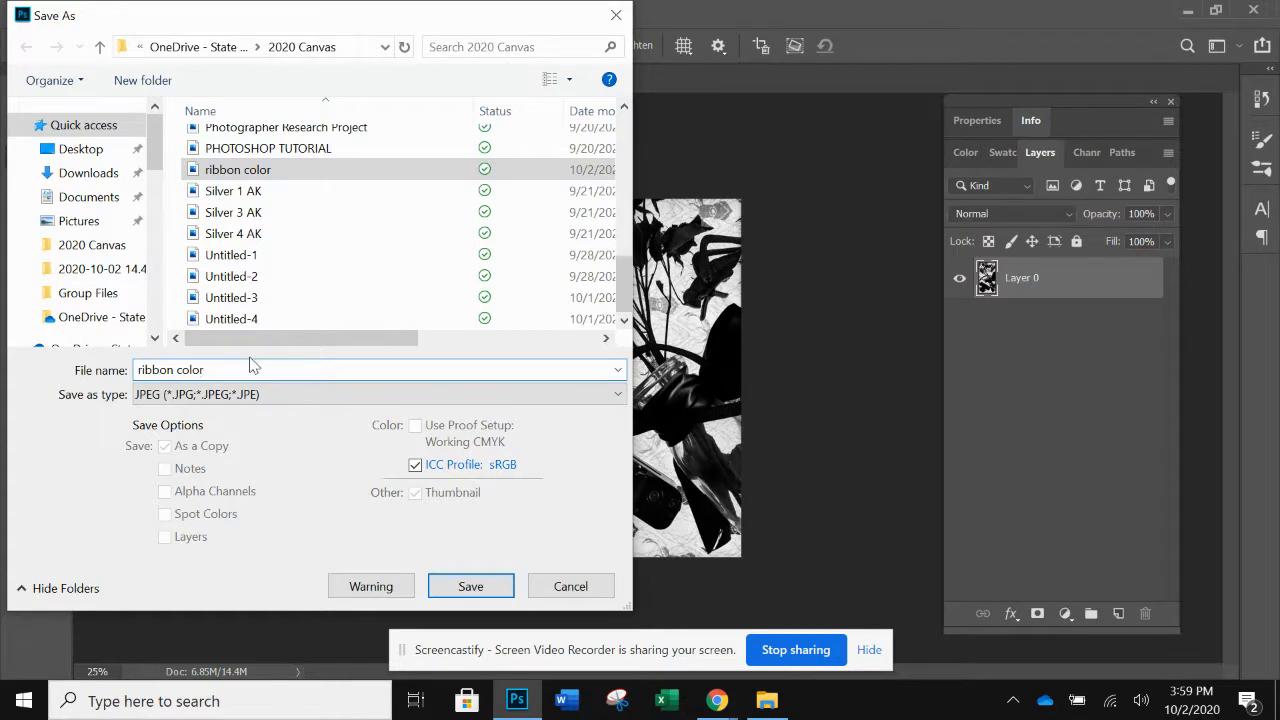
type("ribbon")
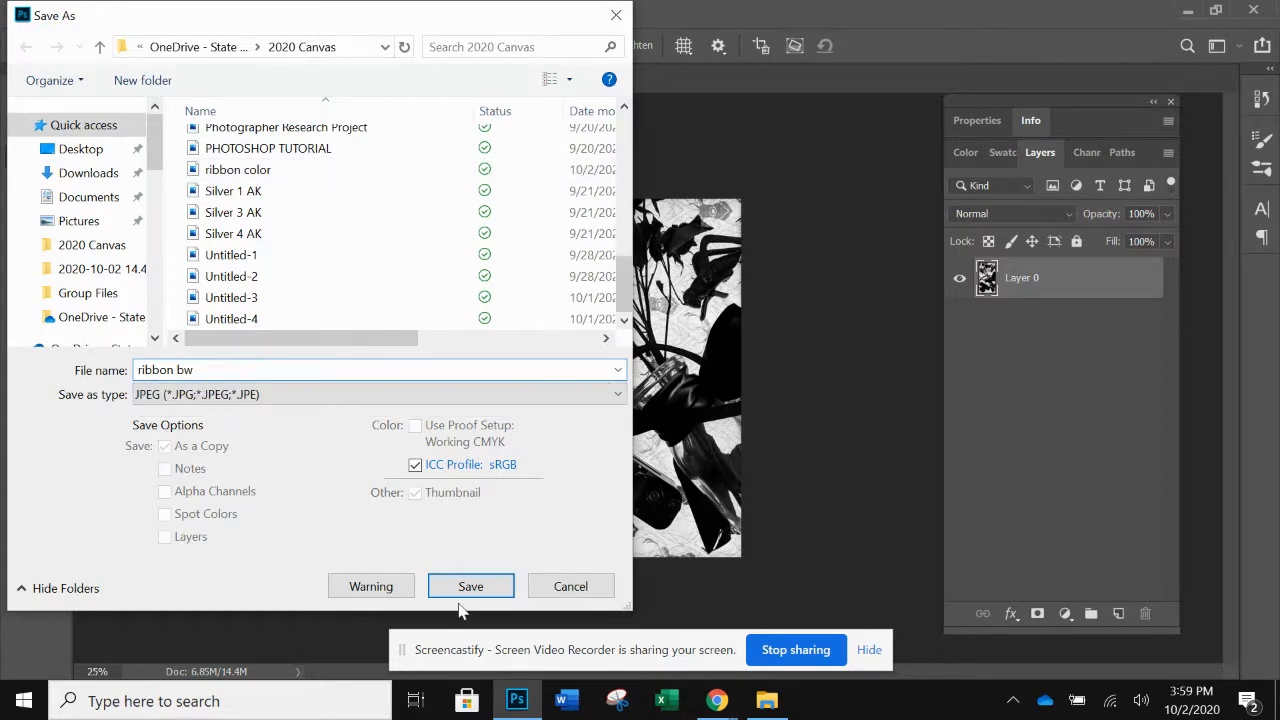
left_click(470, 586)
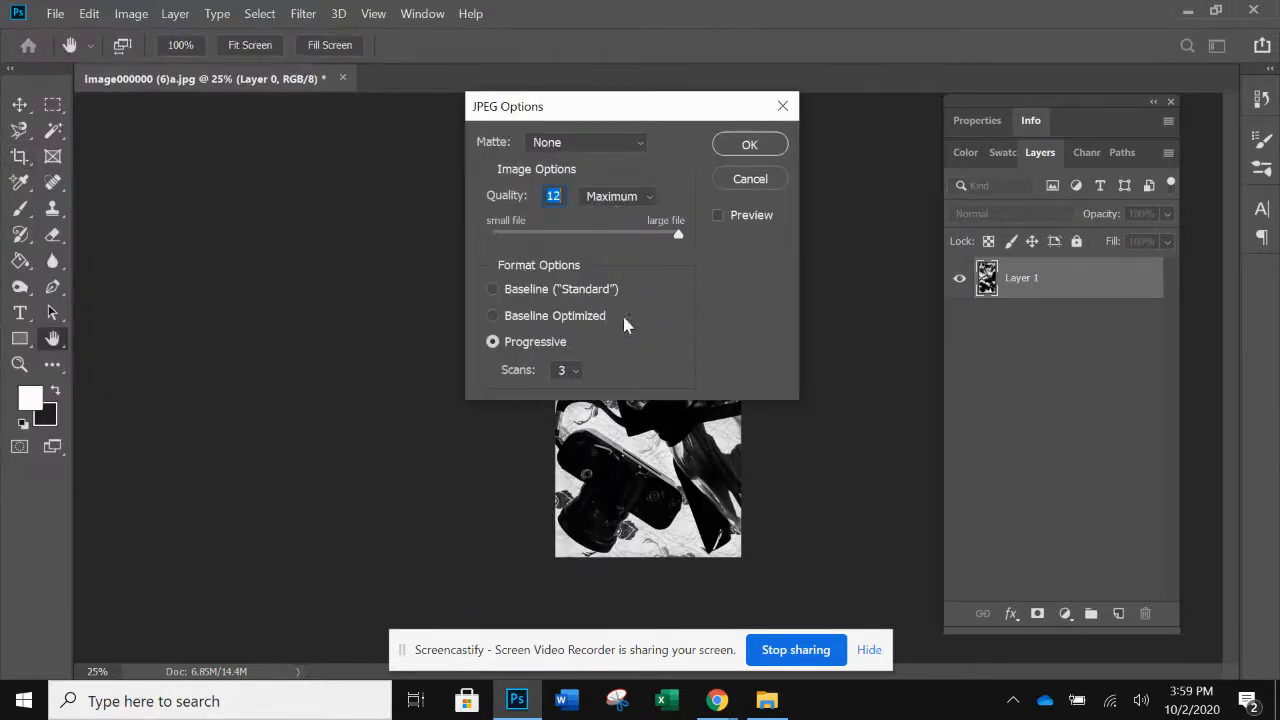
left_click(749, 143)
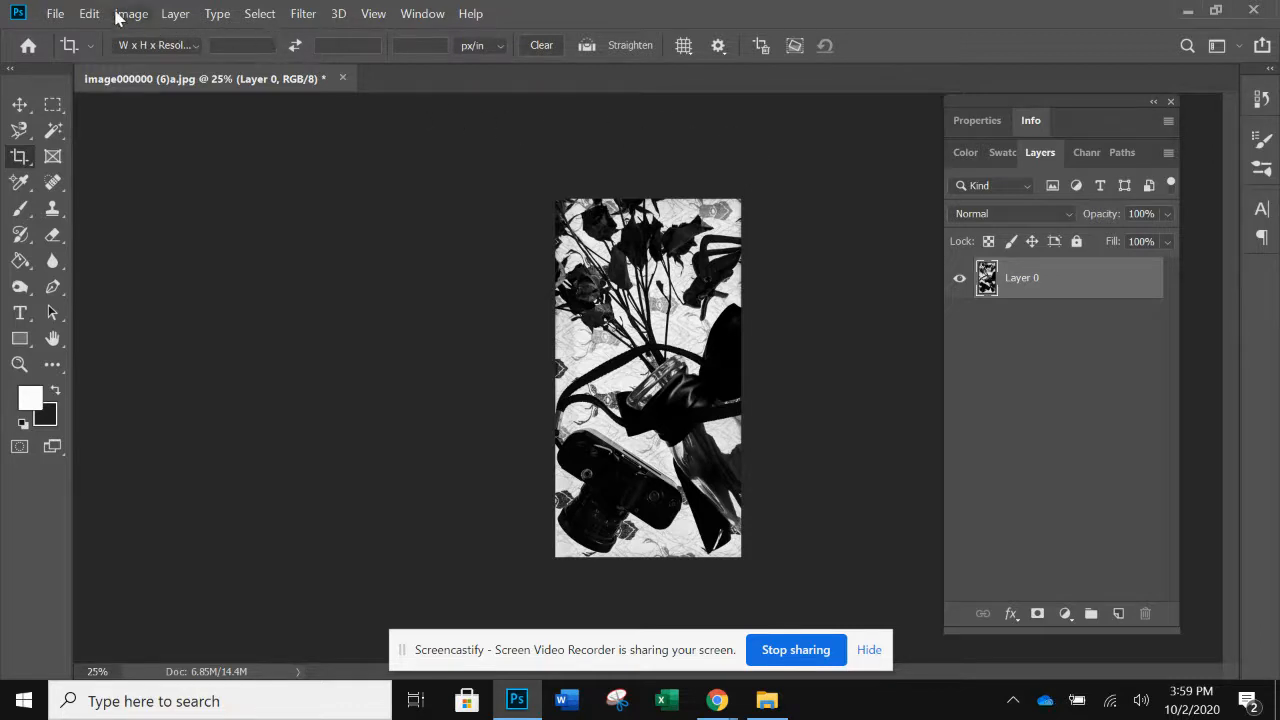
Step: Invert the black and white photo into a negative with light and dark tones swapped
left_click(128, 13)
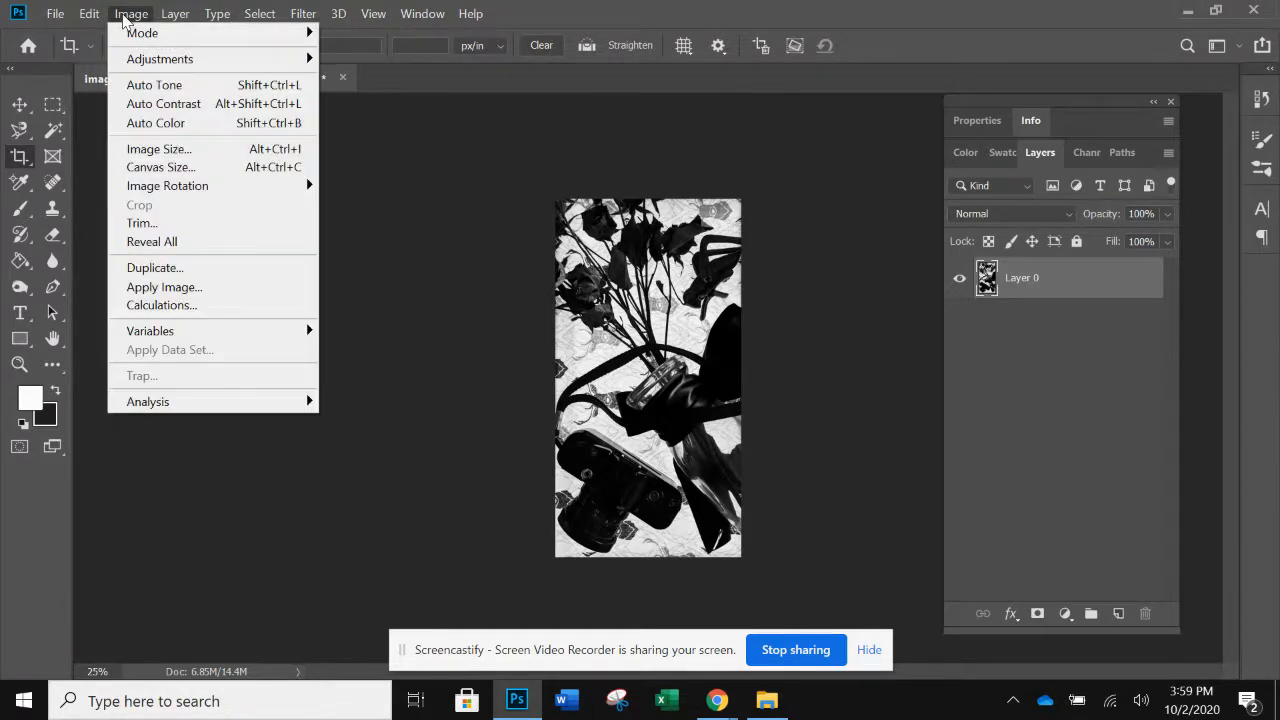
mouse_move(160, 59)
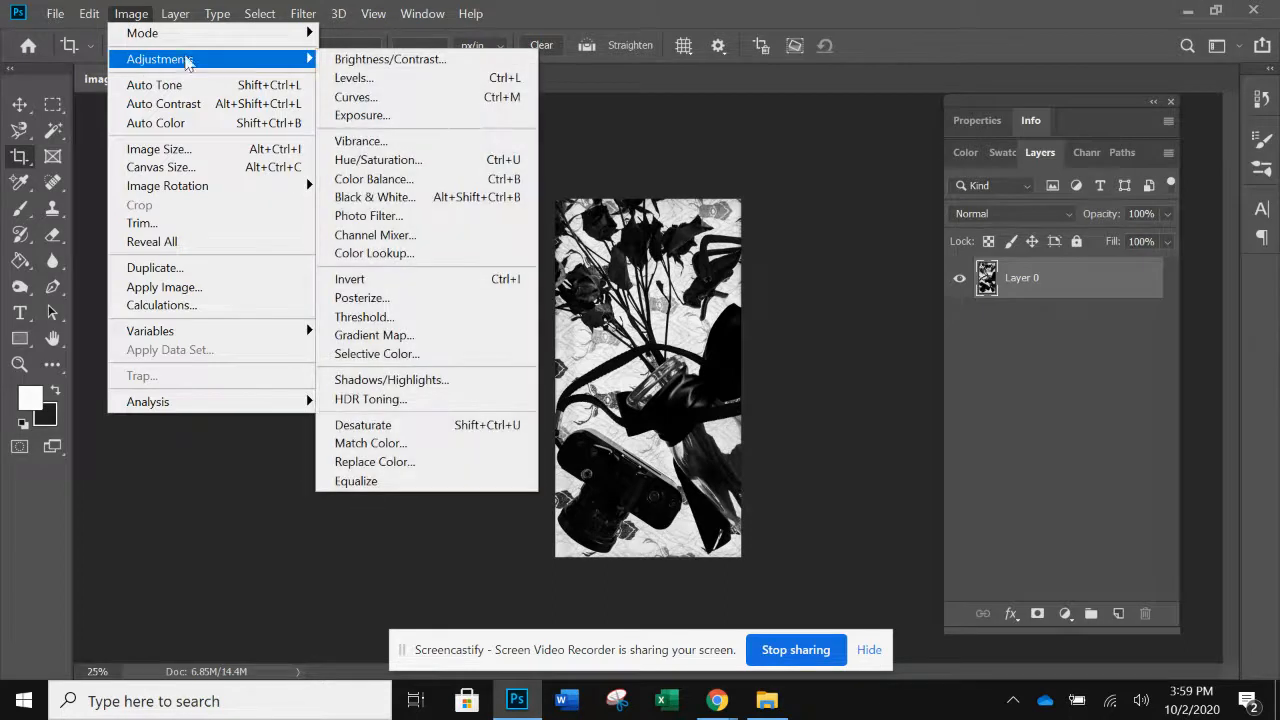
left_click(349, 278)
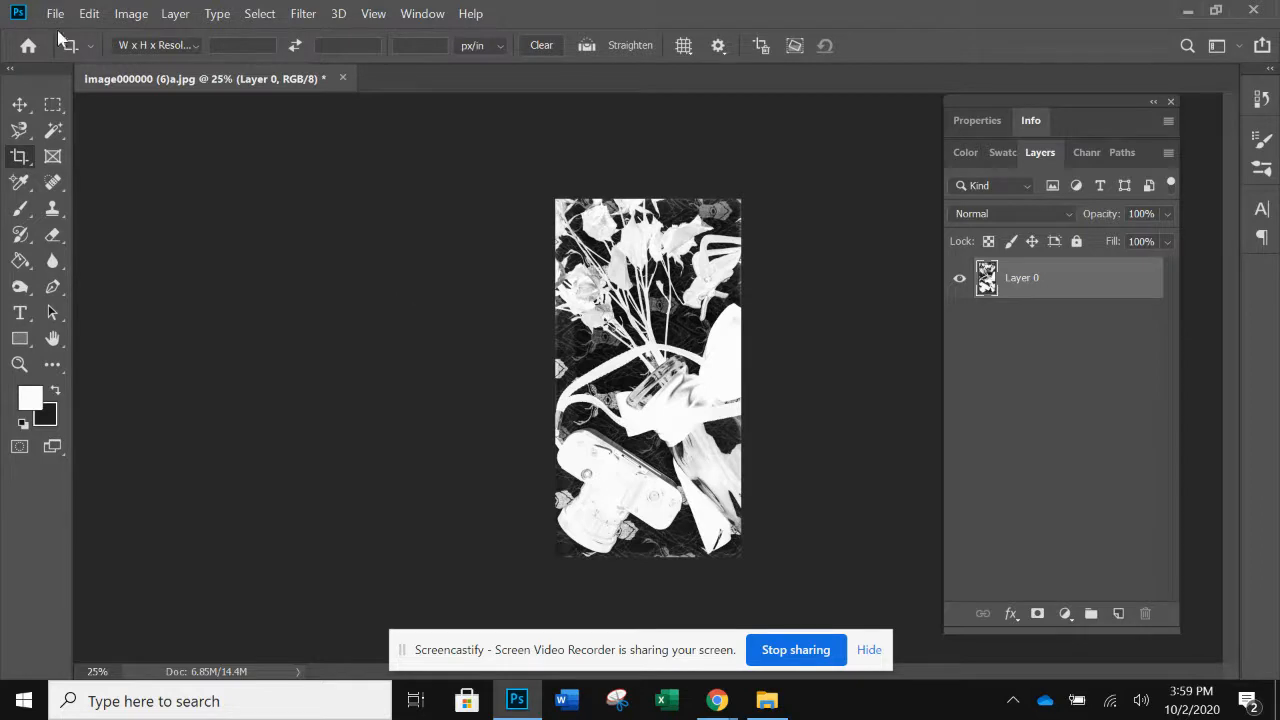
Step: Save the inverted image as a quality-12 JPEG named 'ribbon bw invert' in 2020 Canvas
left_click(57, 13)
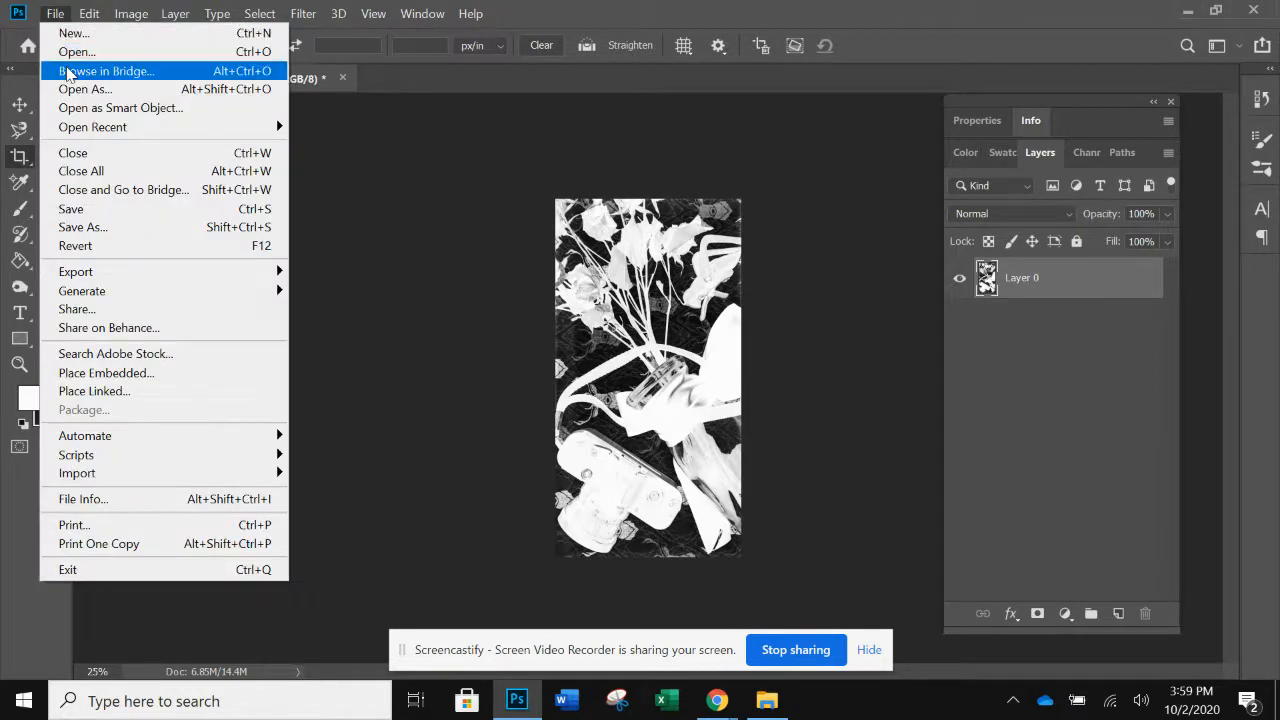
mouse_move(82, 227)
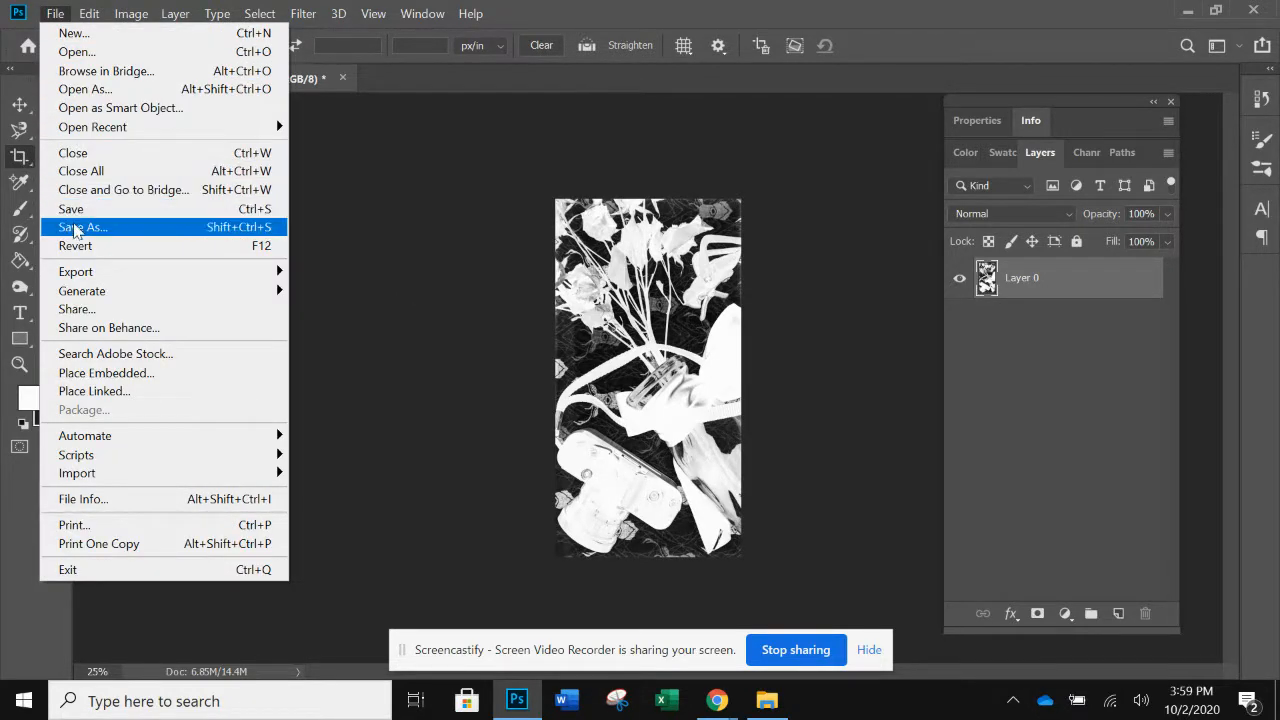
left_click(82, 227)
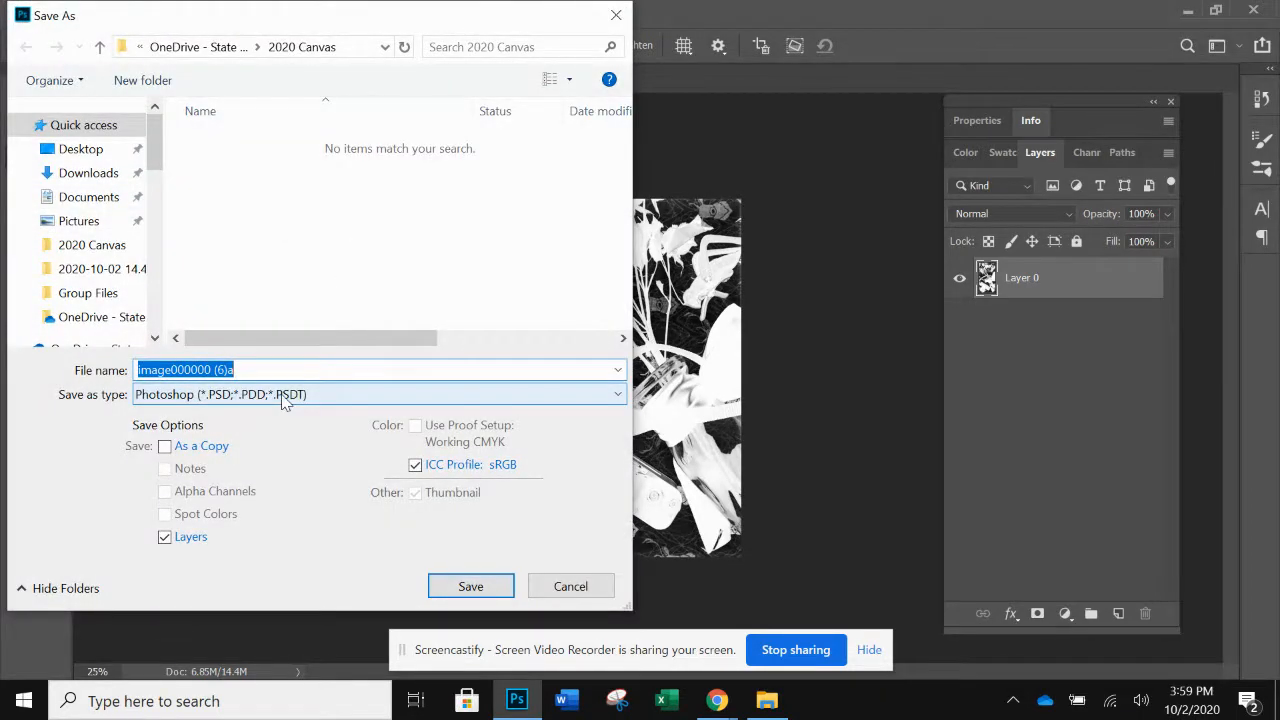
type("ribb")
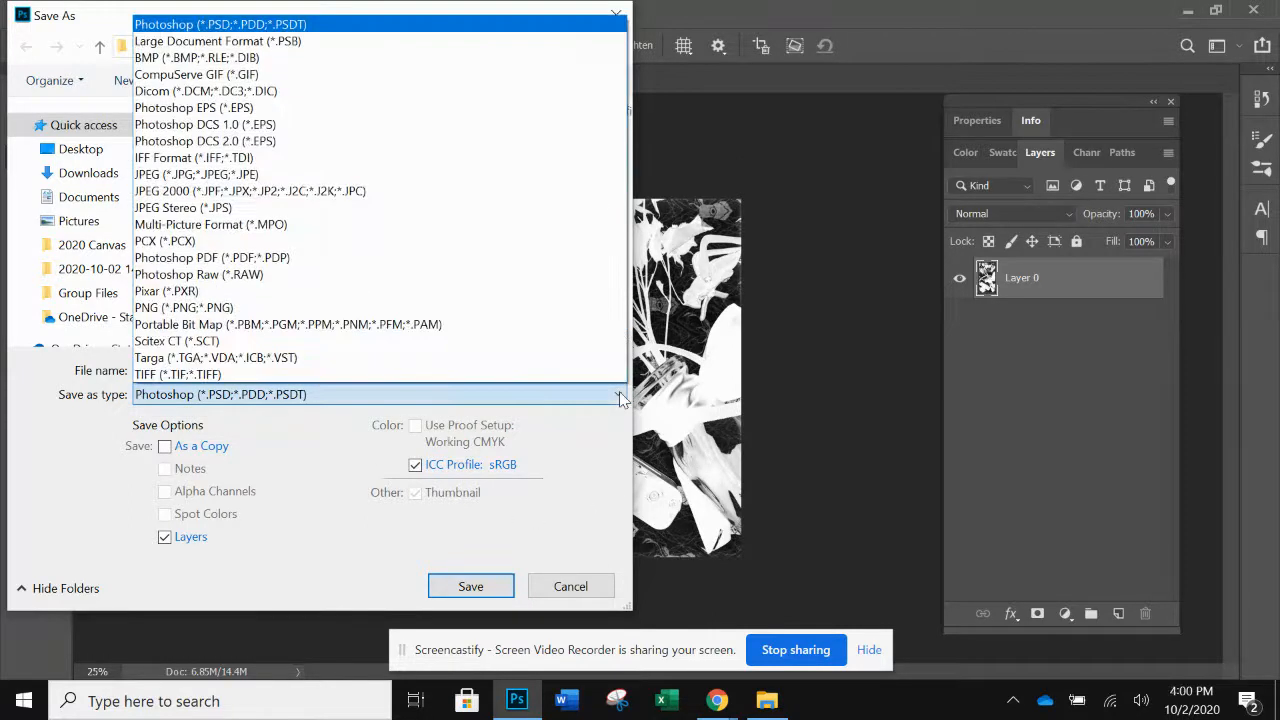
mouse_move(545, 214)
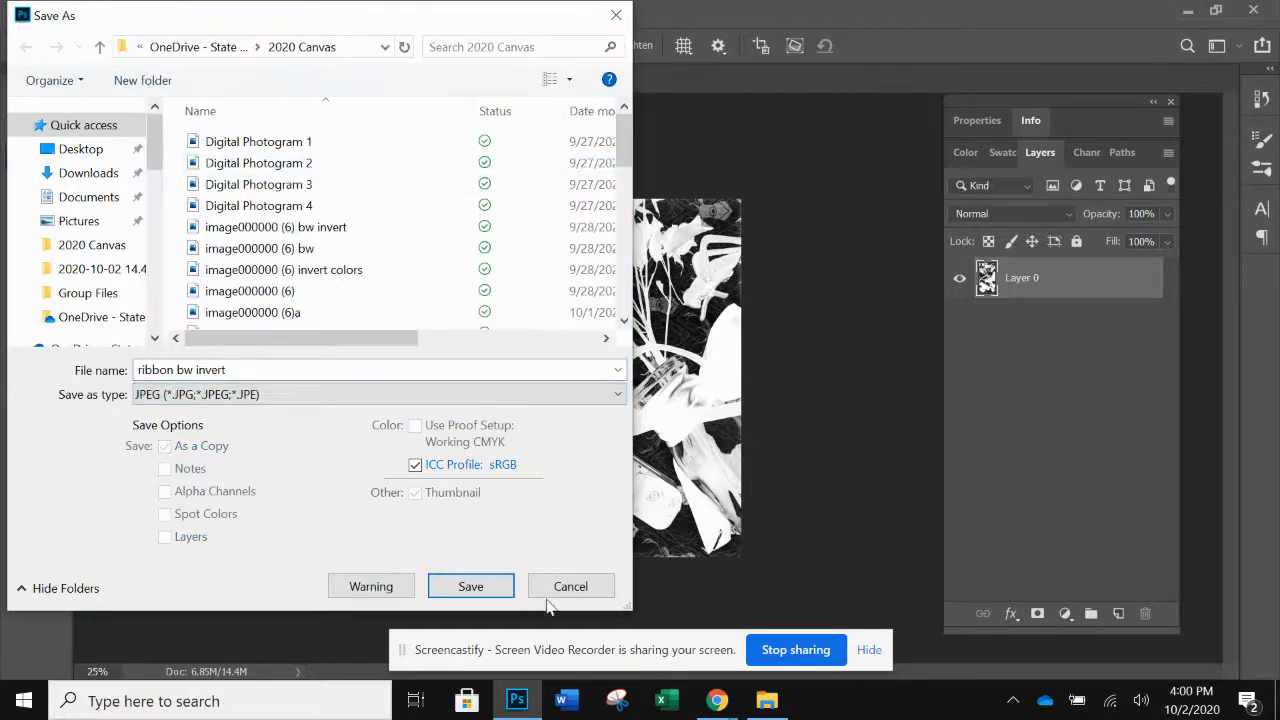
left_click(470, 585)
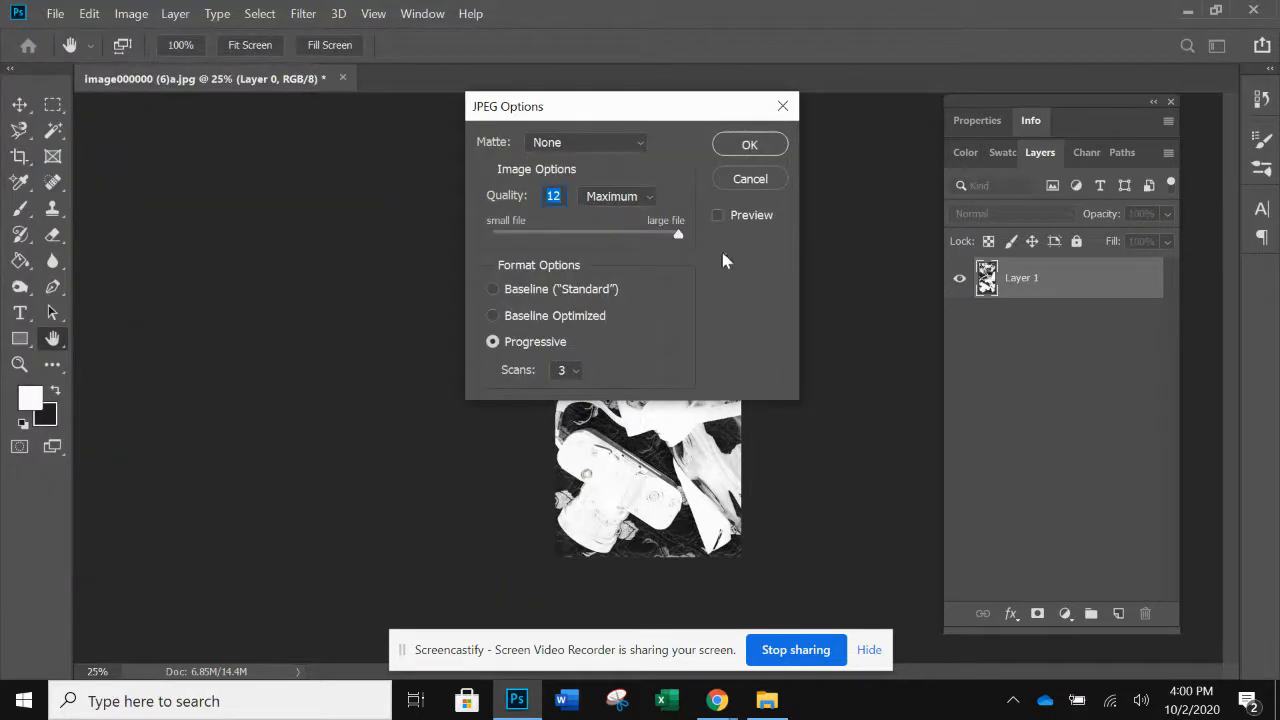
left_click(749, 143)
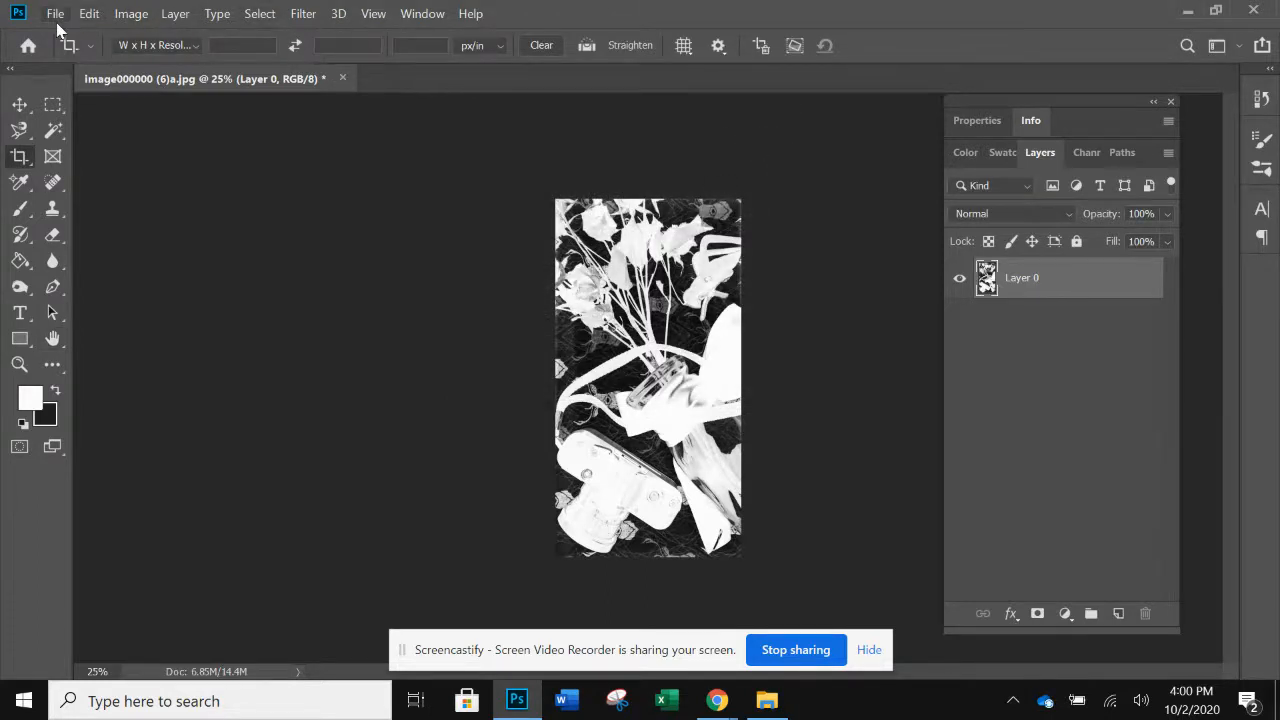
Step: Open the saved 'ribbon color' JPEG from 2020 Canvas as a second document
left_click(60, 15)
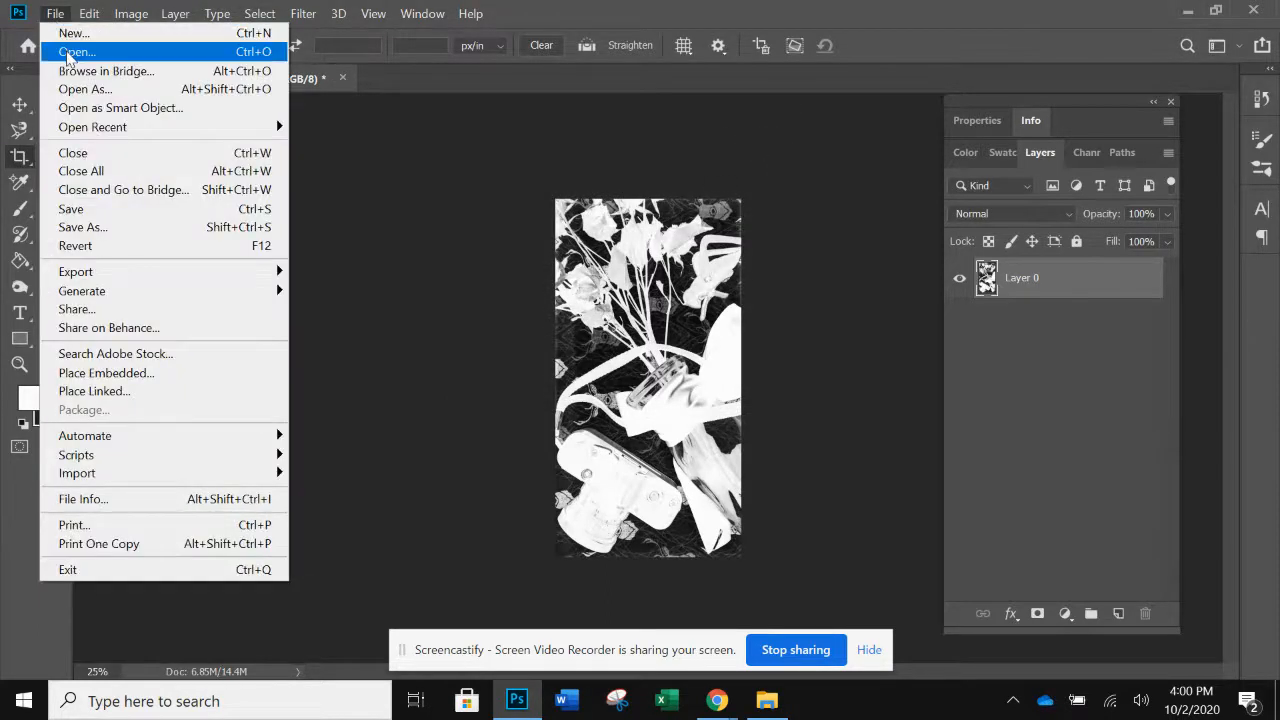
left_click(78, 50)
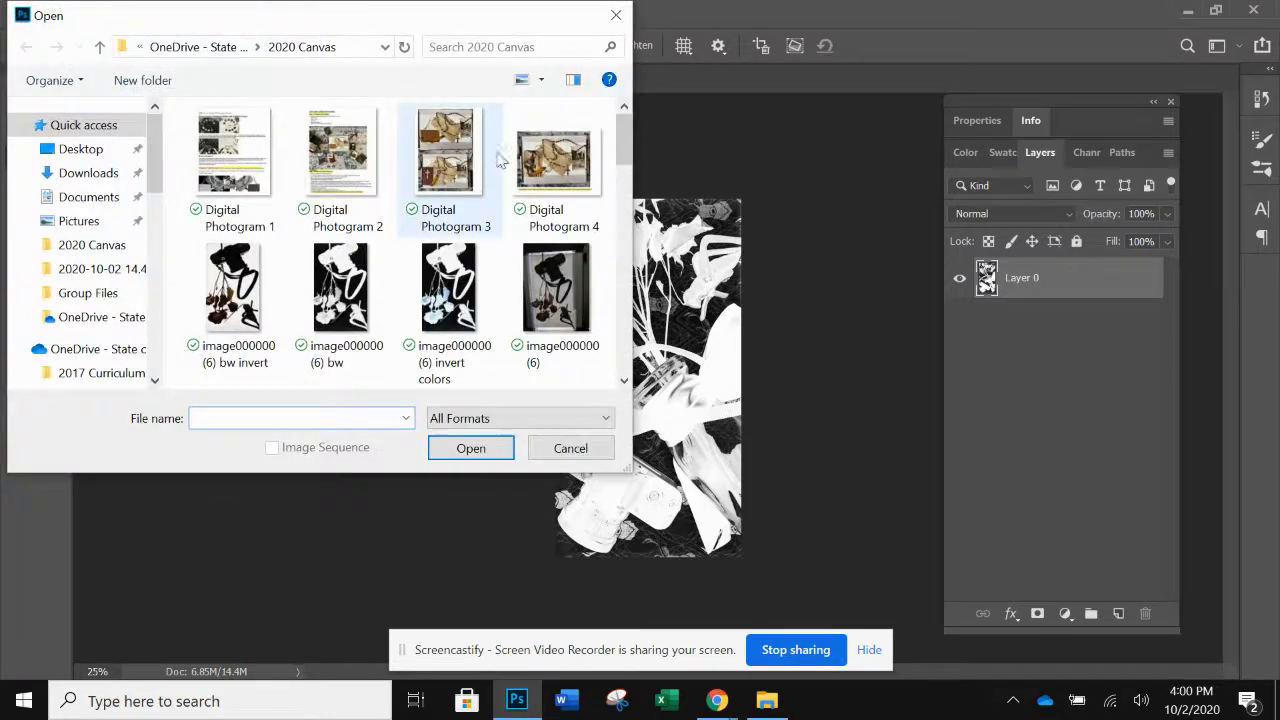
scroll("down", 3)
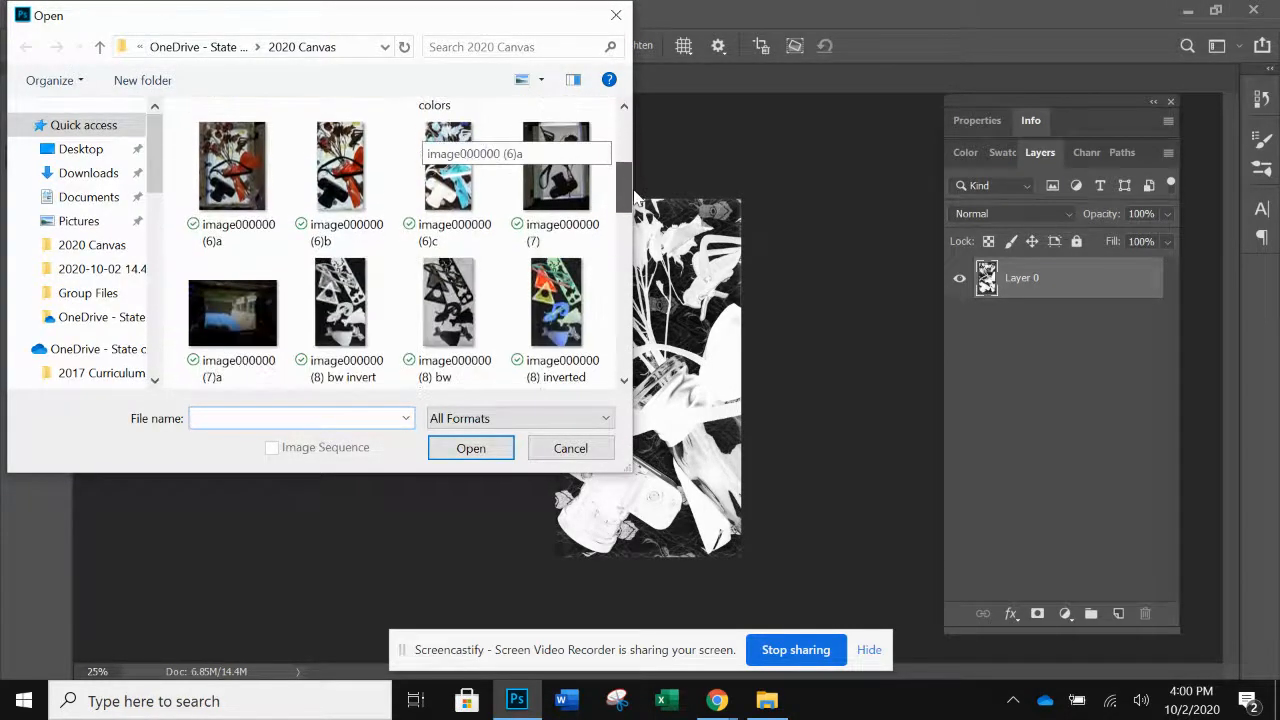
scroll("down", 3)
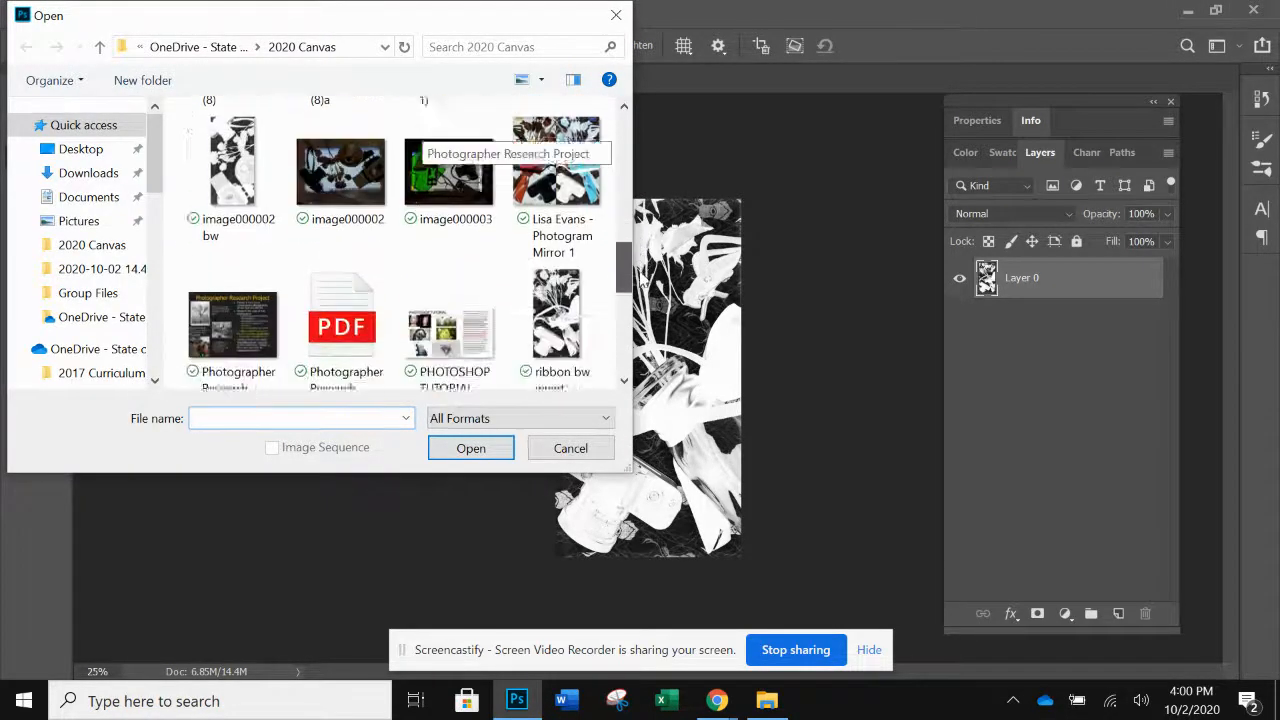
scroll("down", 3)
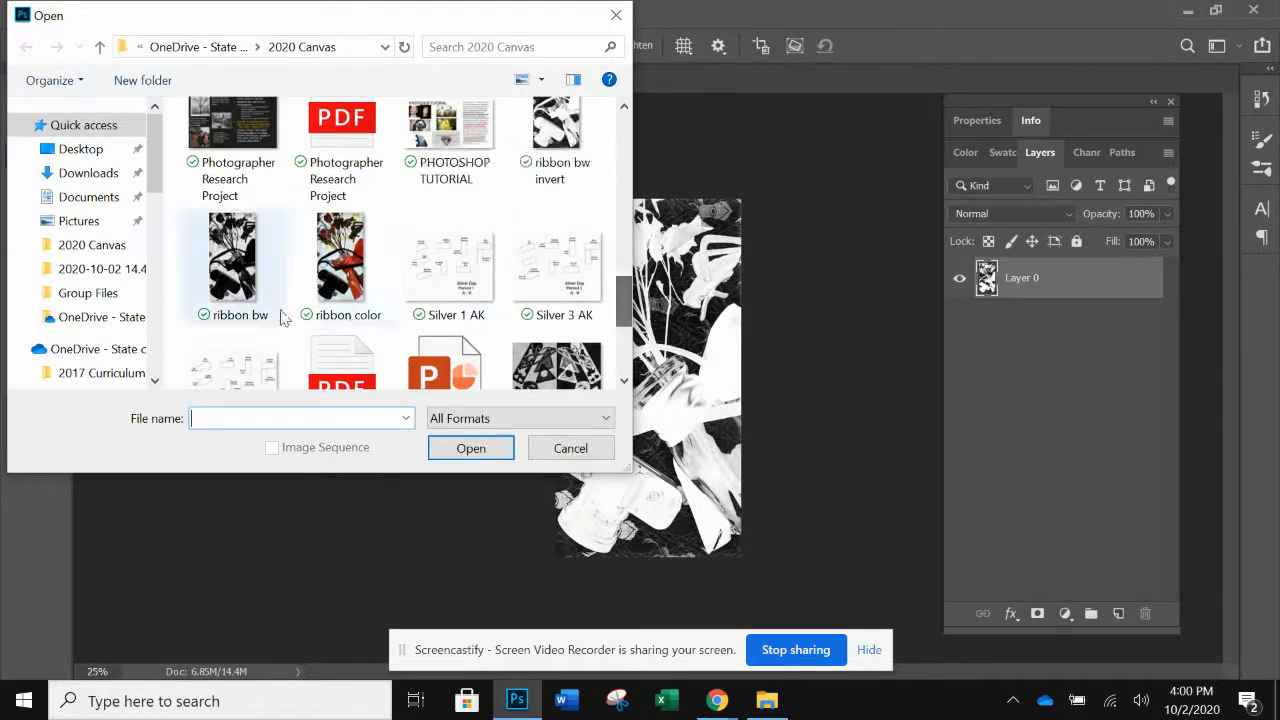
left_click(341, 258)
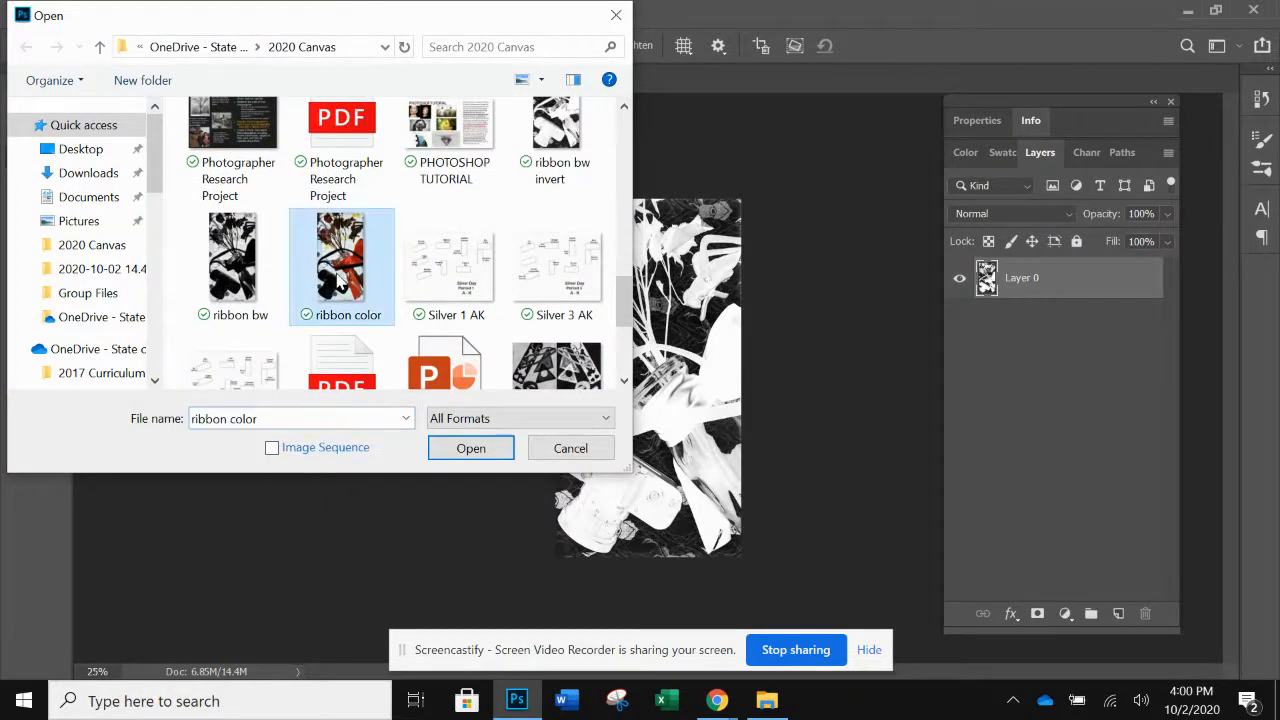
left_click(470, 447)
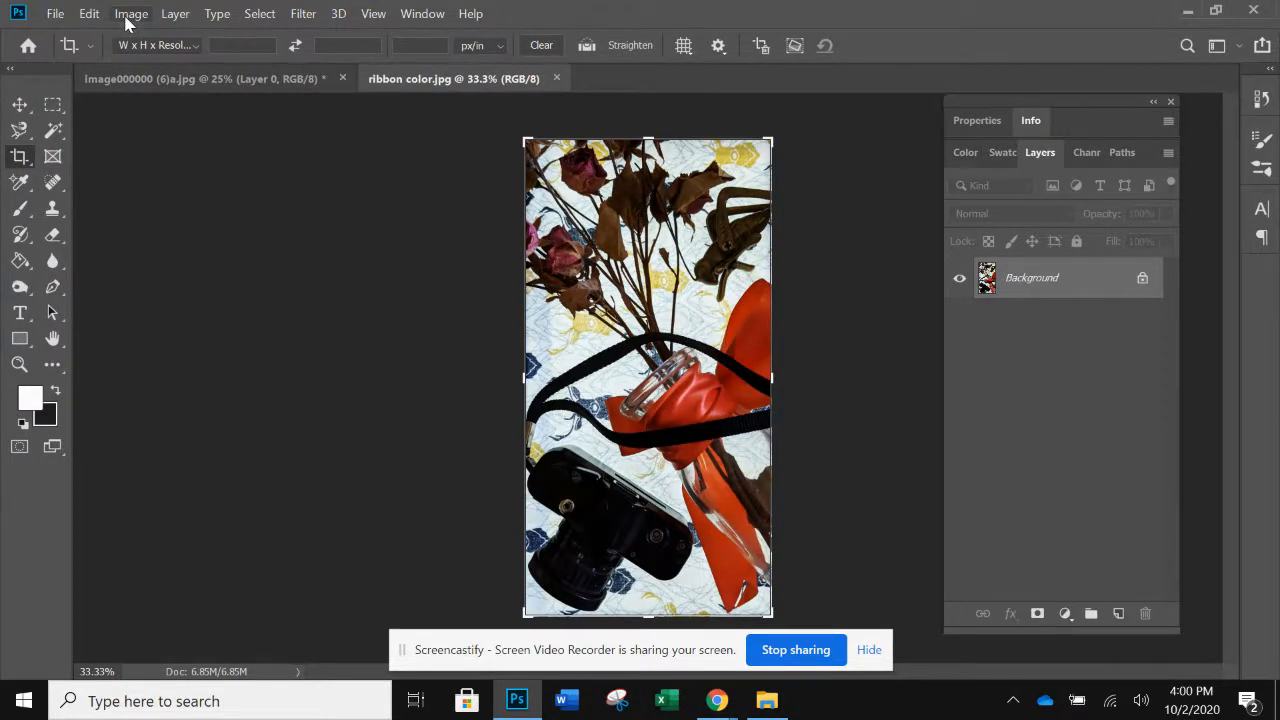
Step: Invert the colour photo and save it as a maximum-quality JPEG named 'ribbon color invert'
left_click(131, 13)
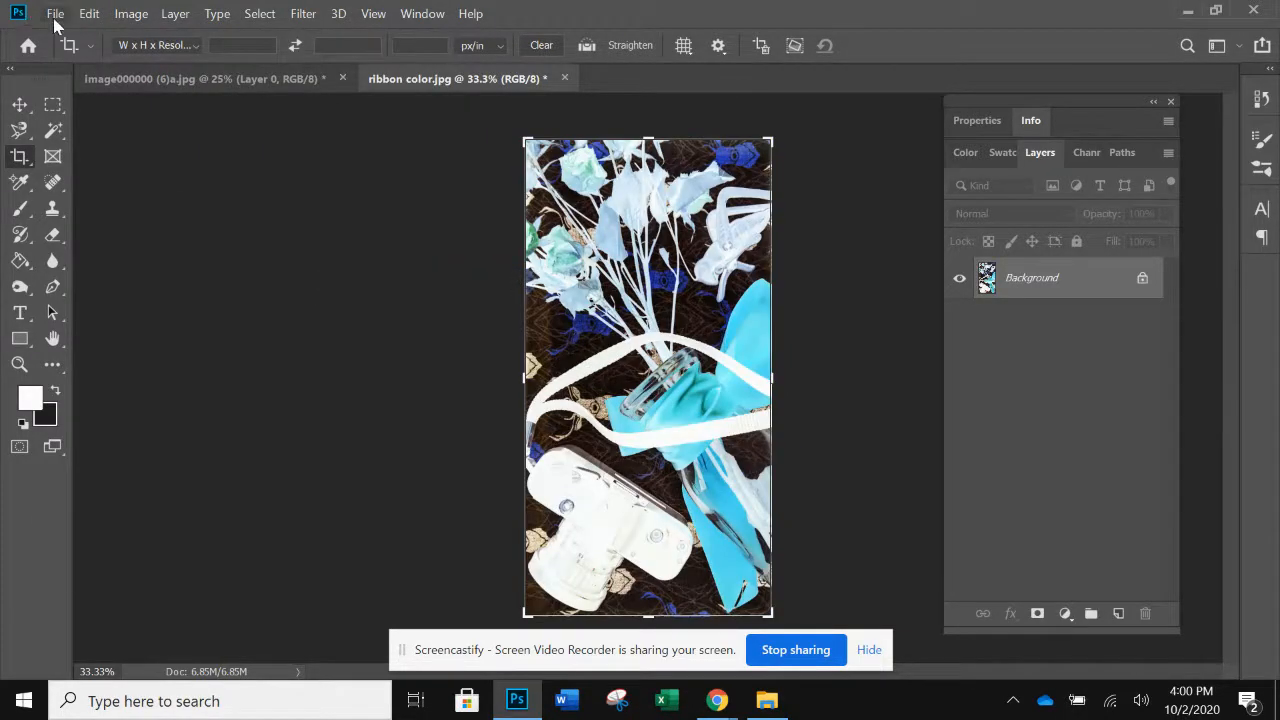
mouse_move(110, 237)
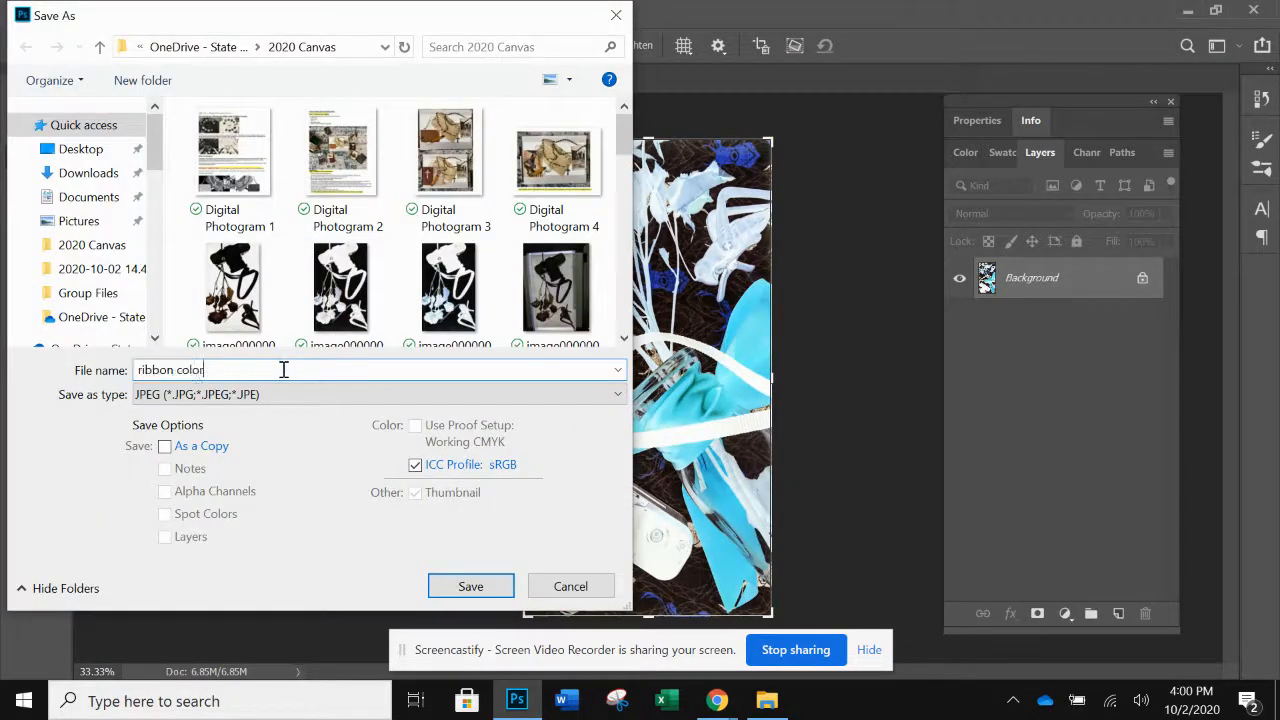
type("invert")
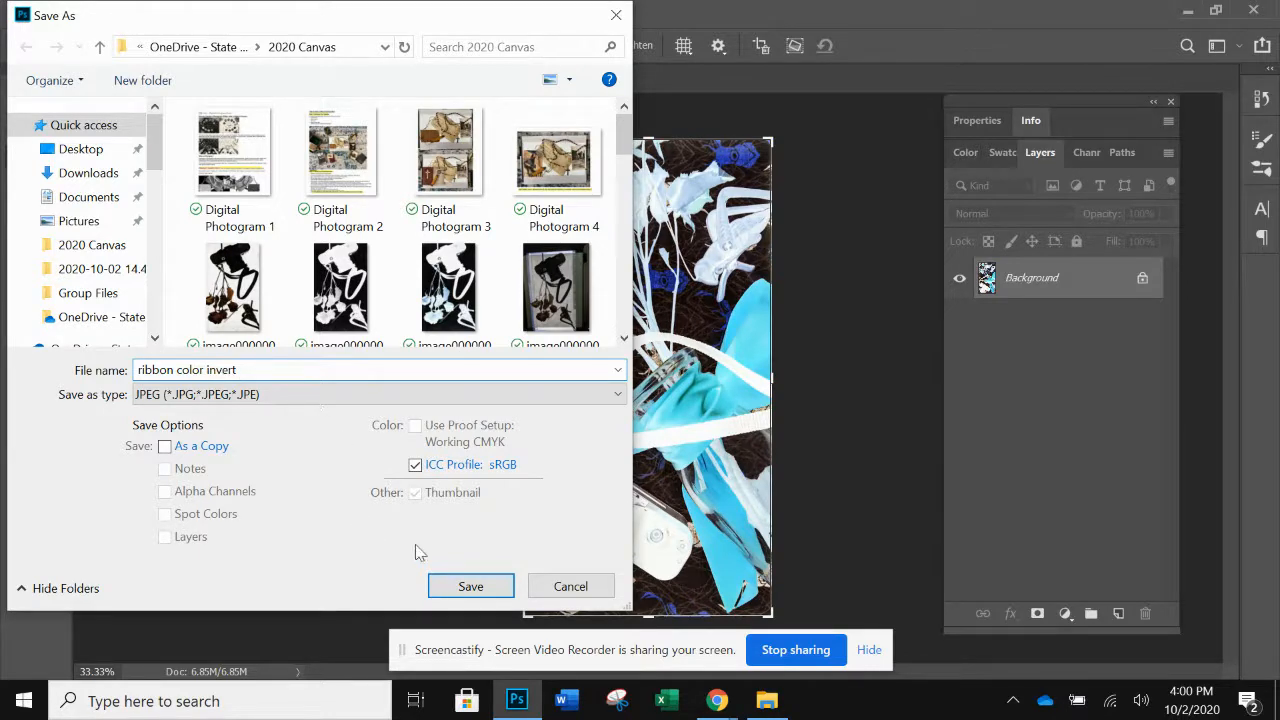
left_click(470, 586)
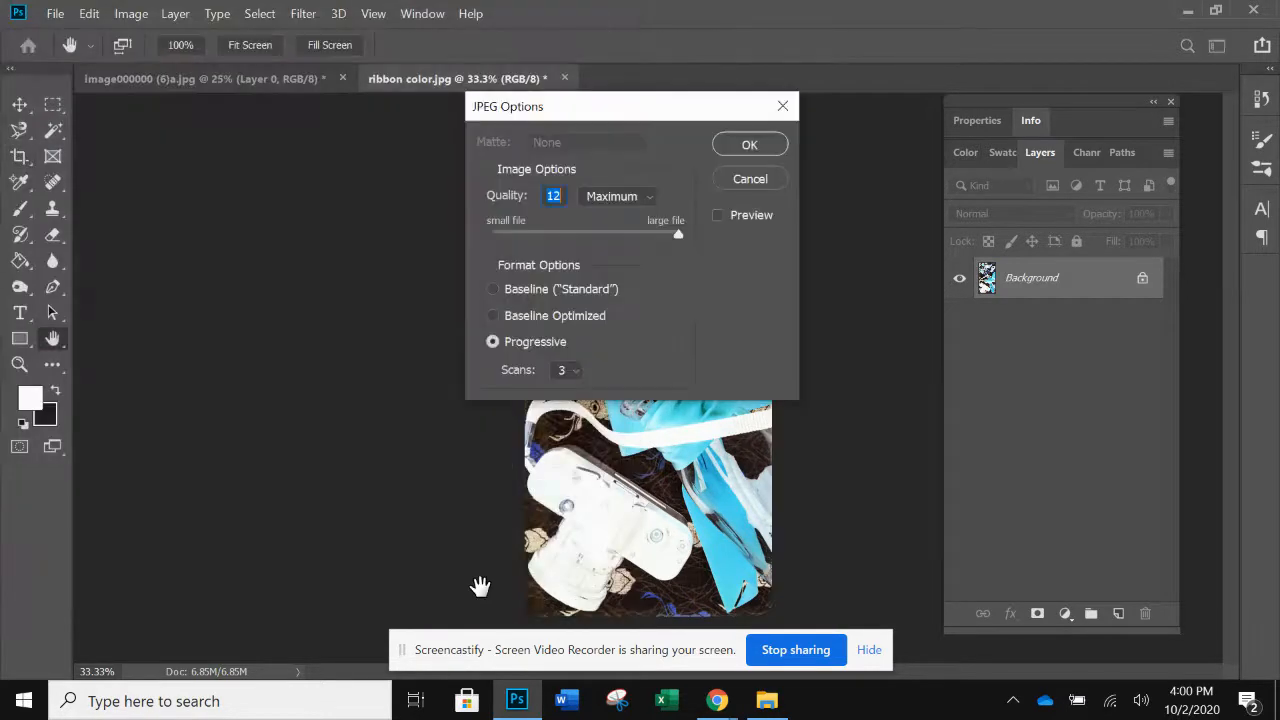
left_click(749, 144)
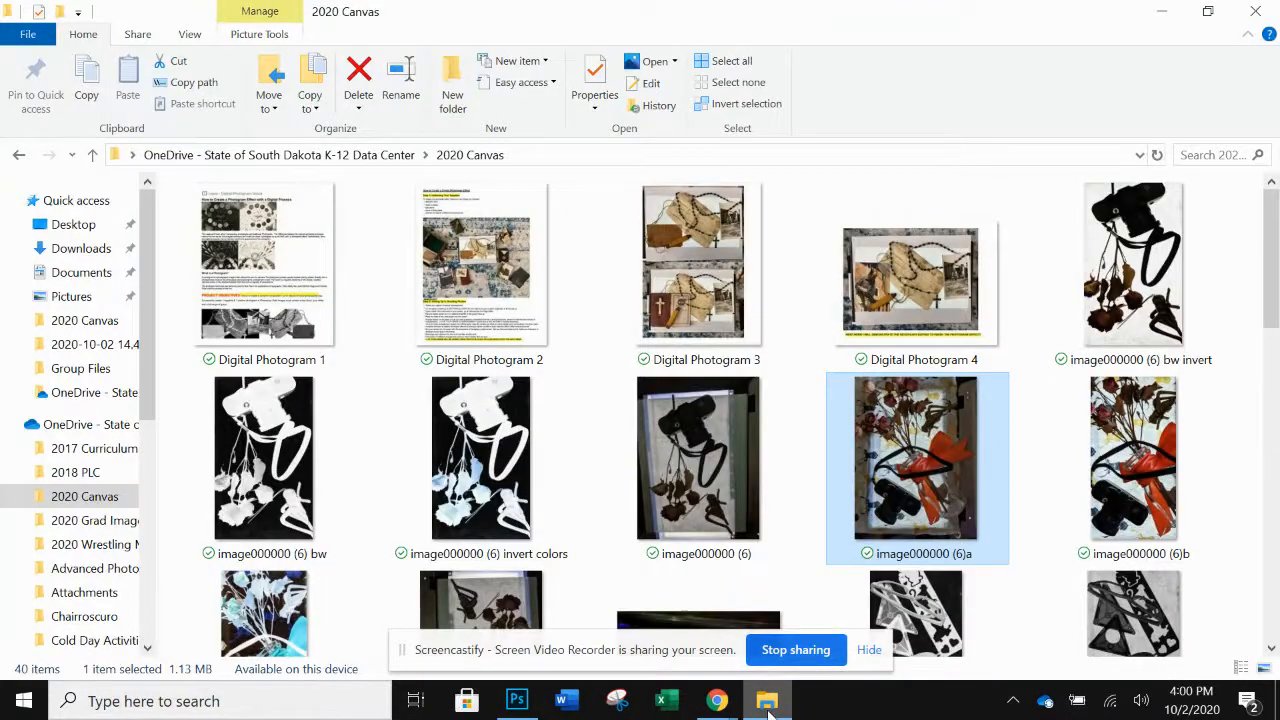
Step: Review the ribbon color, color invert and bw files in the 2020 Canvas folder
scroll("down", 3)
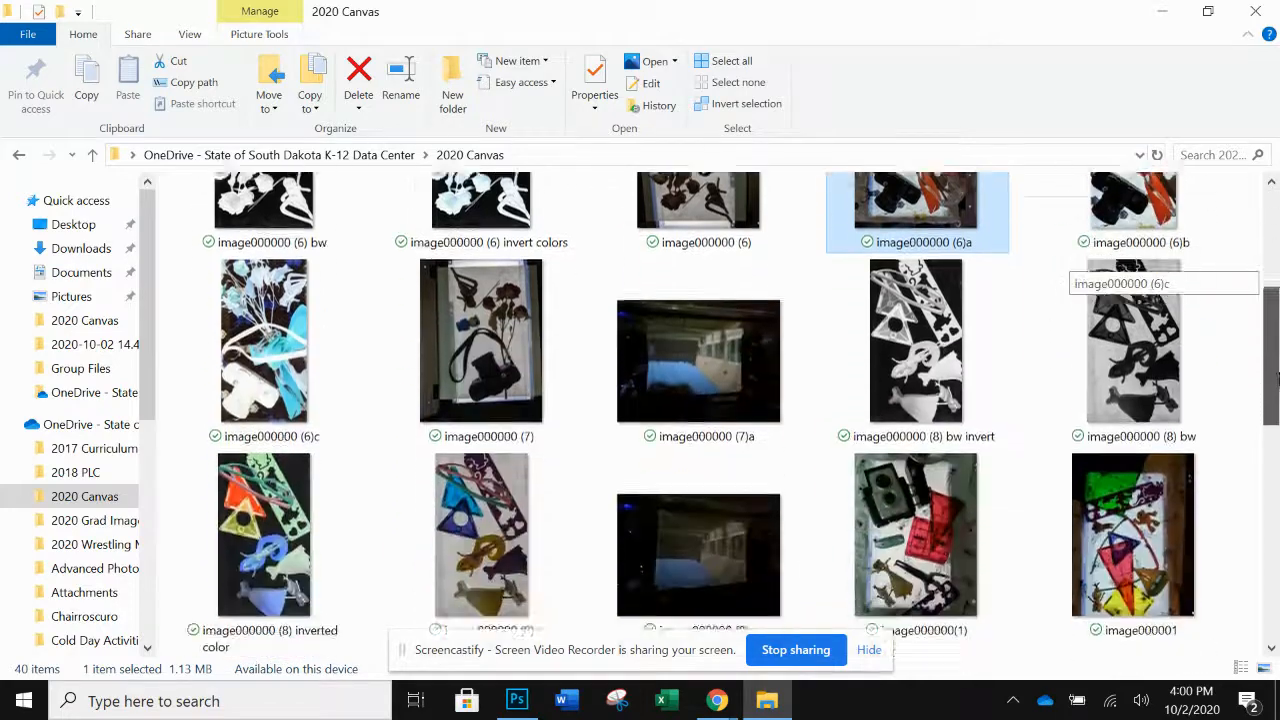
scroll("down", 3)
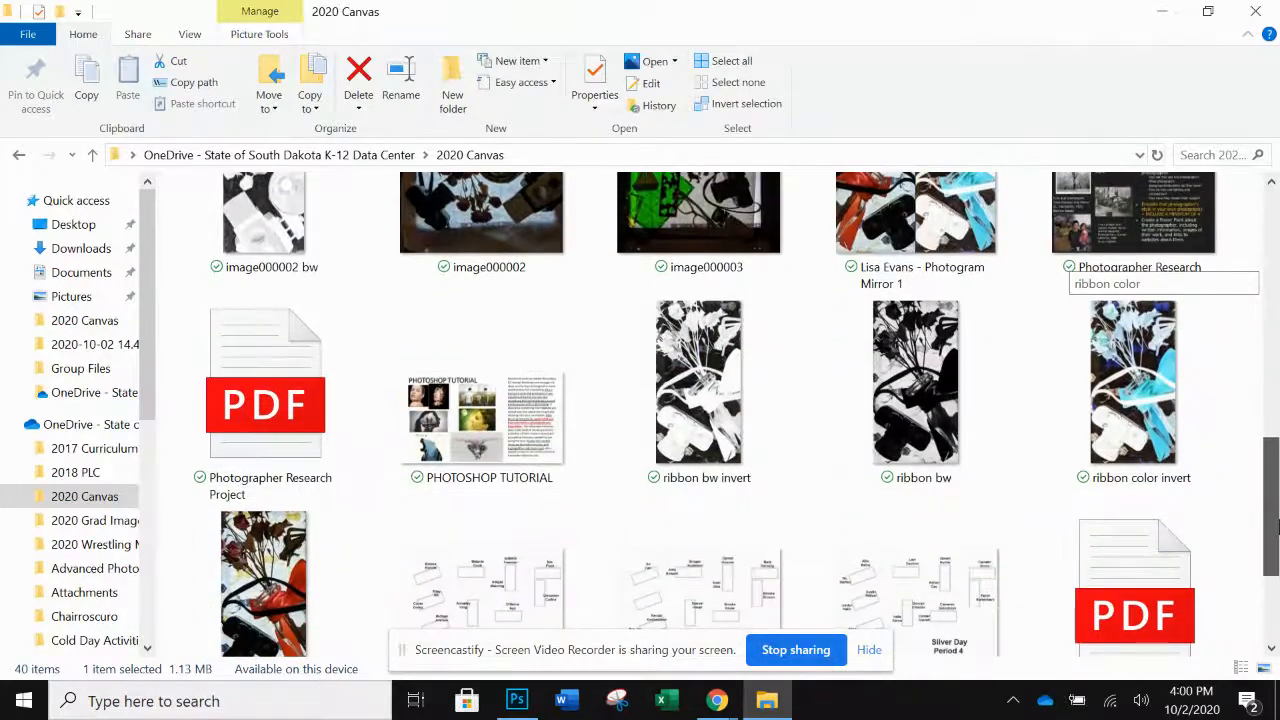
scroll("down", 3)
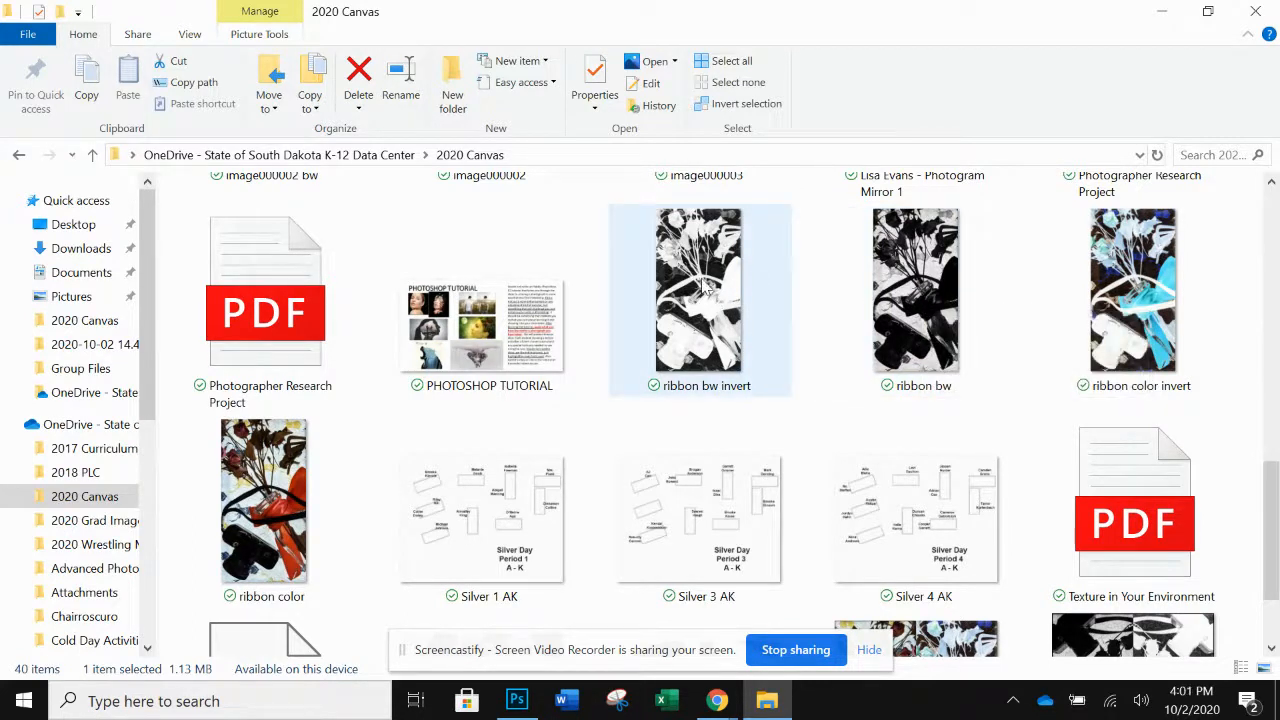
left_click(264, 500)
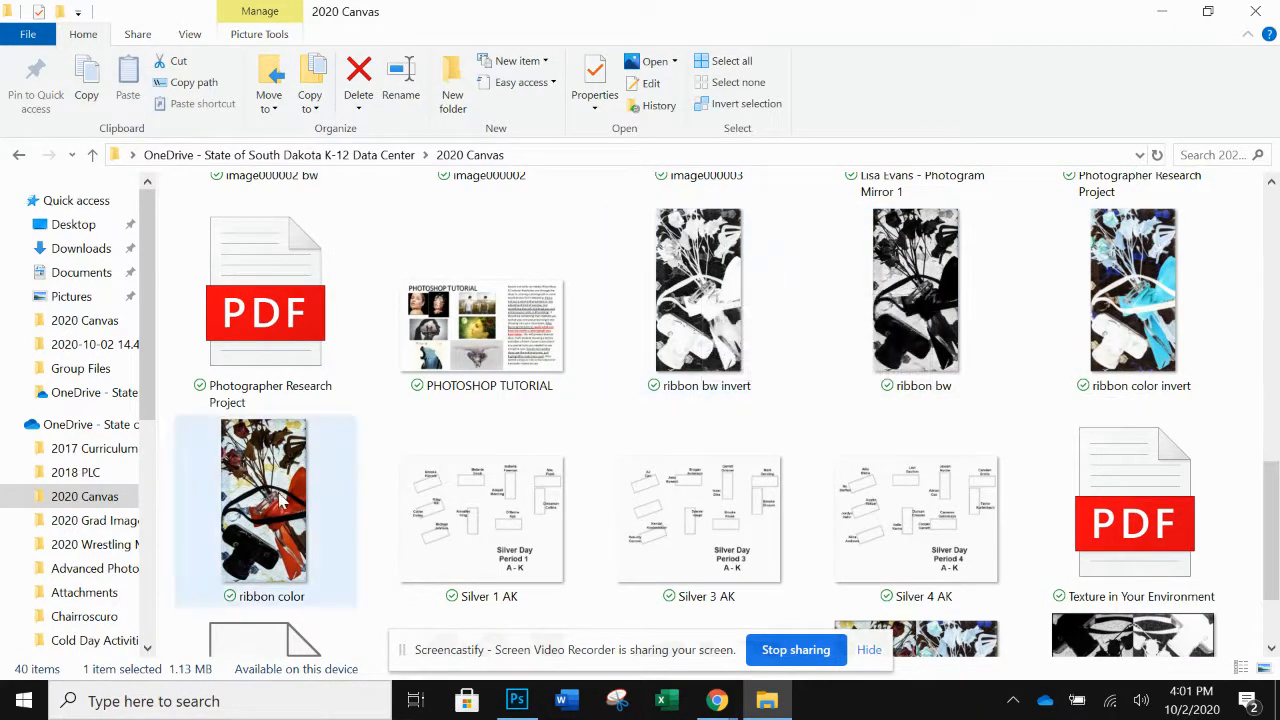
left_click(1133, 290)
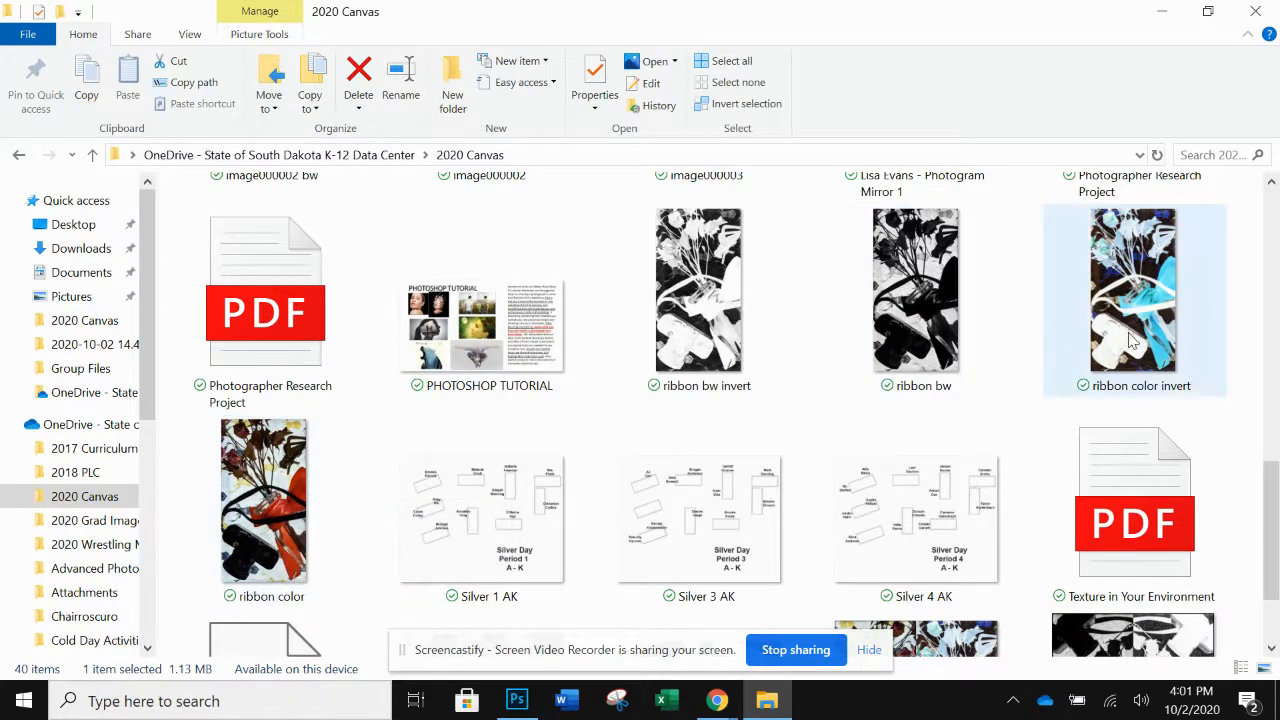
left_click(916, 290)
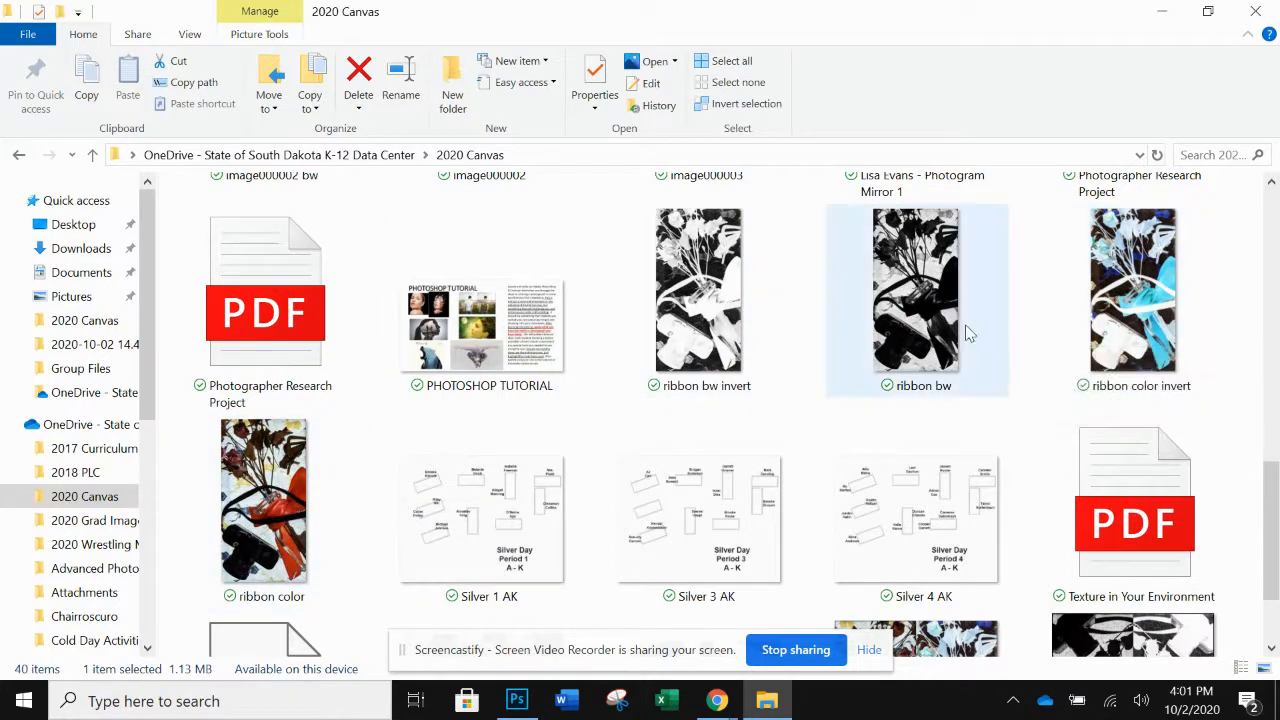
left_click(264, 500)
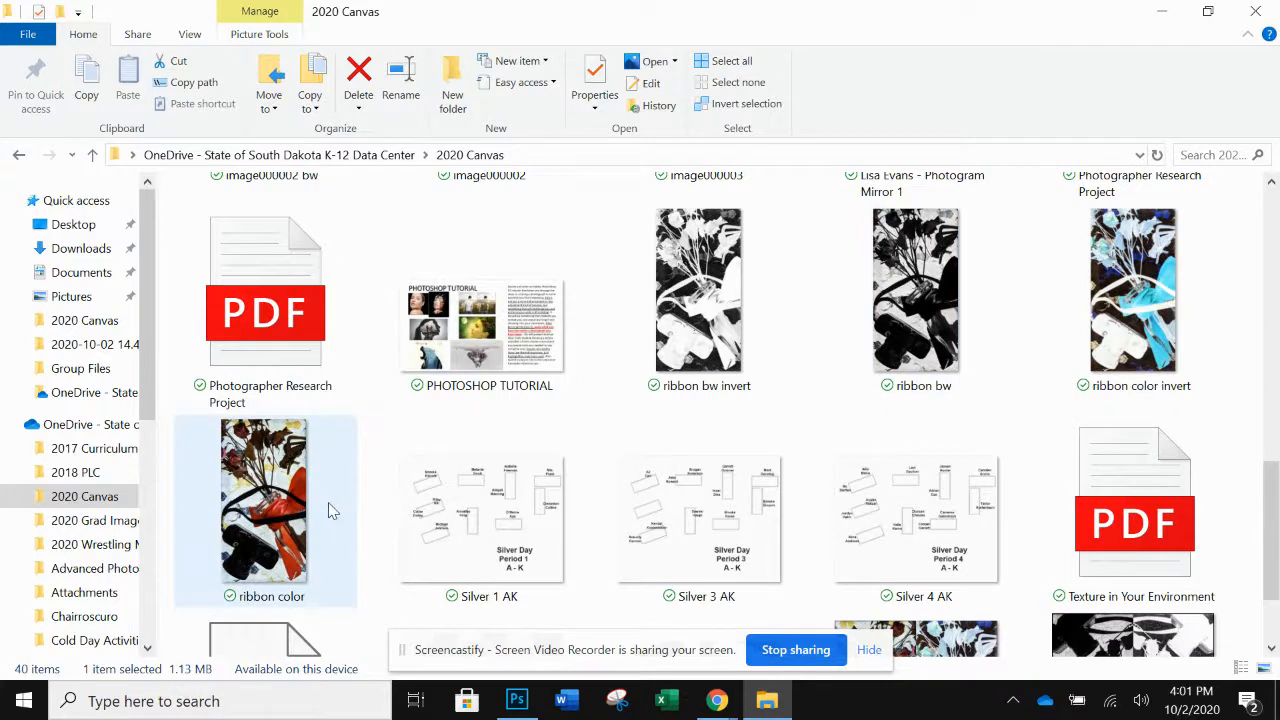
mouse_move(290, 510)
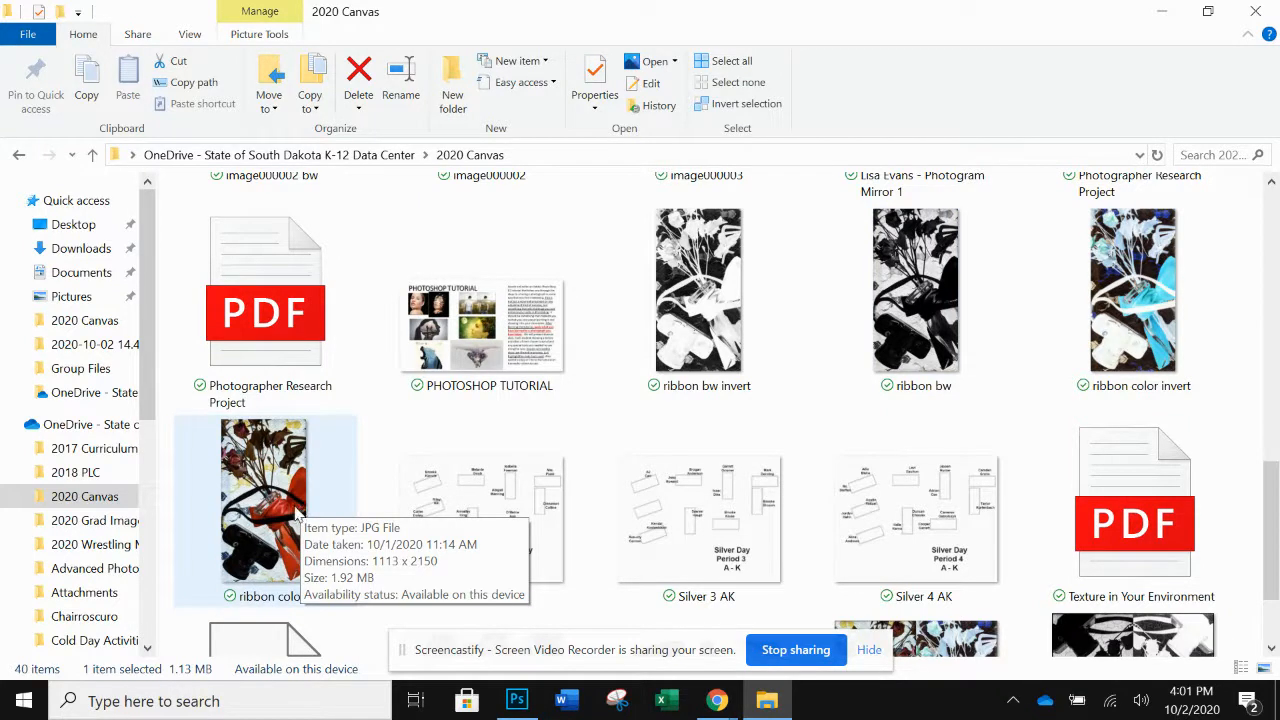
mouse_move(535, 648)
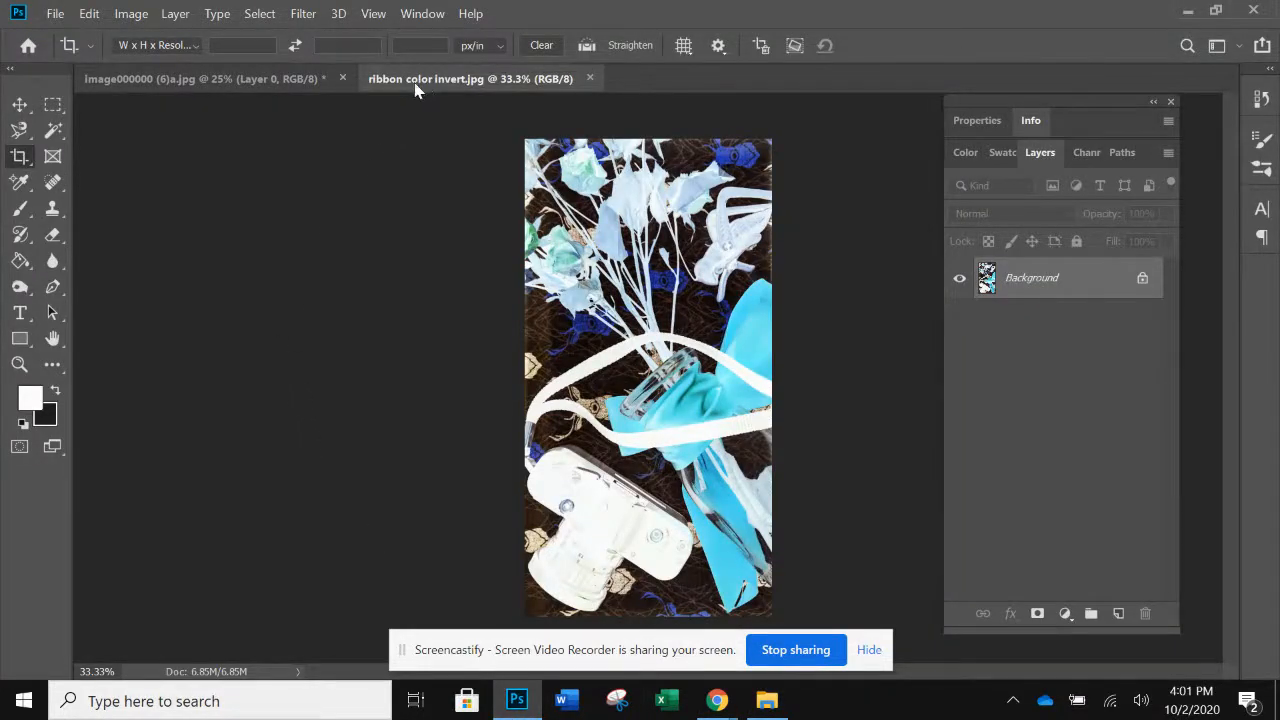
Step: Close the inverted black-and-white document without saving
left_click(200, 80)
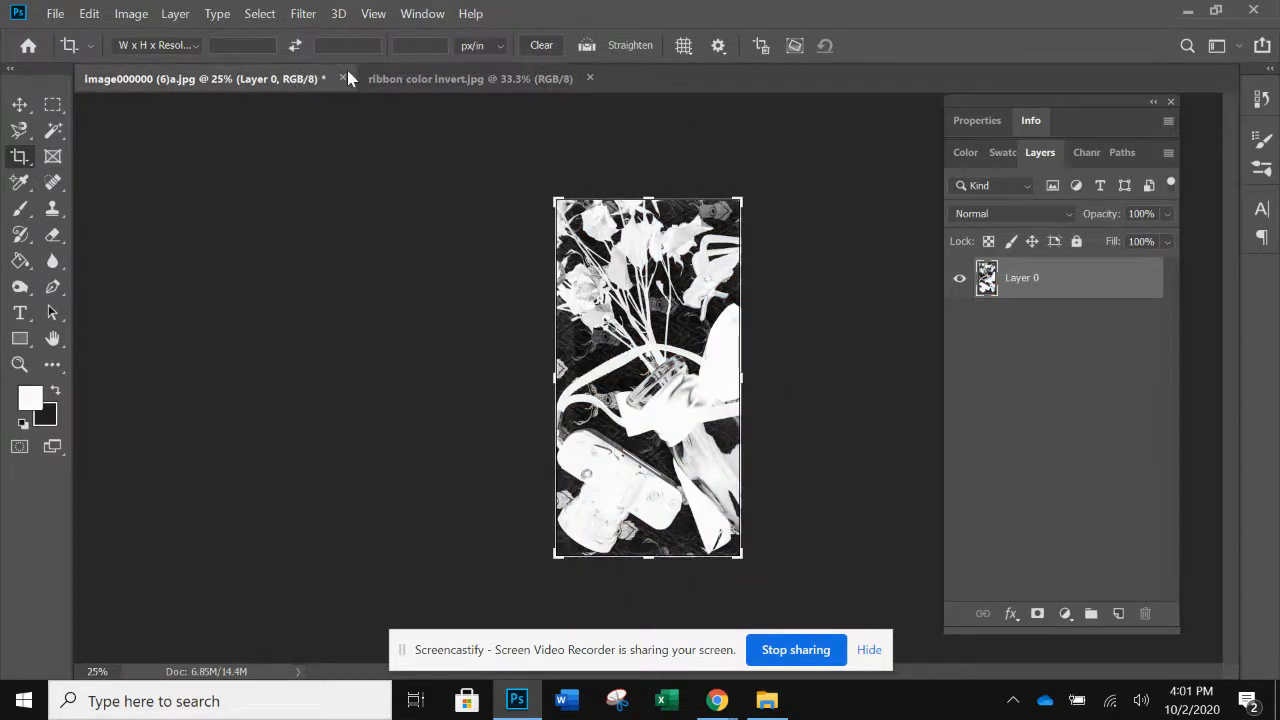
left_click(344, 78)
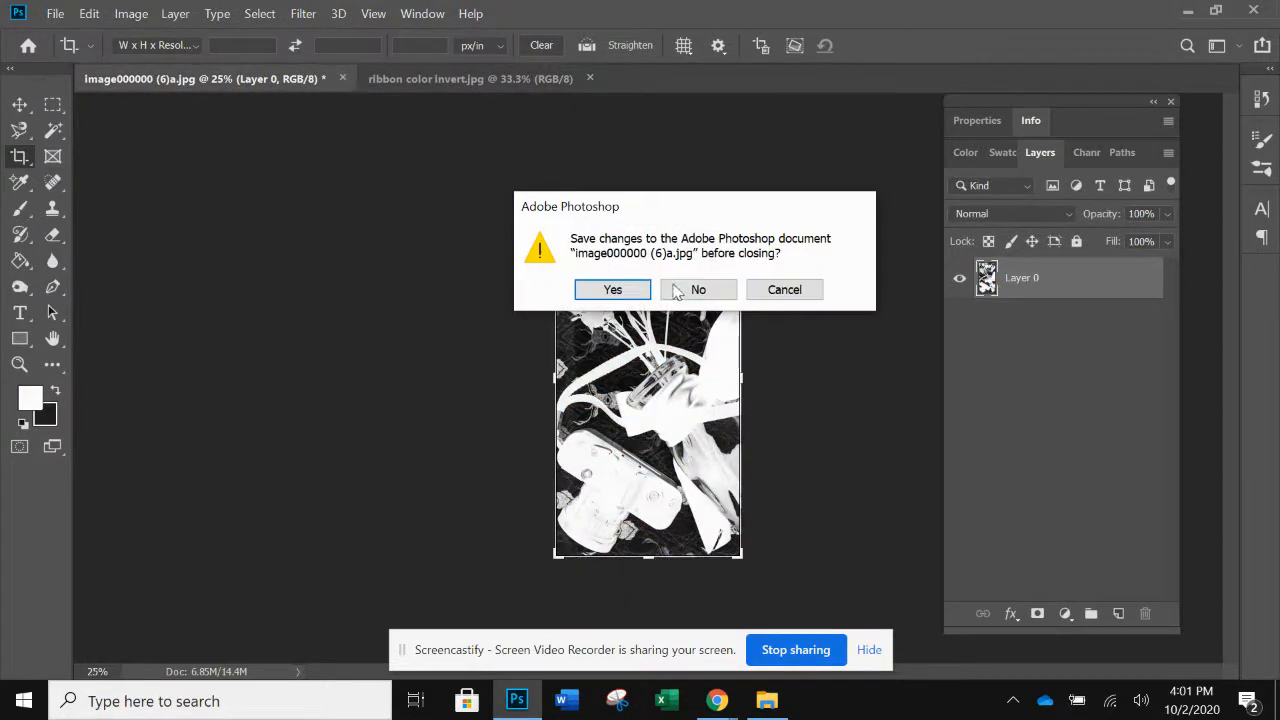
left_click(698, 289)
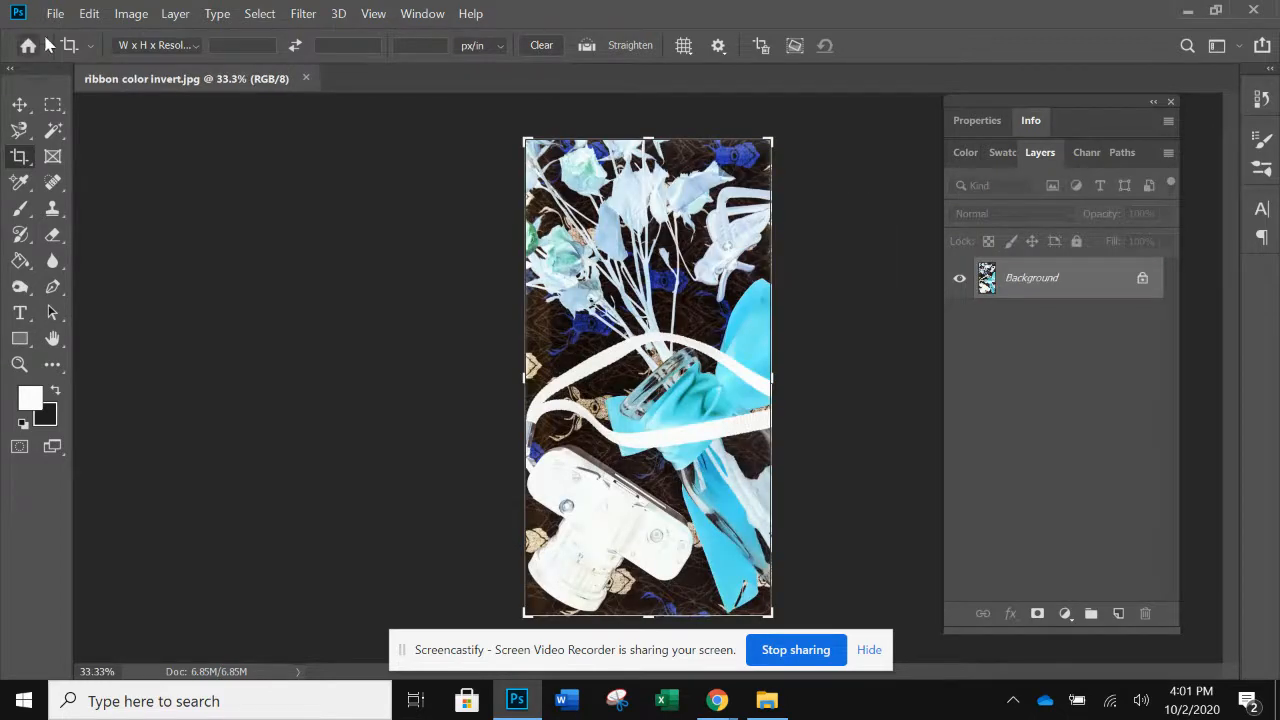
Step: Reopen the saved ribbon color image from the 2020 Canvas folder
left_click(57, 11)
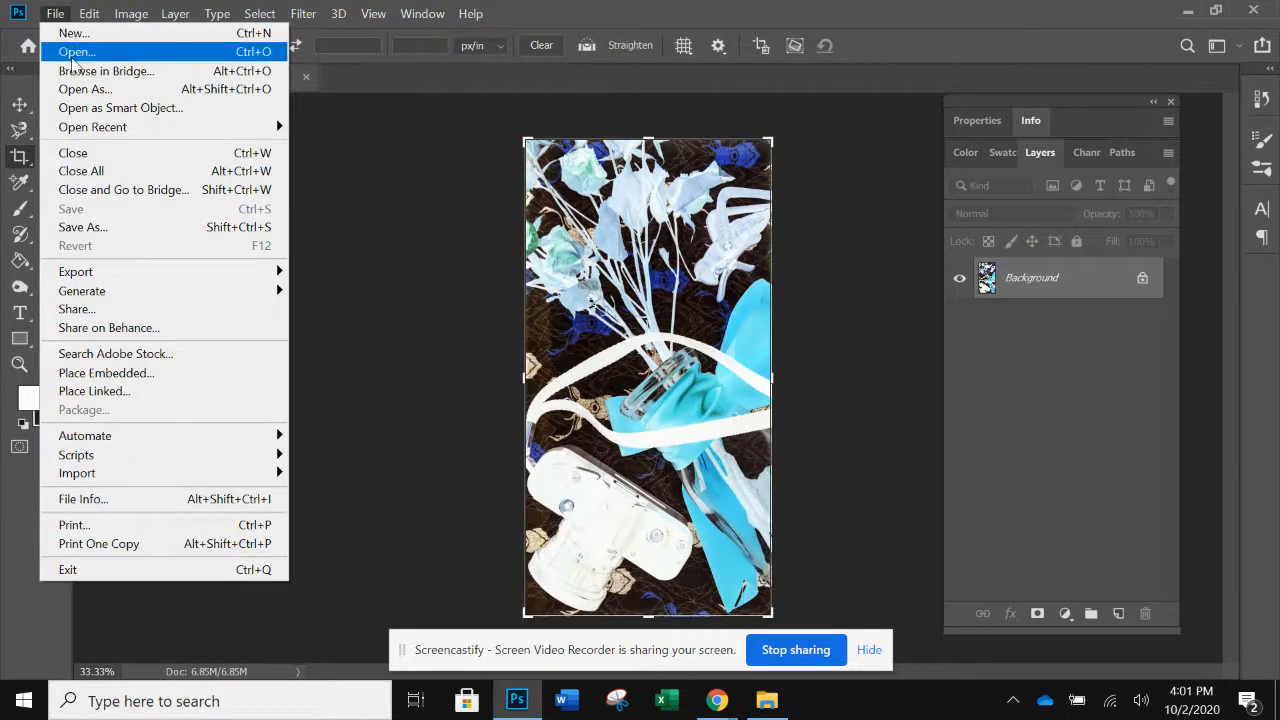
left_click(78, 47)
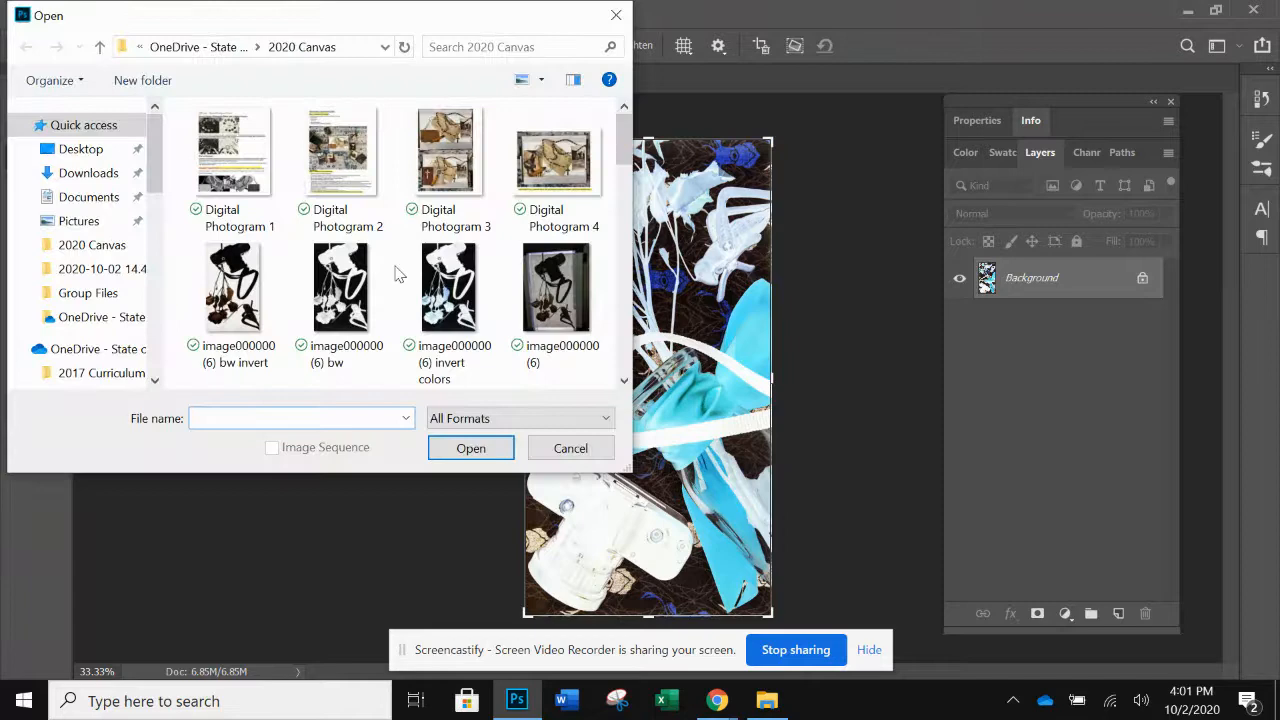
scroll("down", 3)
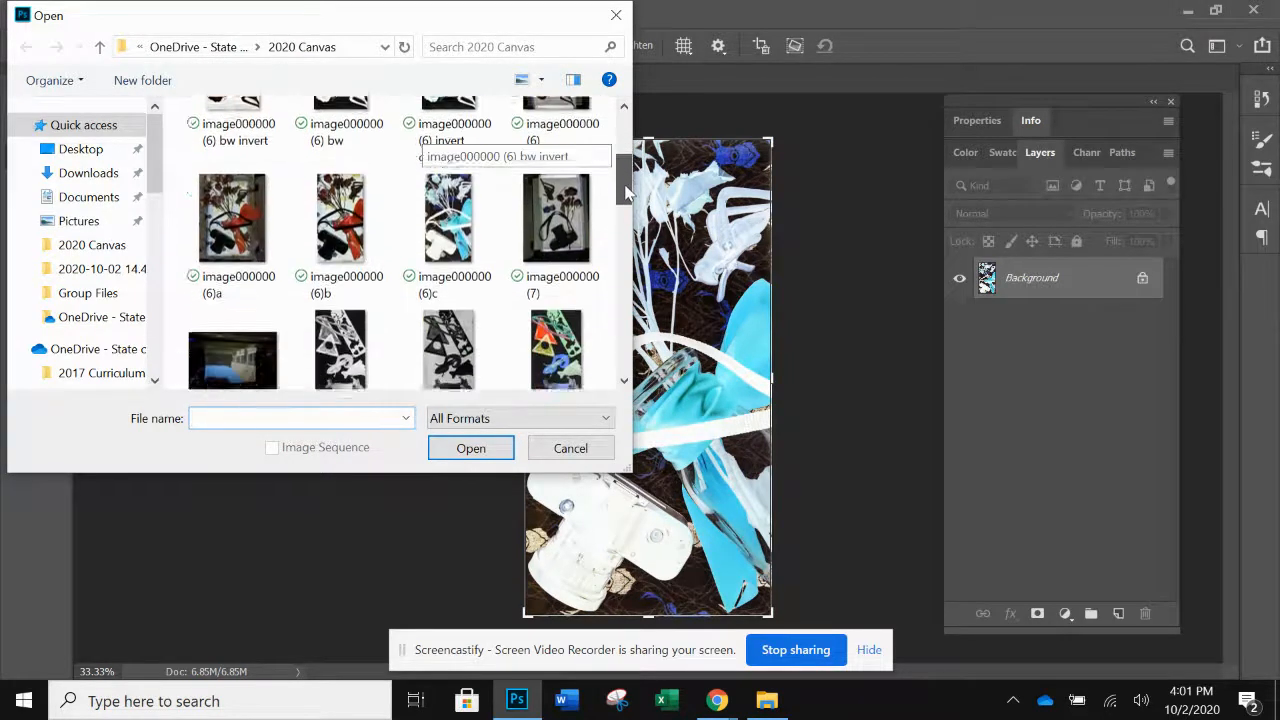
scroll("down", 3)
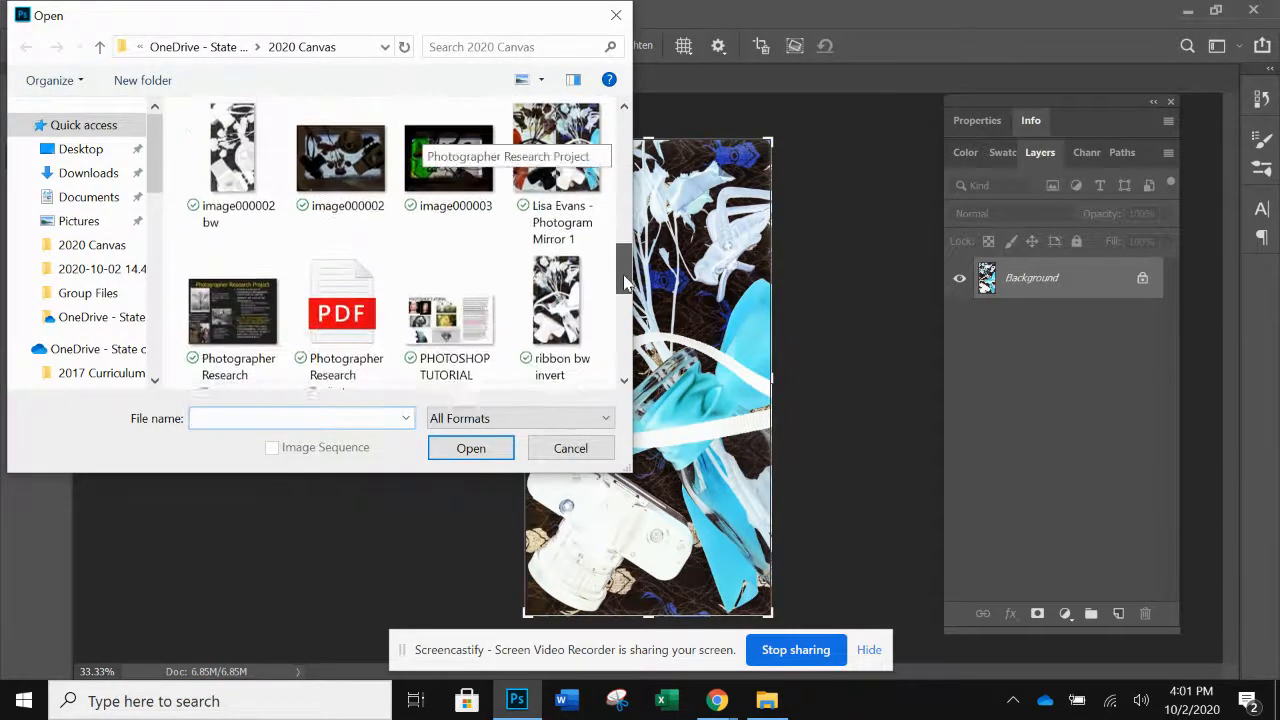
scroll("down", 3)
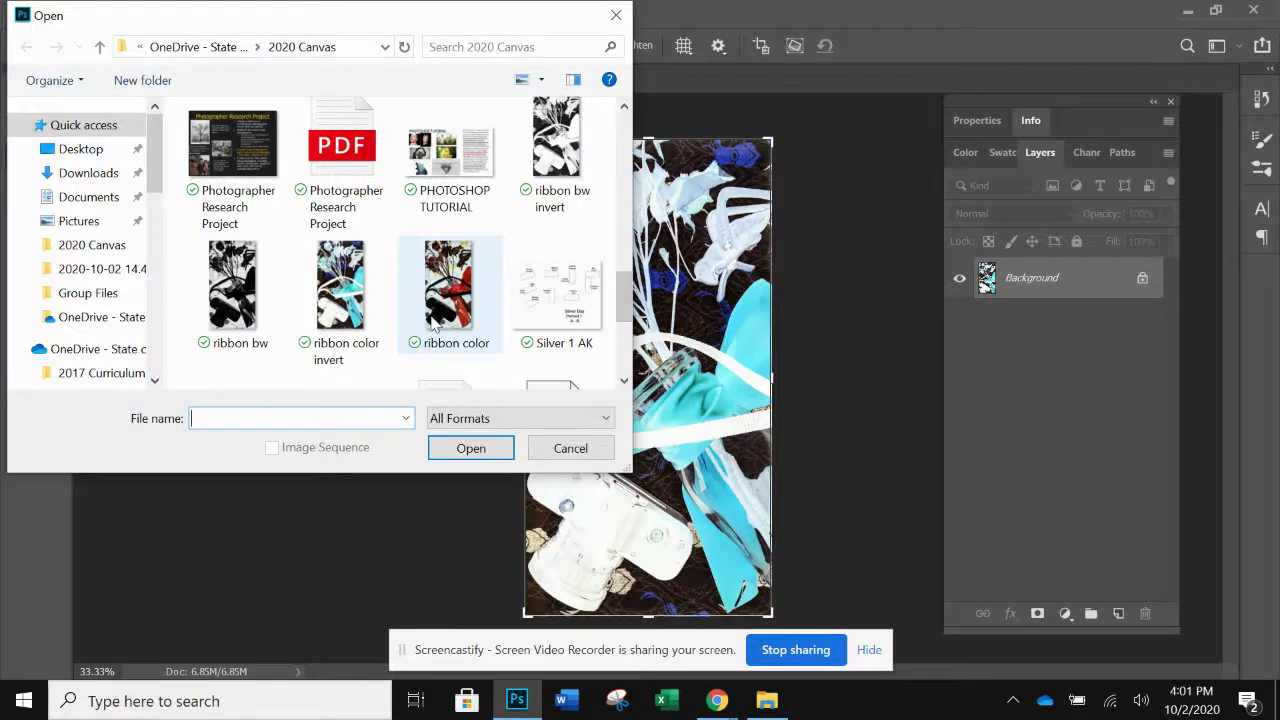
double_click(450, 285)
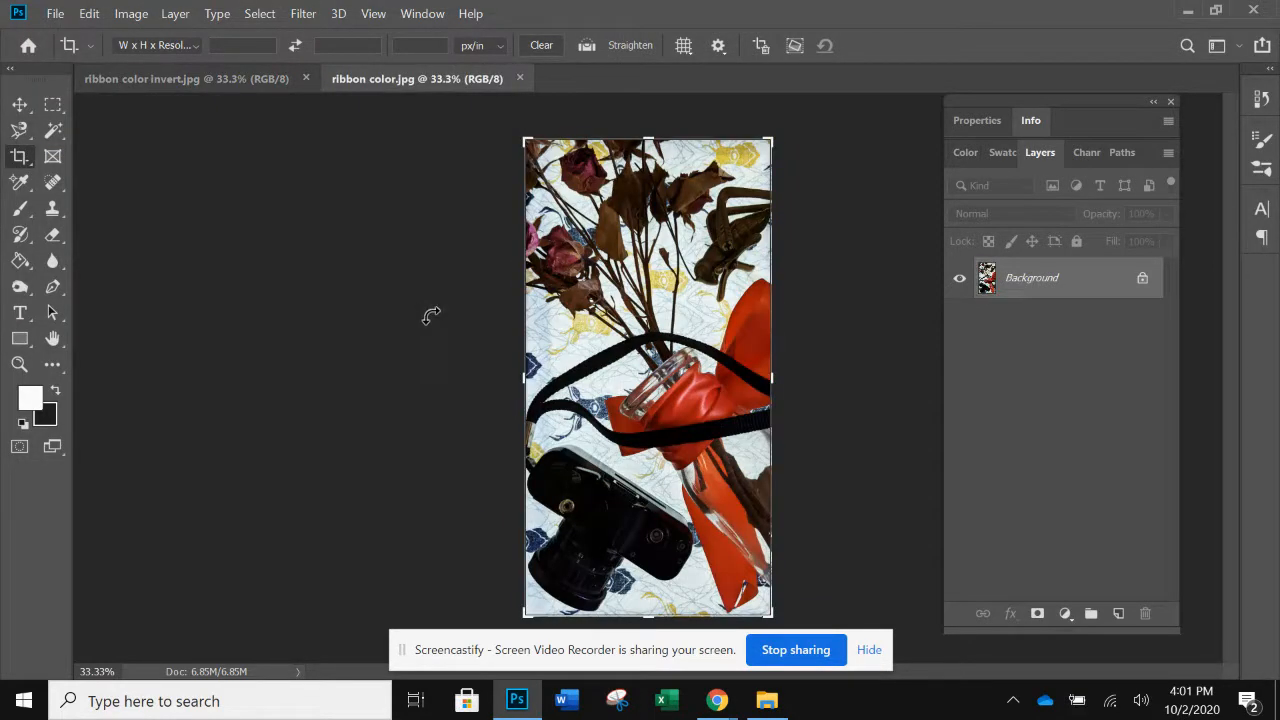
mouse_move(416, 114)
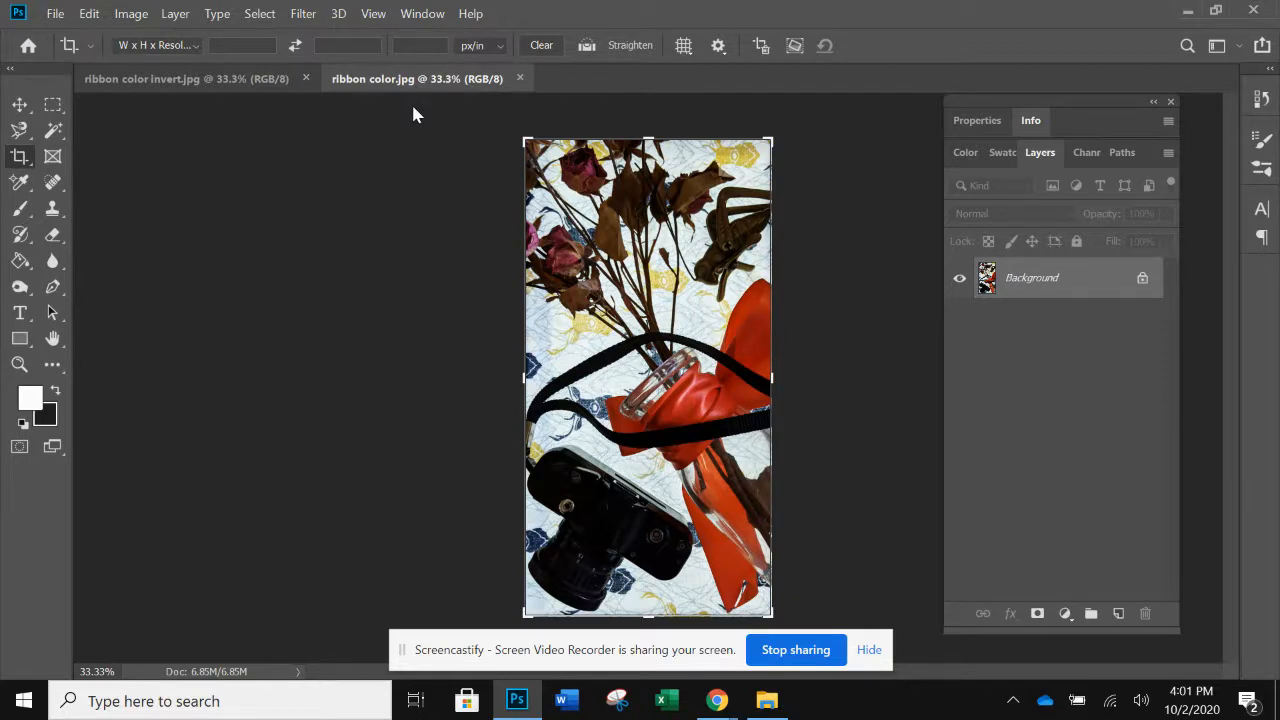
mouse_move(389, 92)
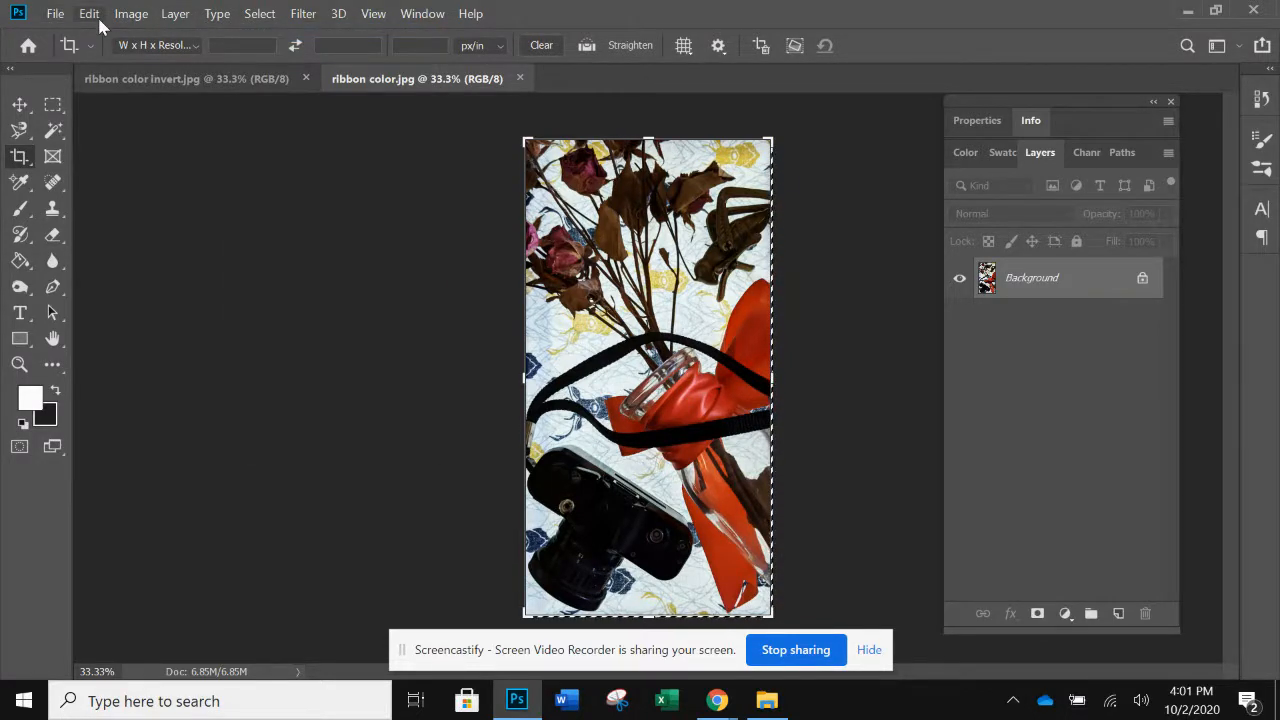
Step: Copy the entire ribbon color photo
left_click(90, 13)
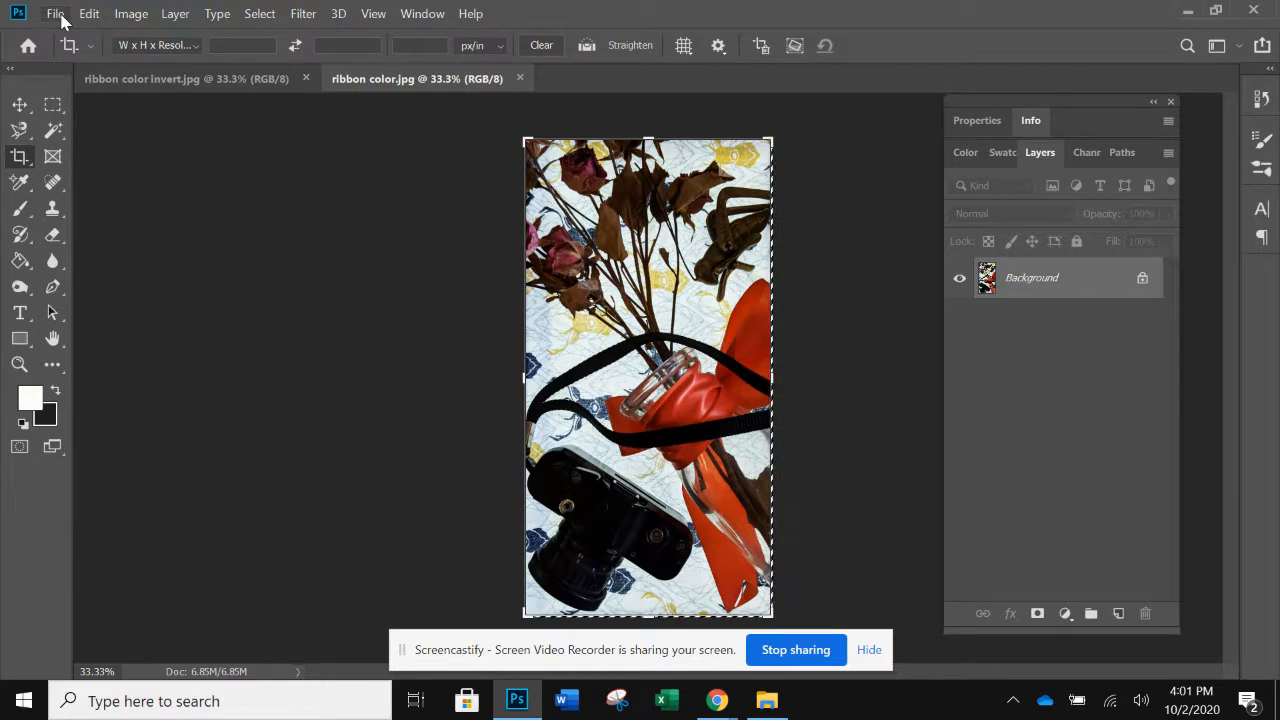
Step: Start a new document with width 2226 pixels, then abandon the settings
left_click(64, 13)
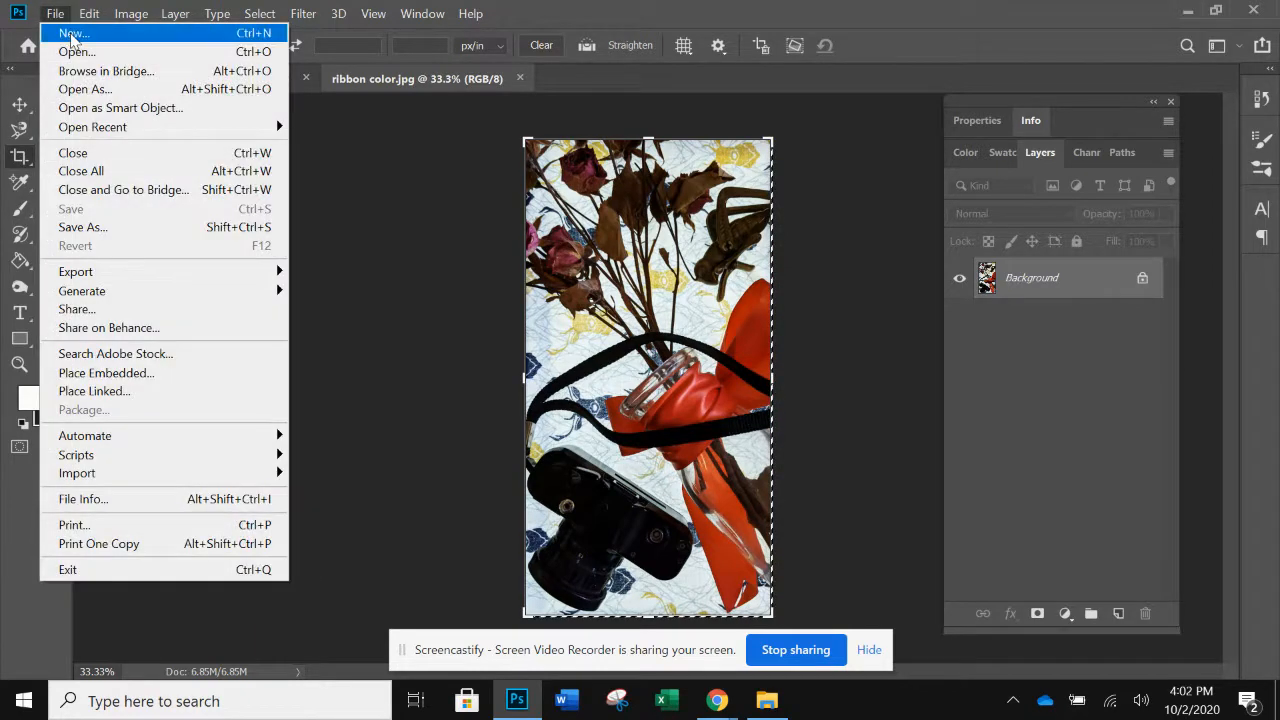
left_click(68, 33)
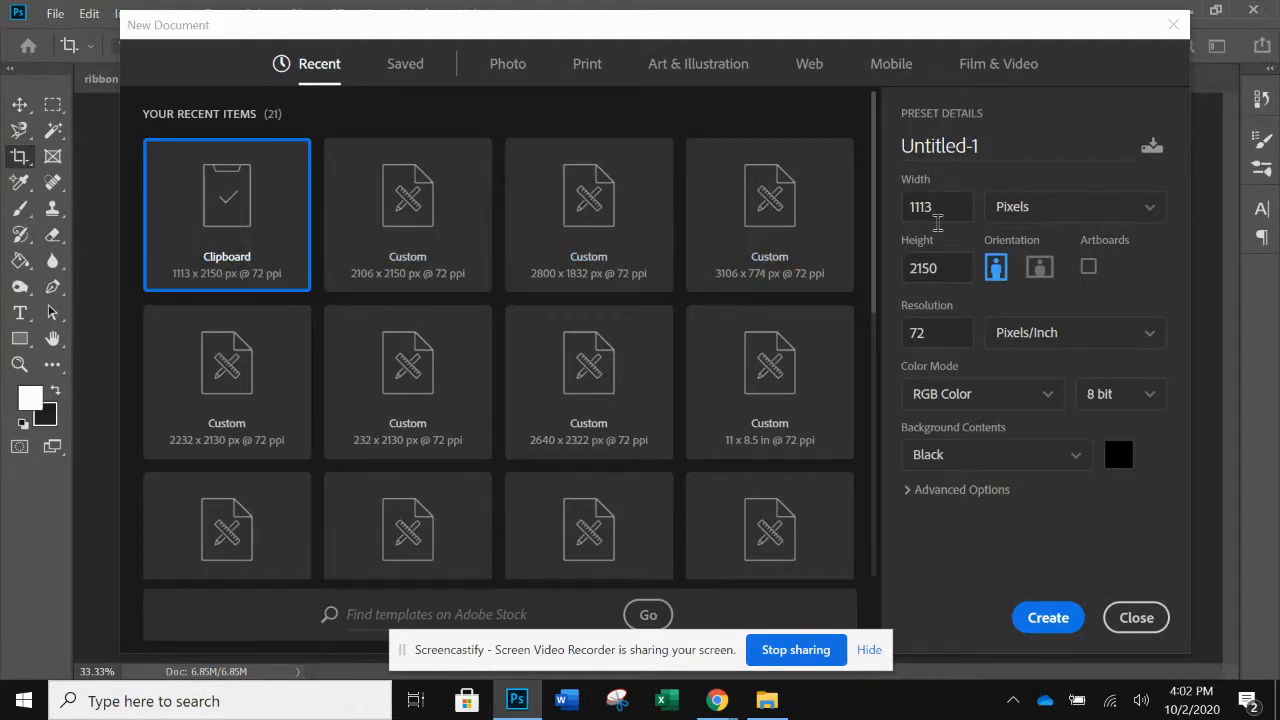
mouse_move(962, 220)
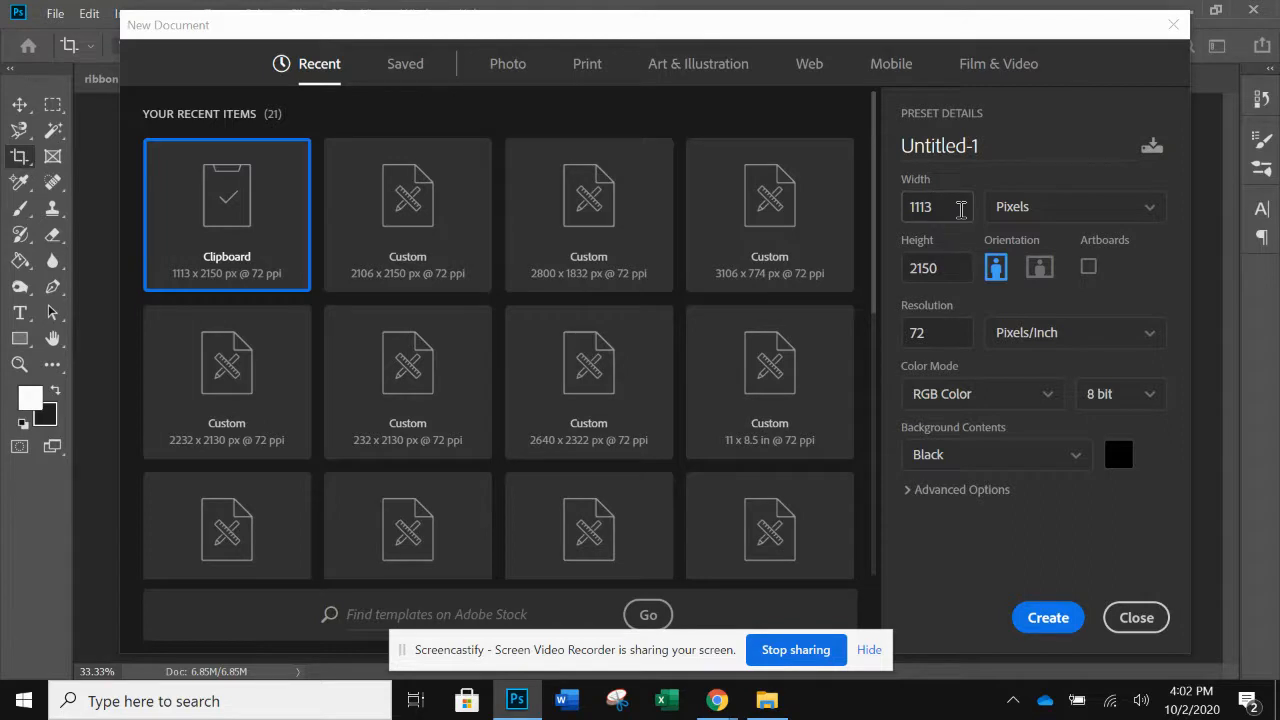
left_click(936, 206)
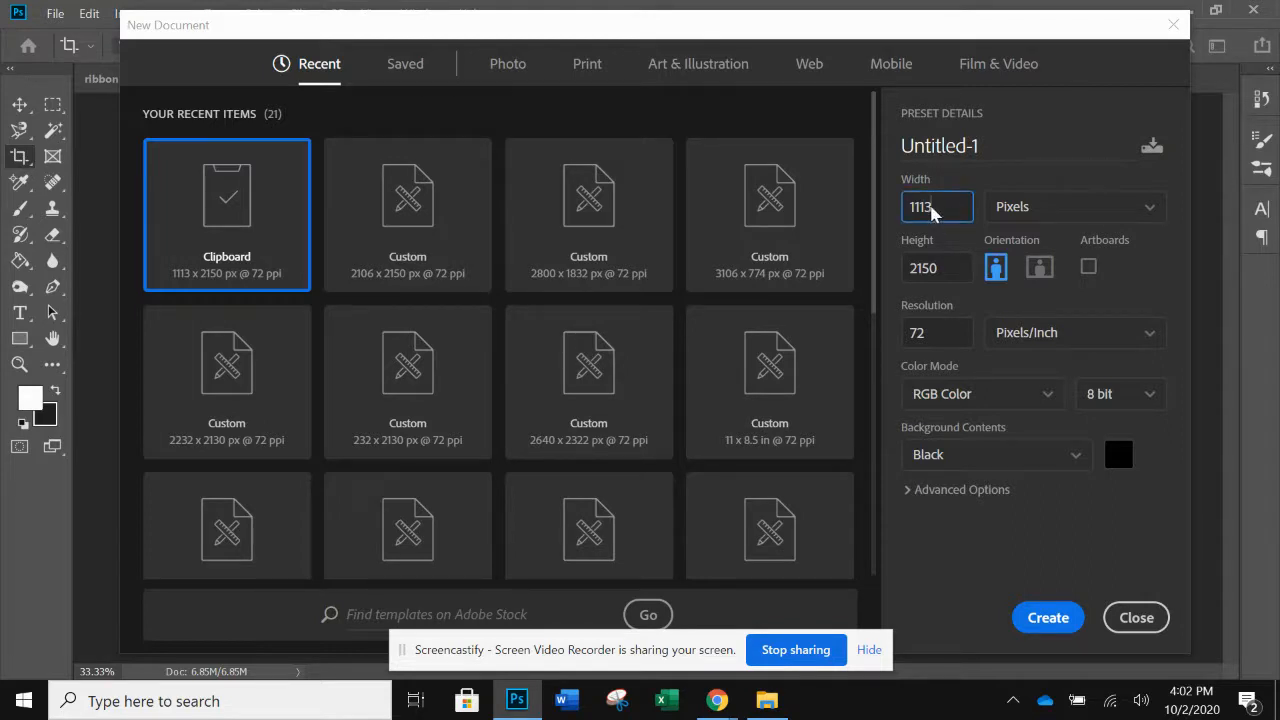
type("2")
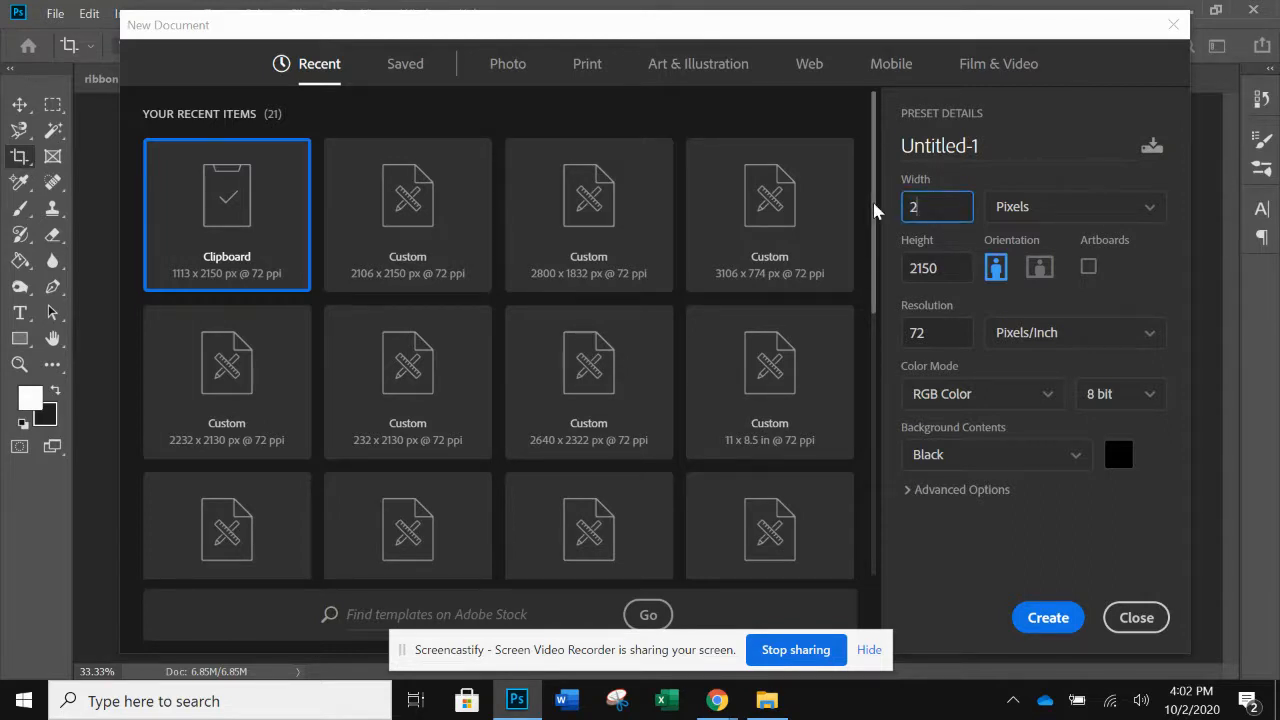
type("226")
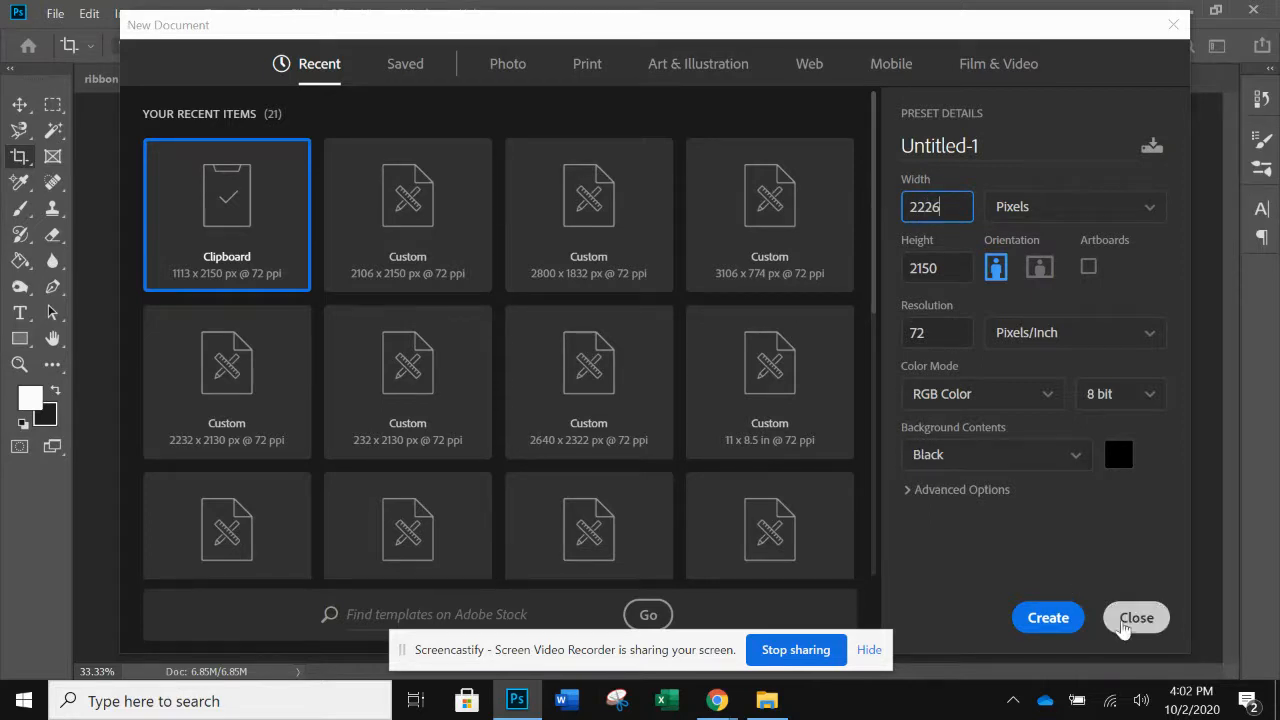
mouse_move(1132, 630)
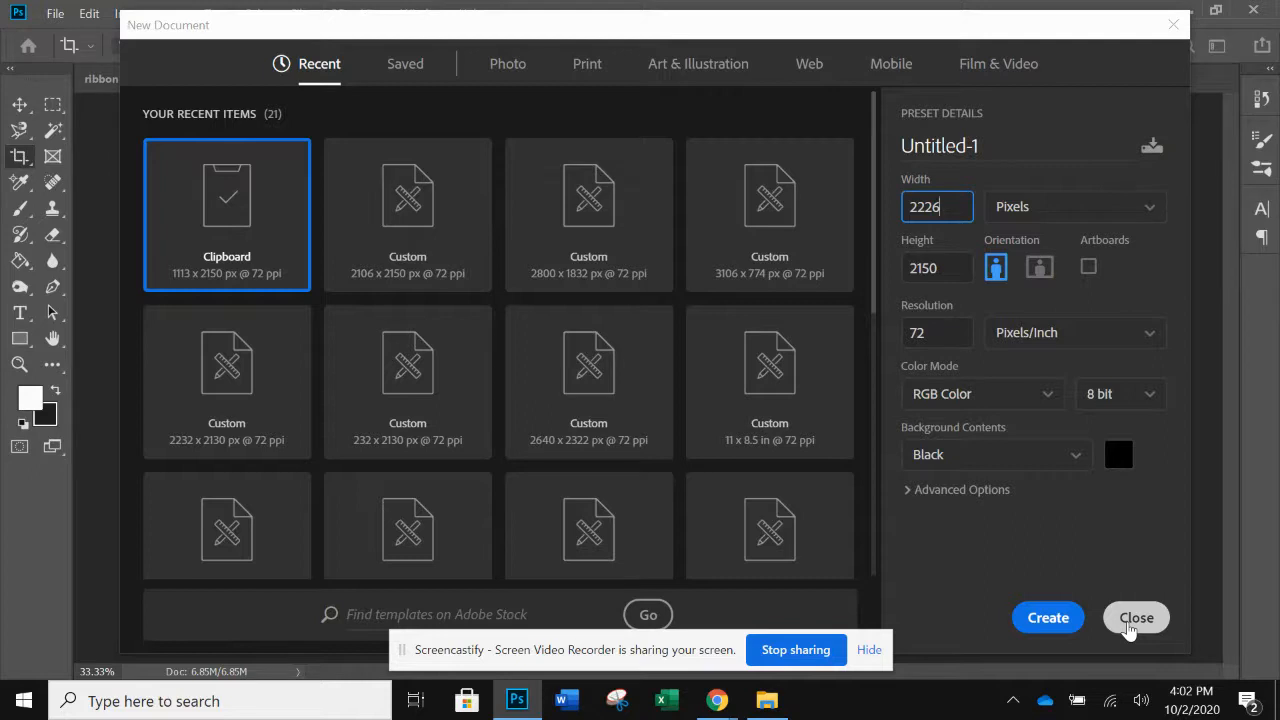
left_click(1136, 617)
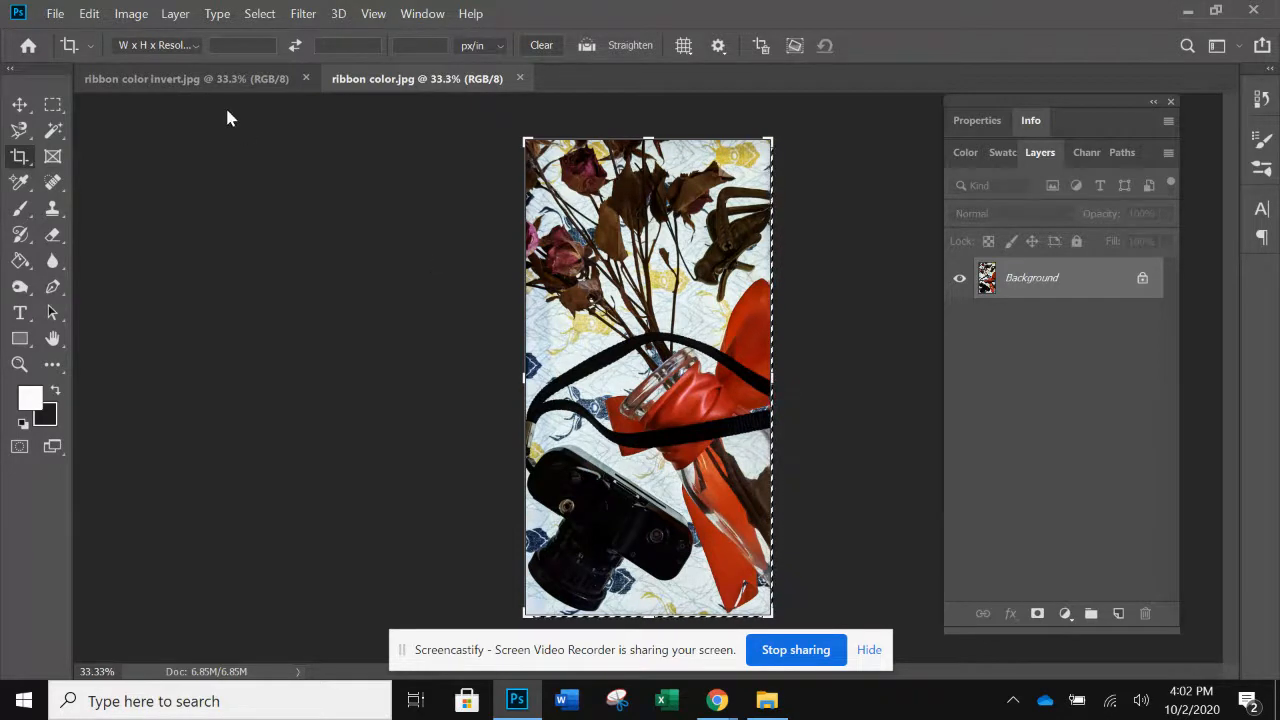
Step: Create a new black canvas 2226 by 2150 pixels, double the photo's width
left_click(57, 13)
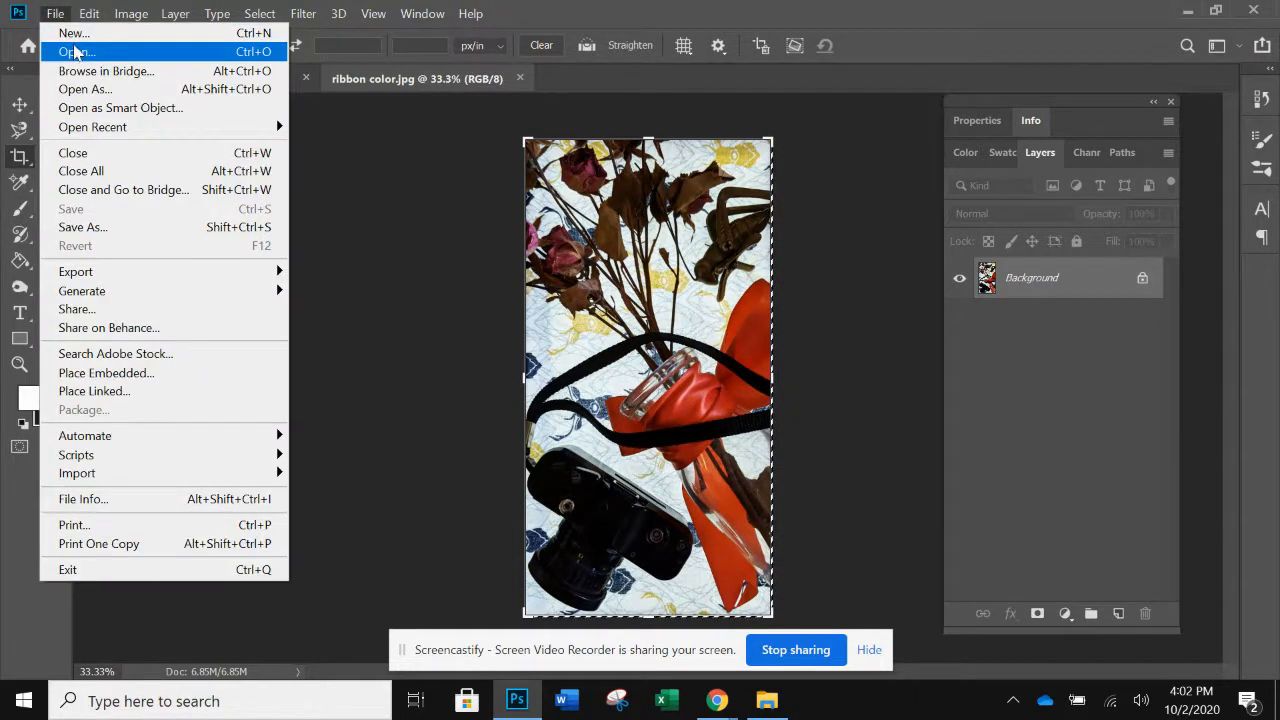
left_click(78, 50)
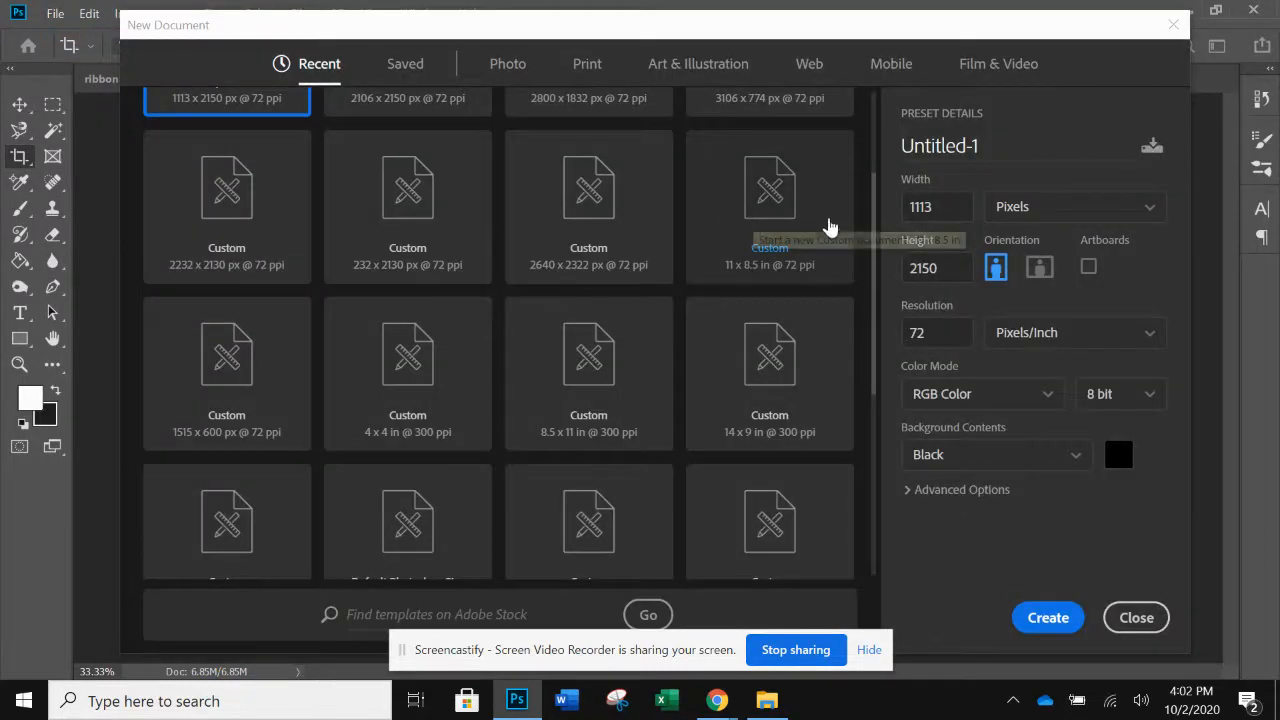
left_click(936, 206)
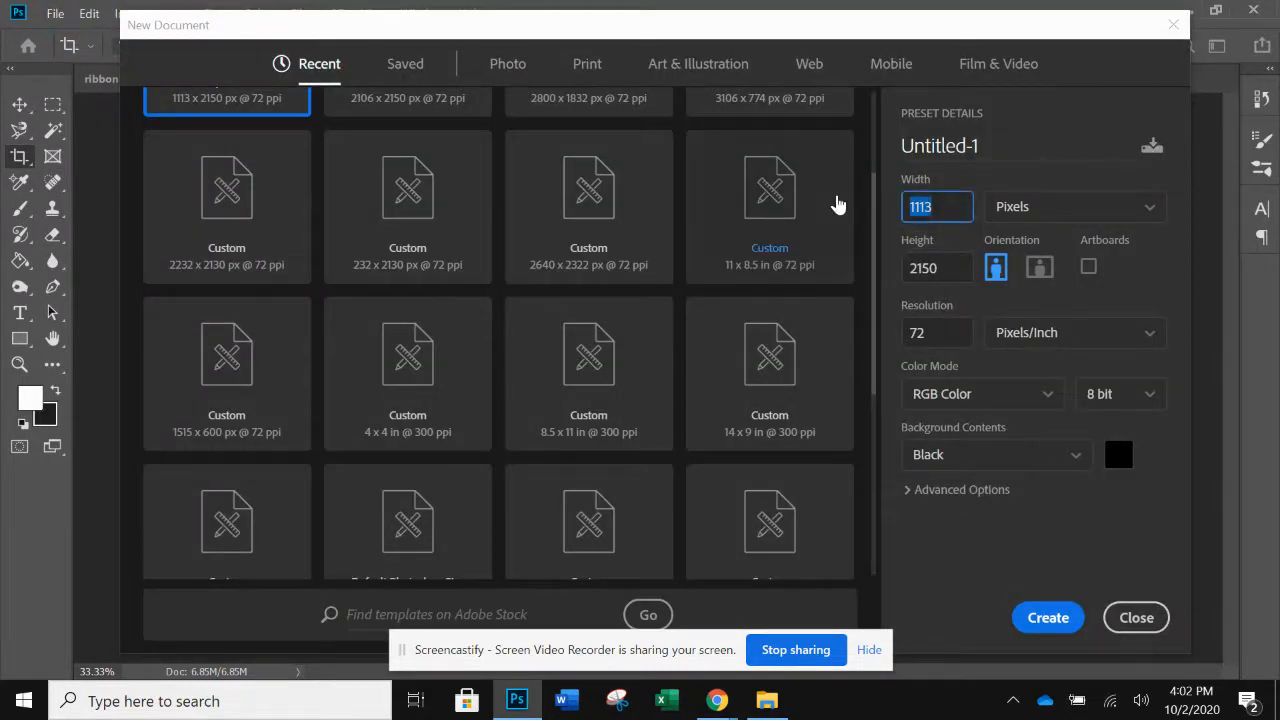
type("2226")
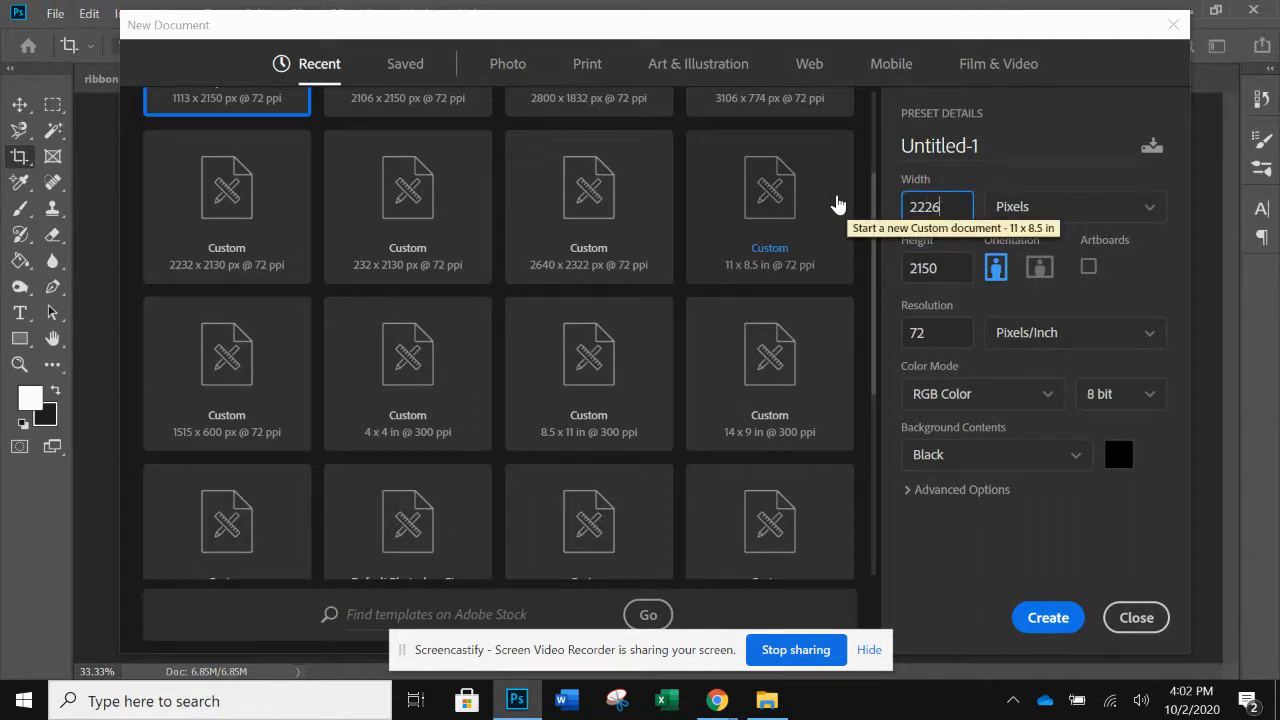
left_click(1135, 617)
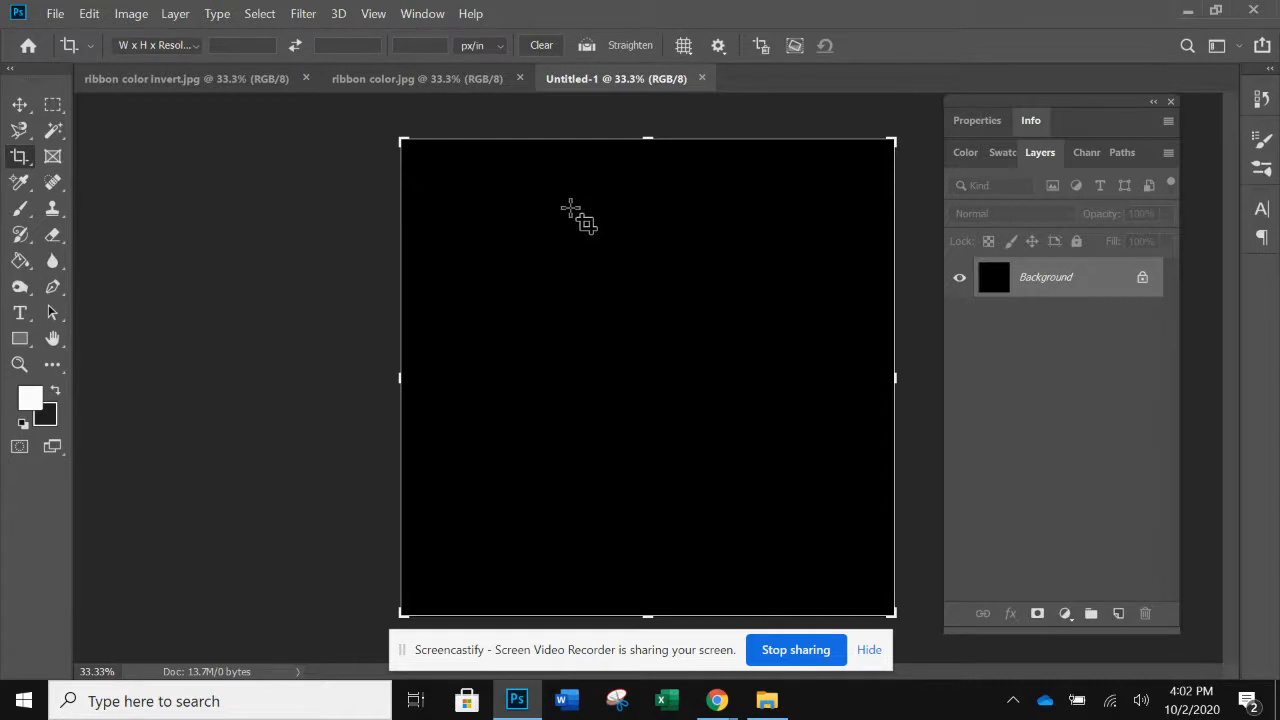
Step: Paste the copied color photo into Untitled-1 as Layer 1
left_click(91, 14)
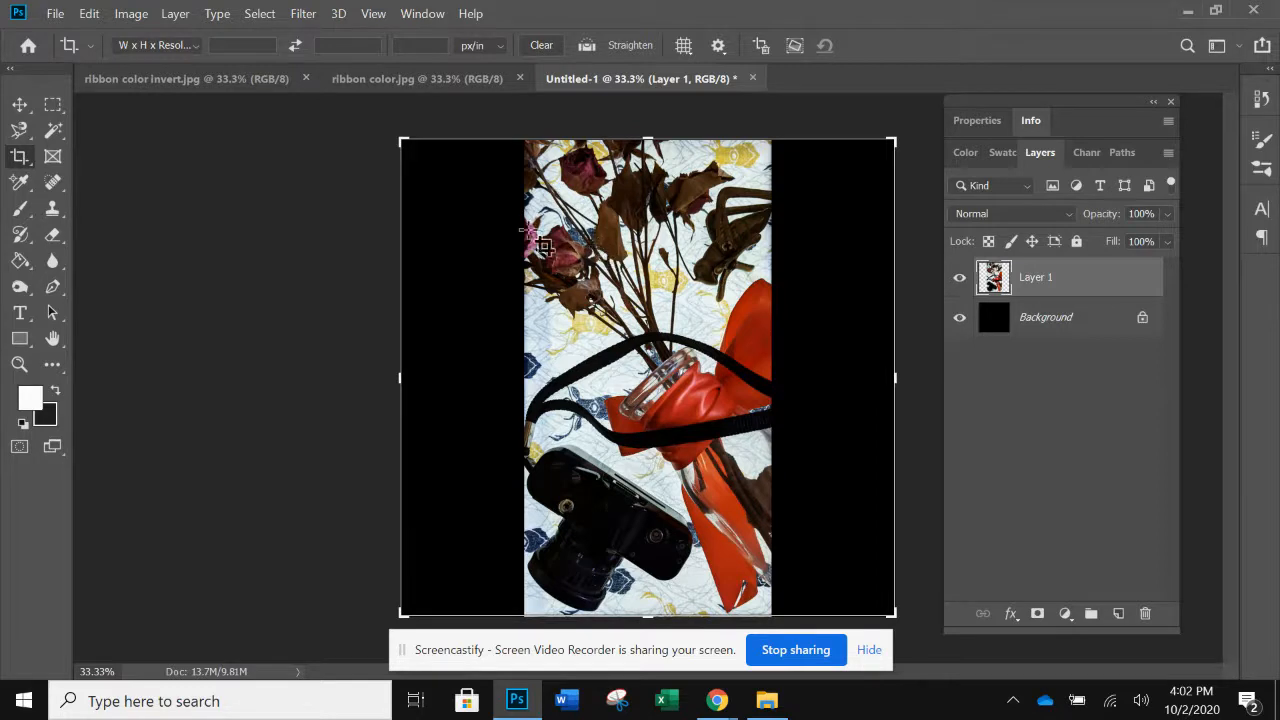
mouse_move(16, 103)
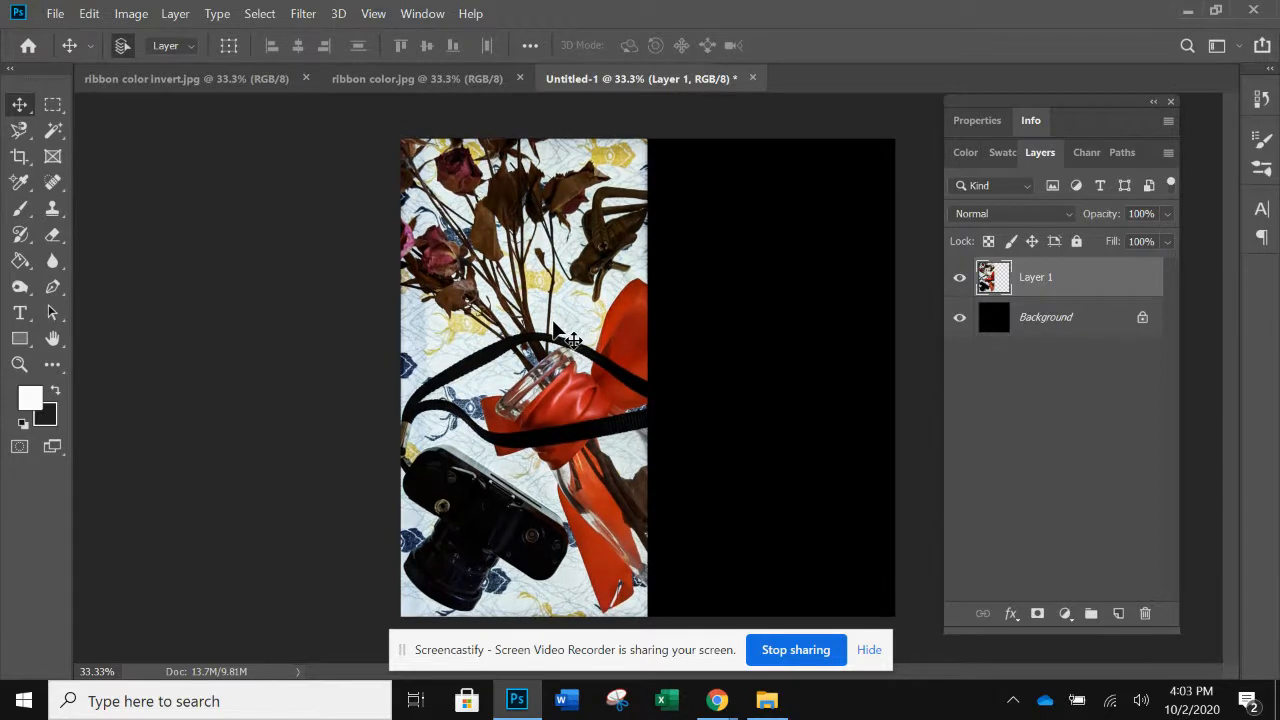
mouse_move(228, 90)
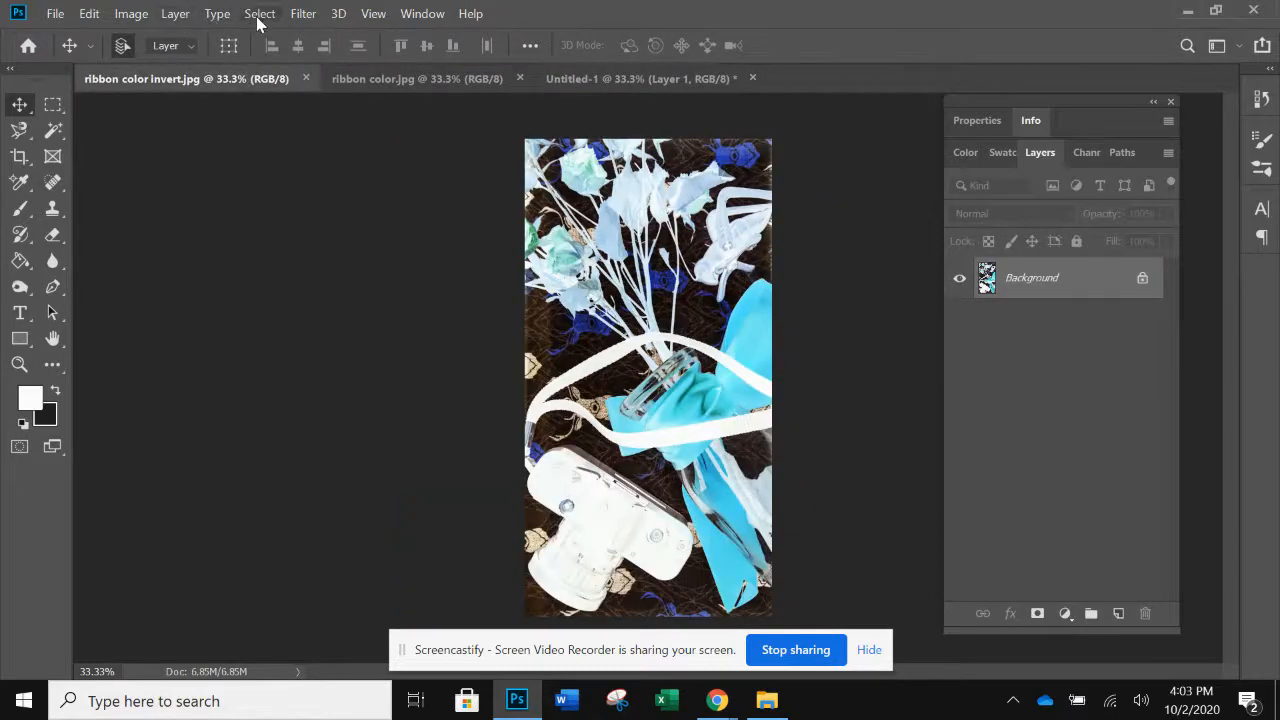
Step: Copy the whole inverted photo and paste it into Untitled-1 as Layer 2
left_click(259, 13)
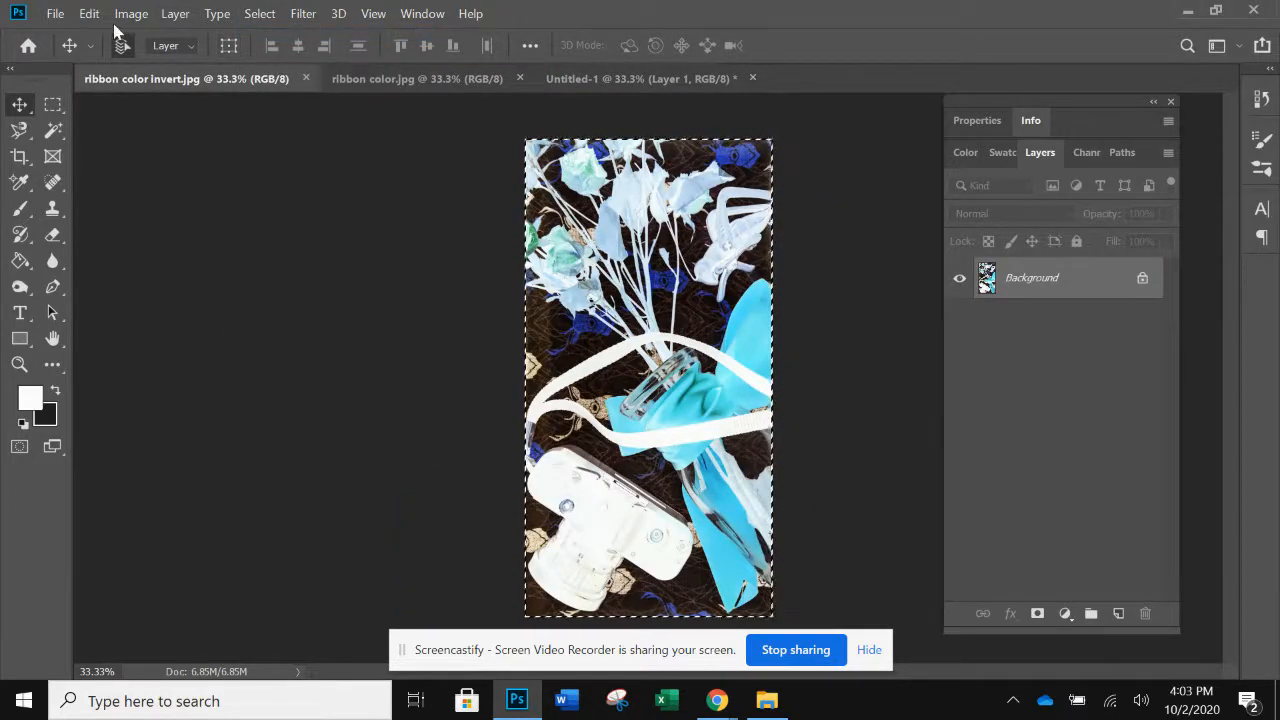
left_click(85, 14)
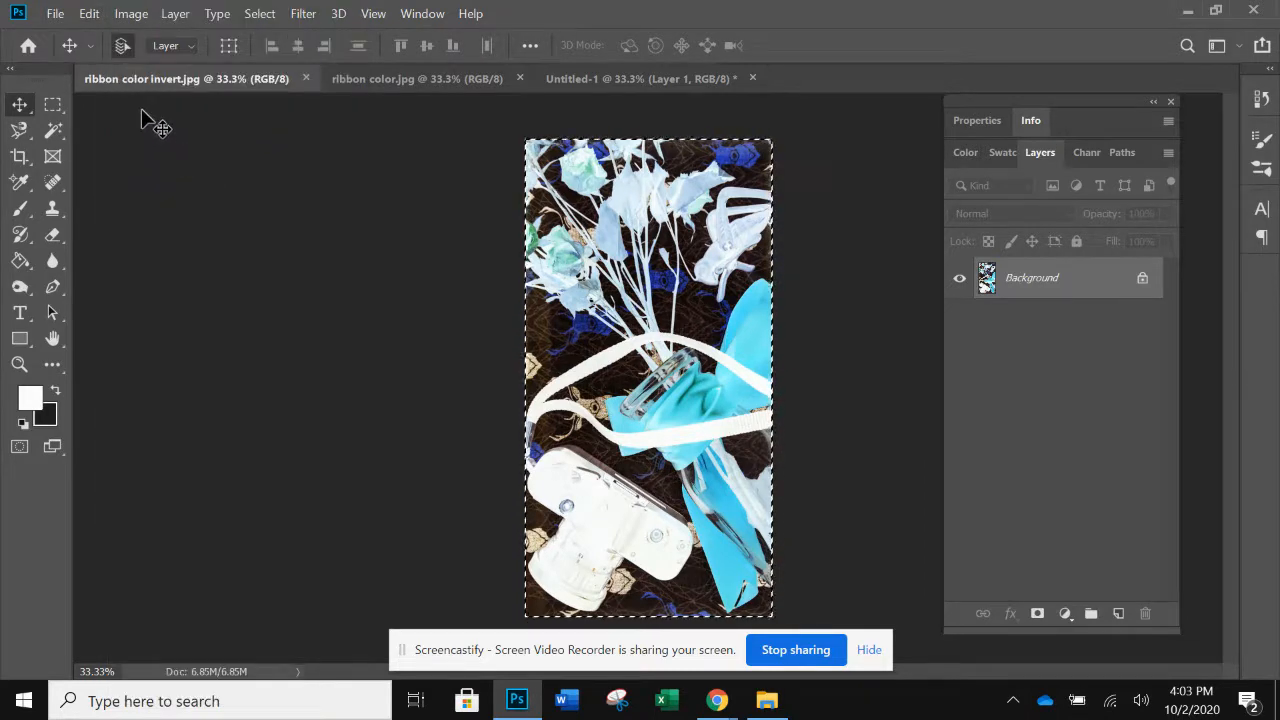
left_click(608, 78)
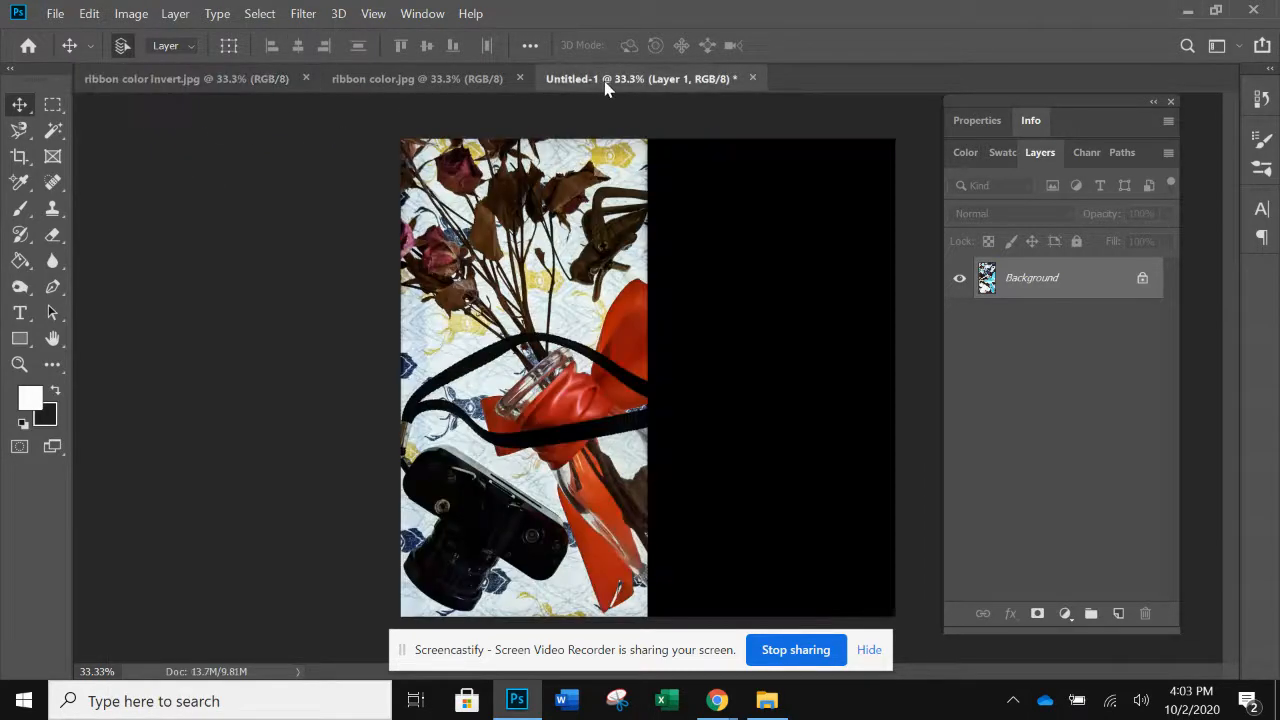
left_click(89, 13)
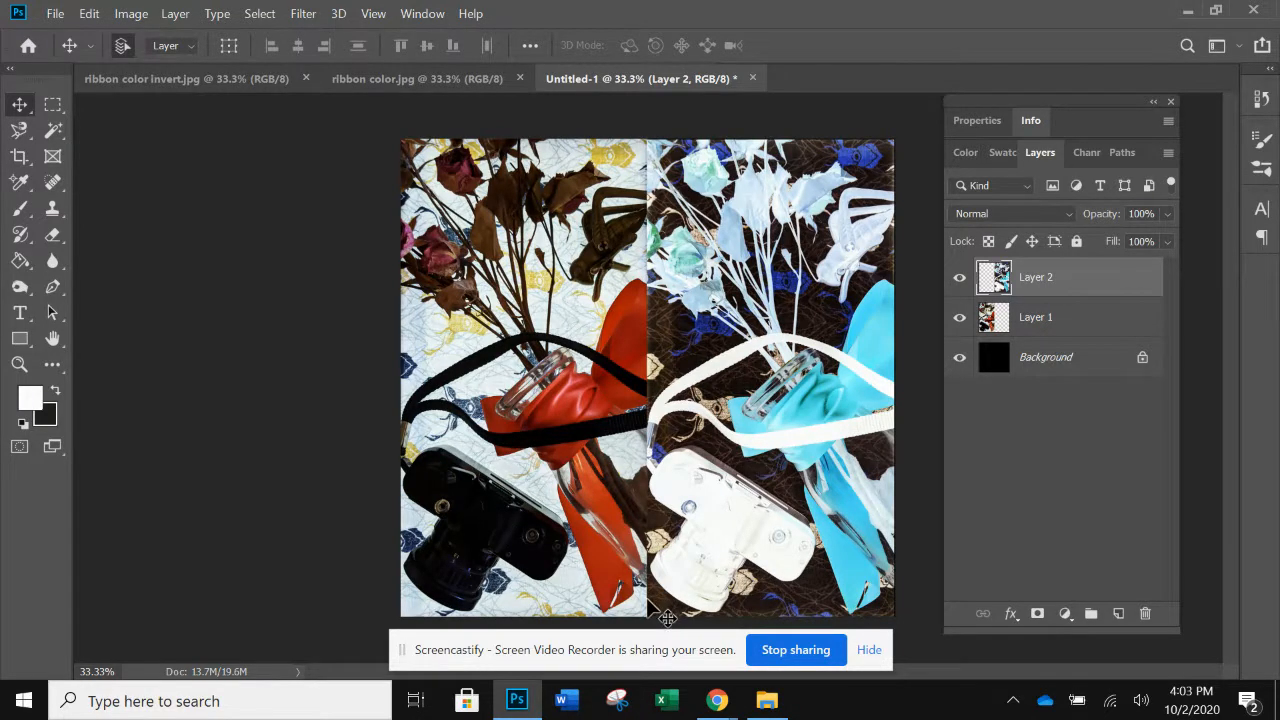
mouse_move(1207, 286)
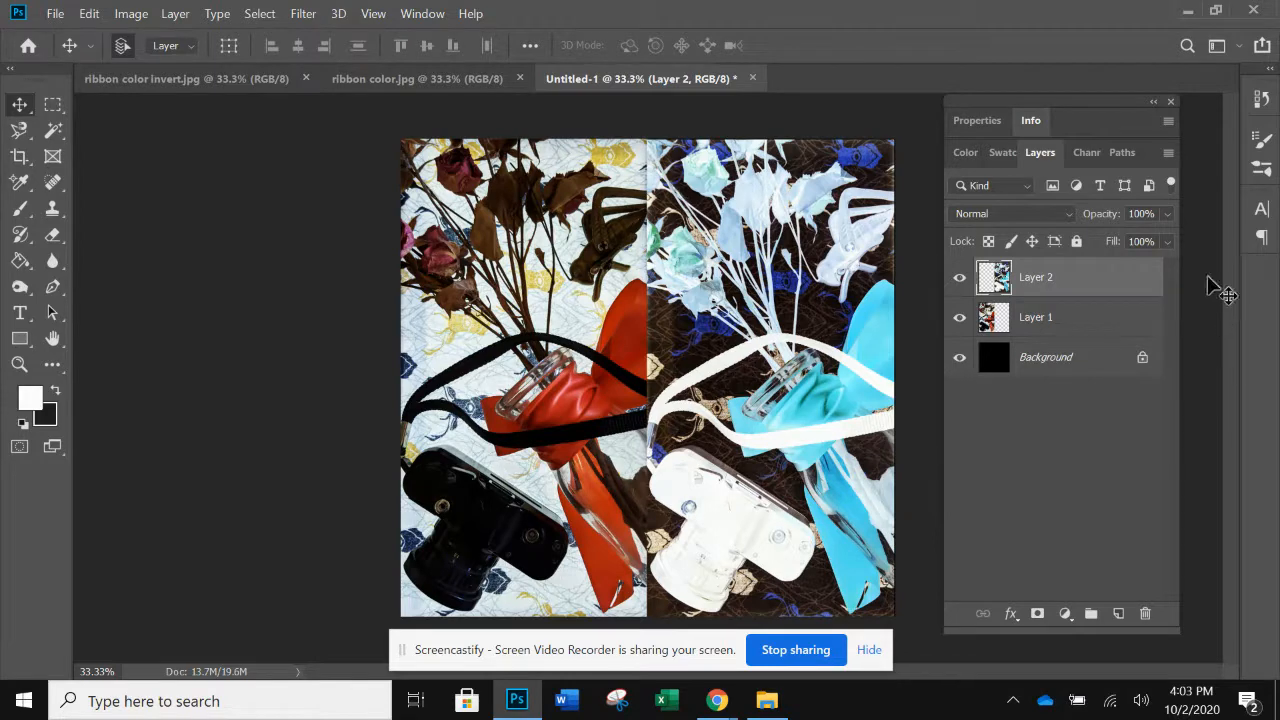
mouse_move(993, 343)
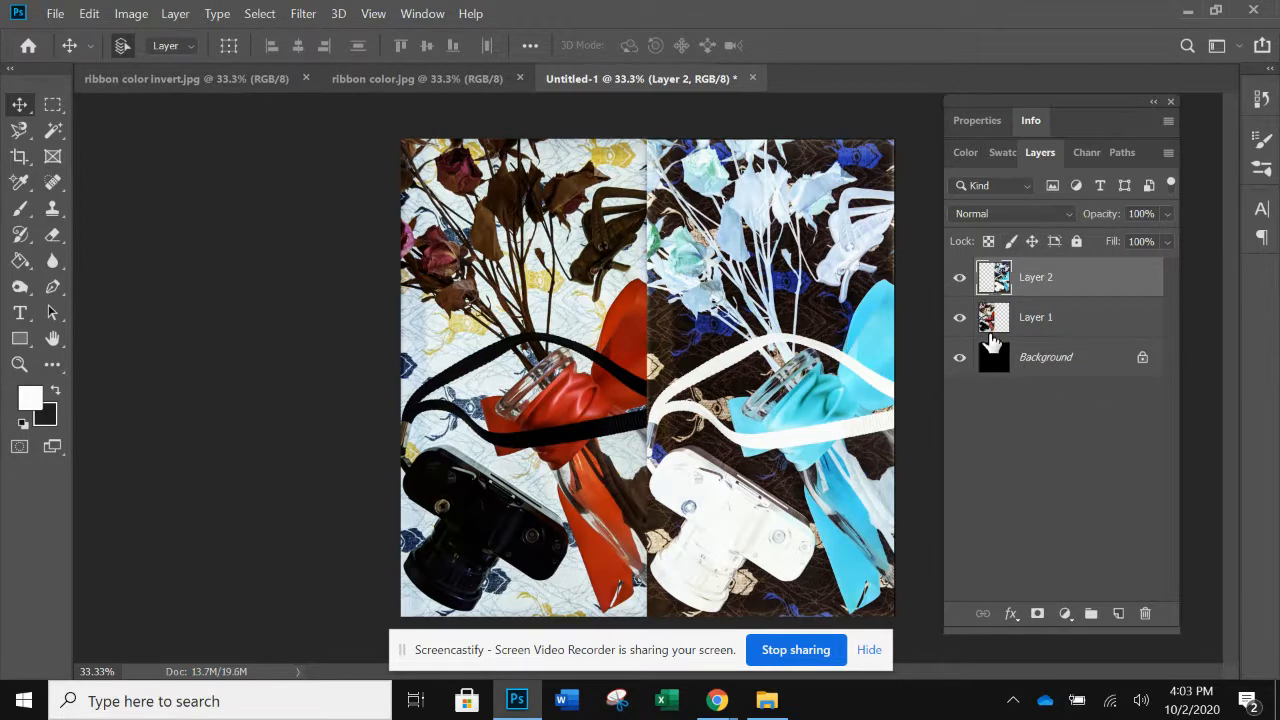
mouse_move(994, 320)
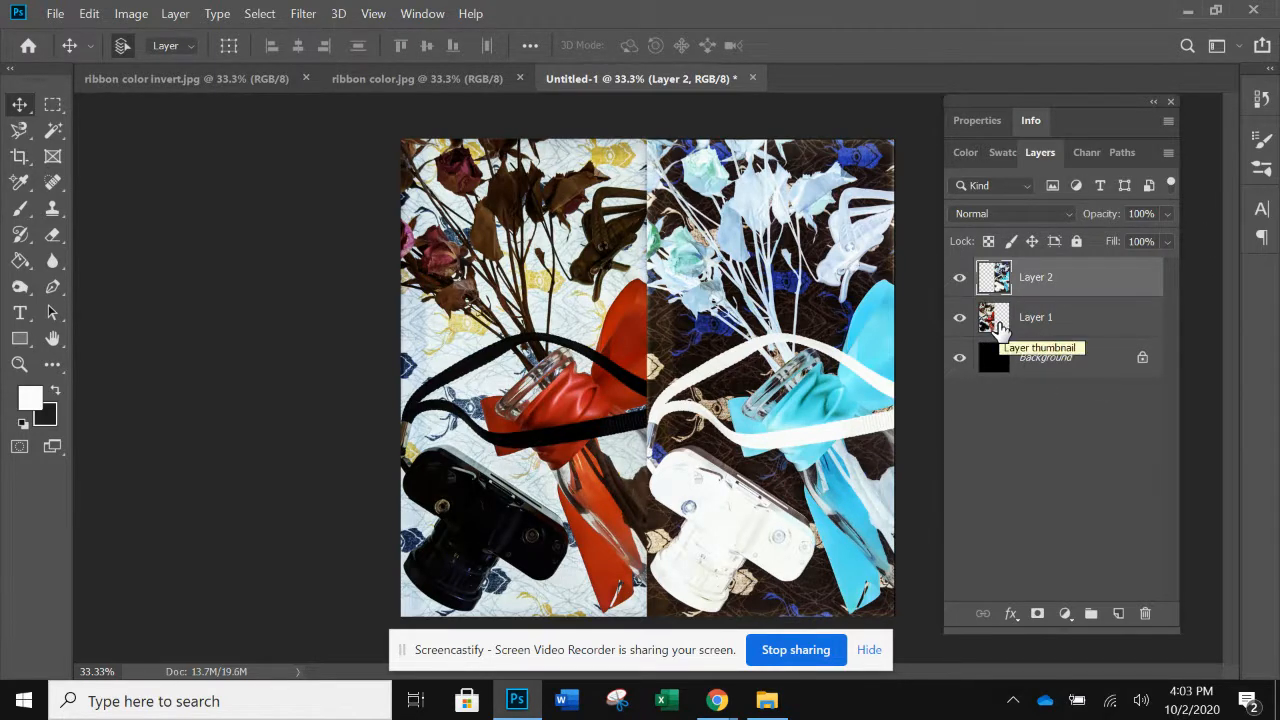
Step: Flip Layer 1, the colour photo, horizontally to mirror the inverted half
left_click(1035, 317)
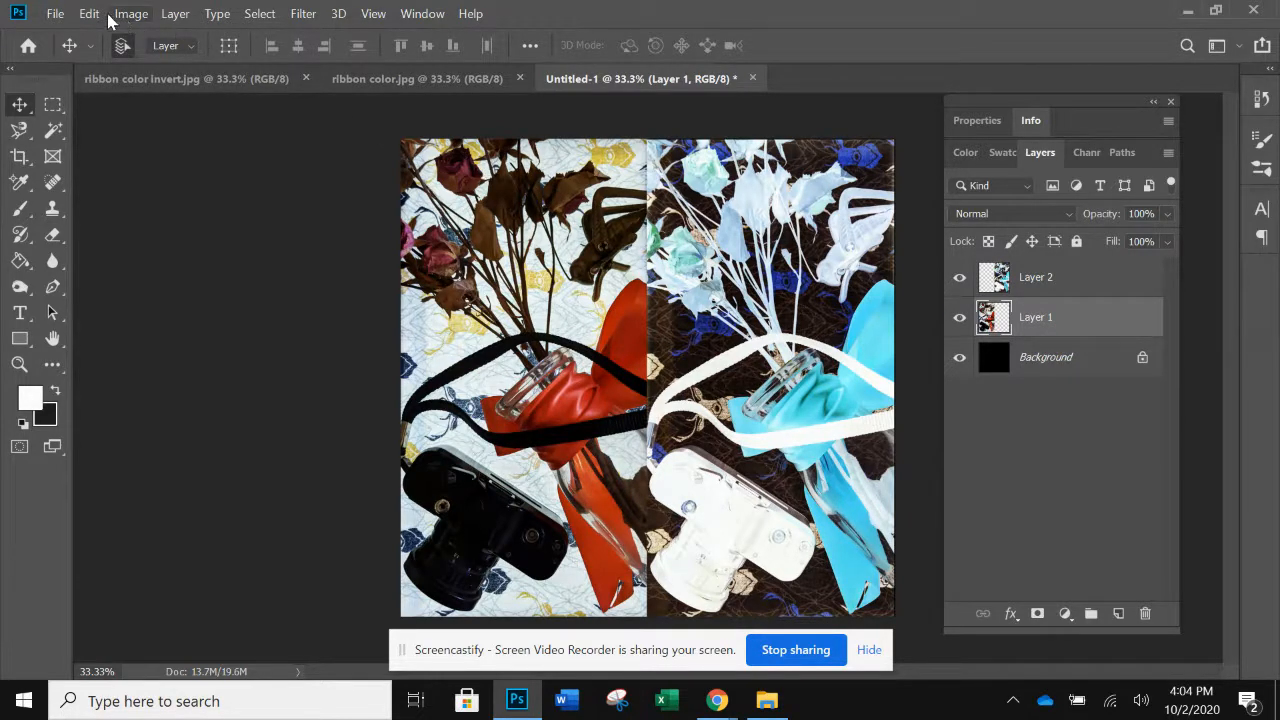
left_click(89, 15)
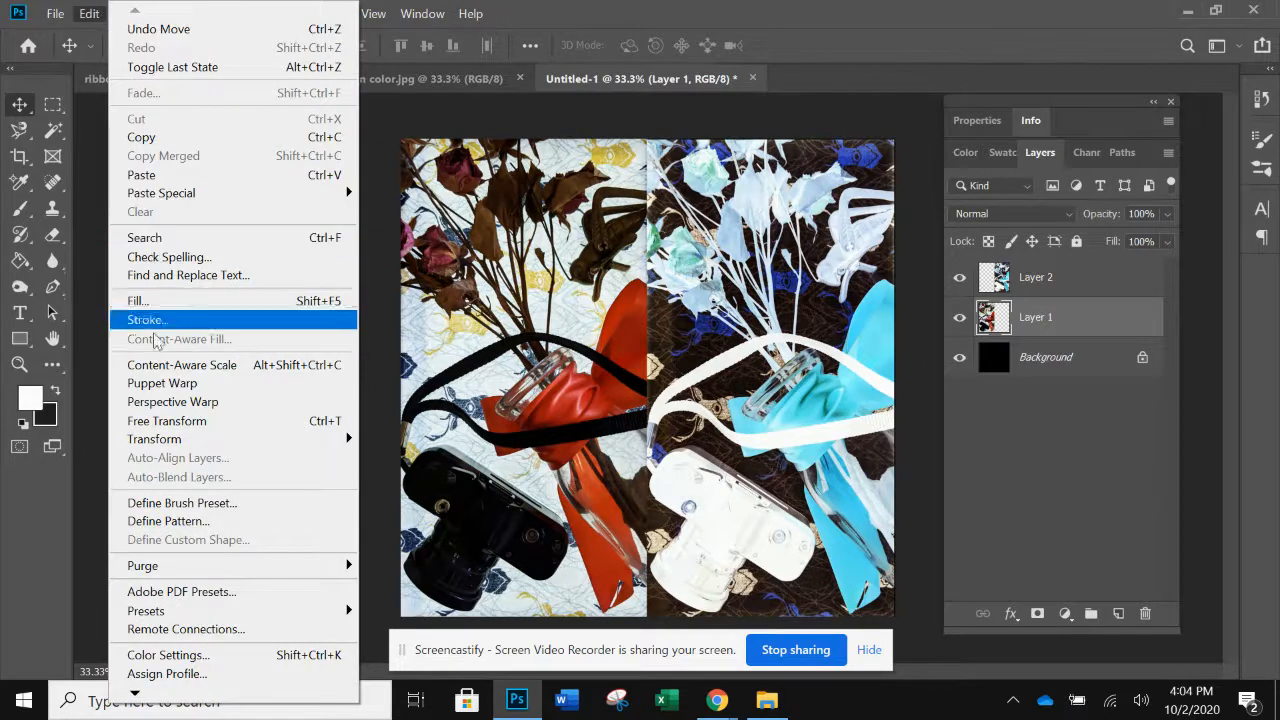
mouse_move(154, 439)
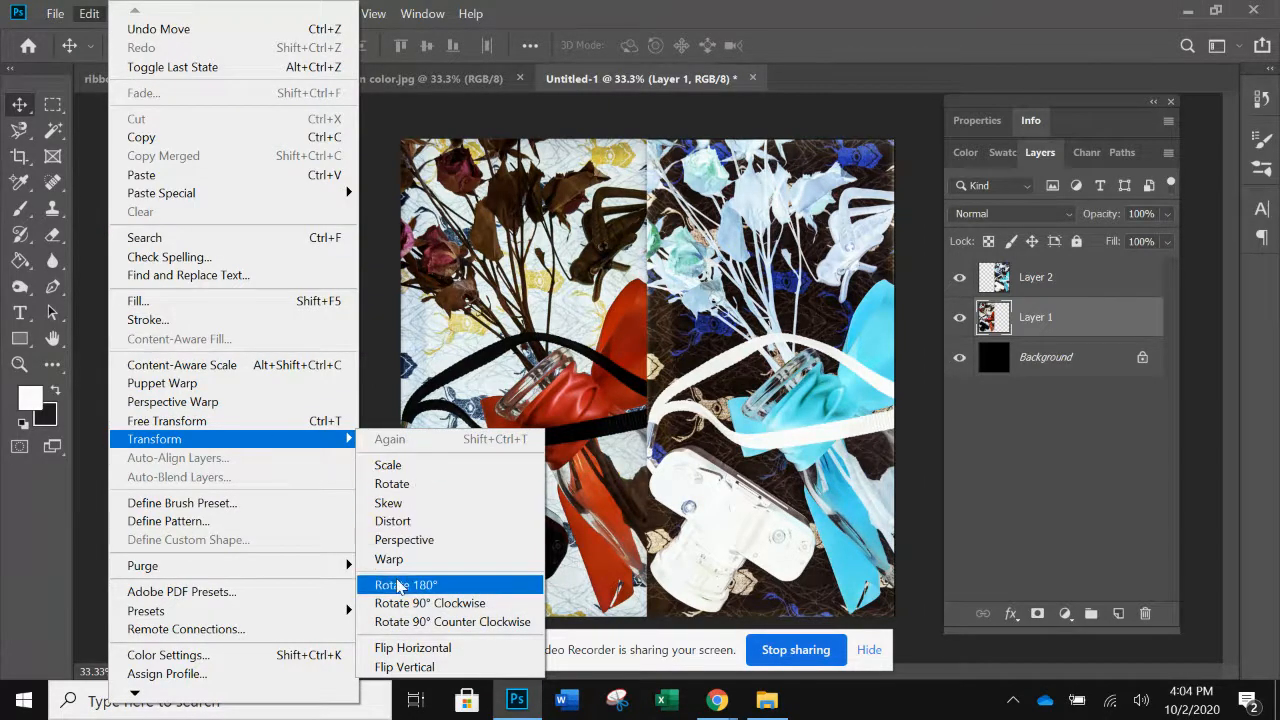
mouse_move(412, 647)
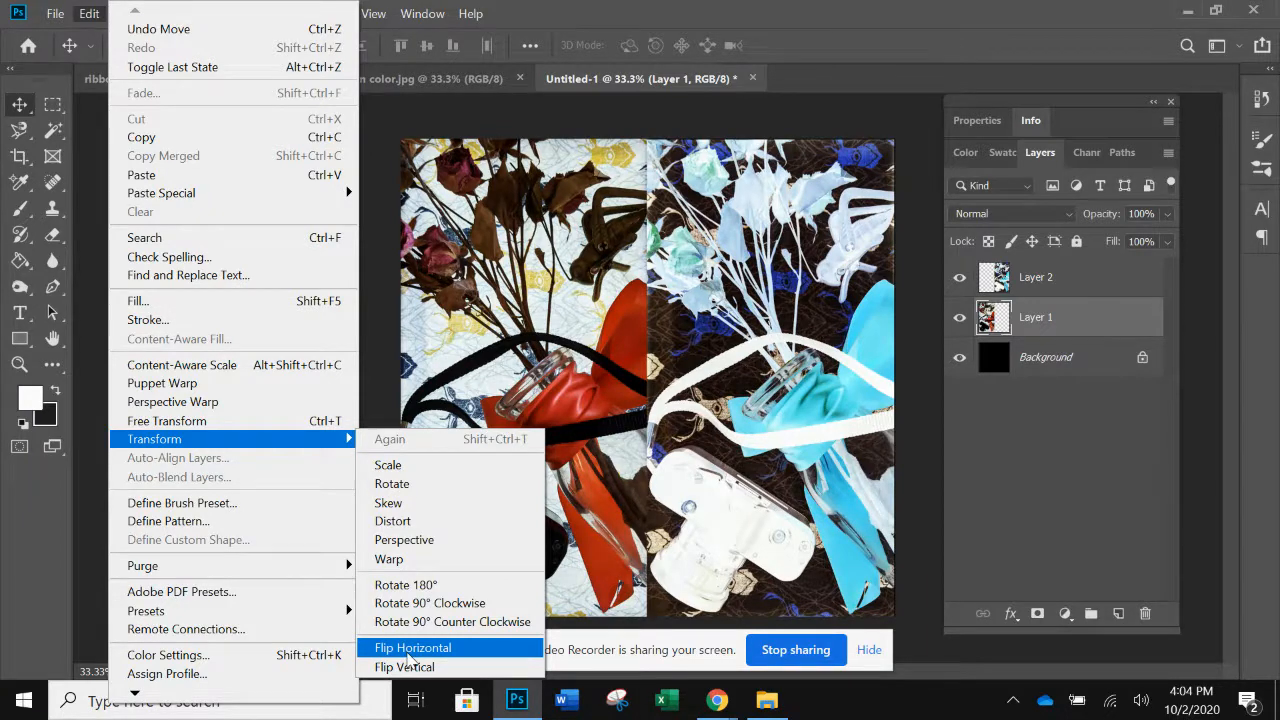
left_click(404, 667)
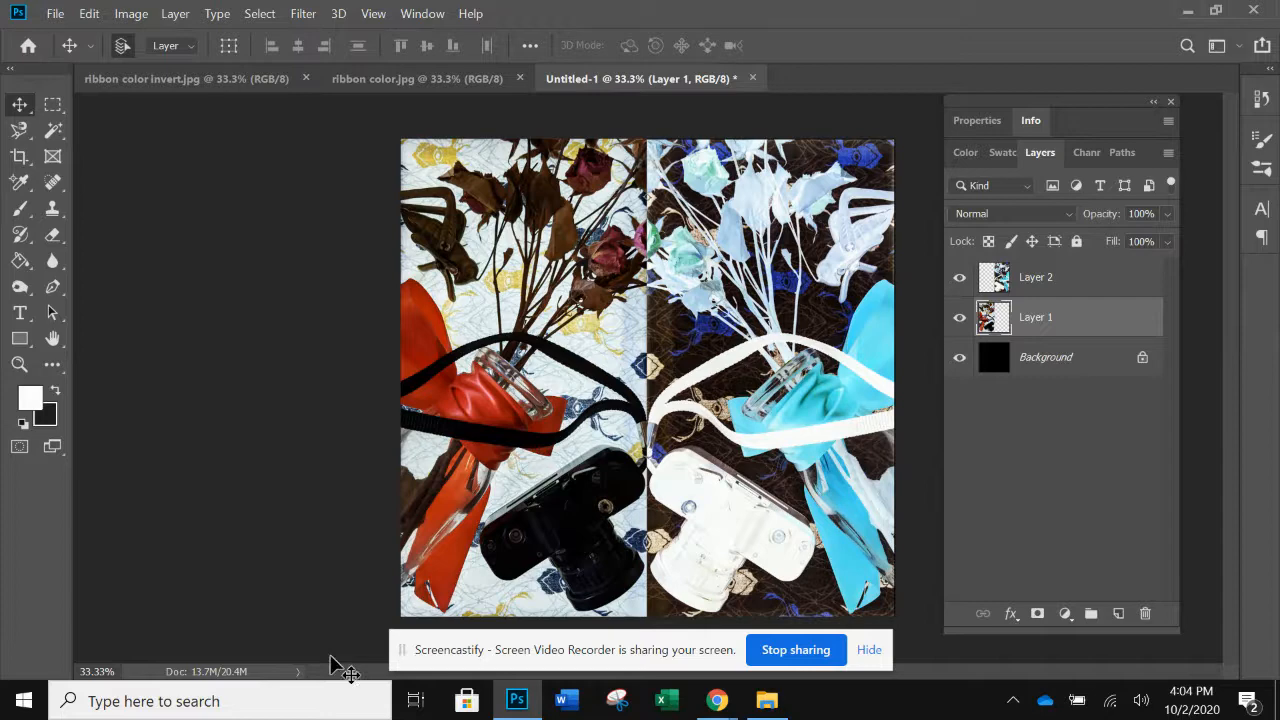
mouse_move(661, 318)
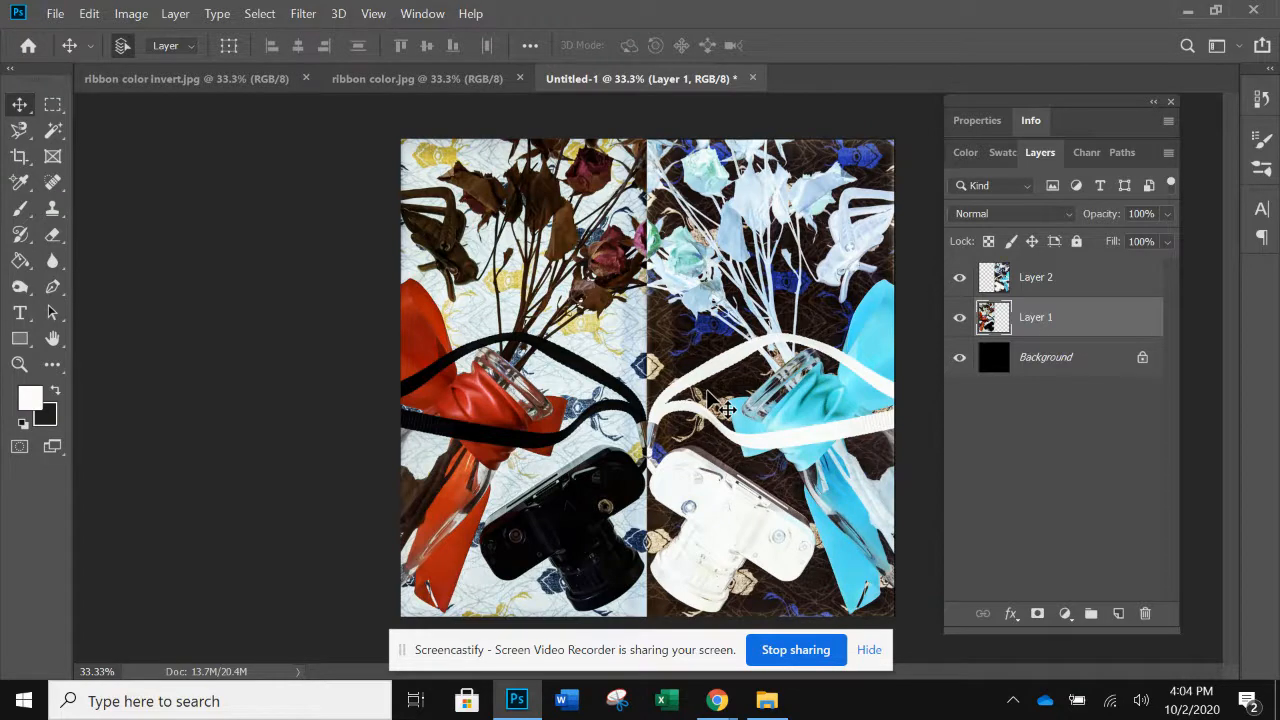
mouse_move(100, 145)
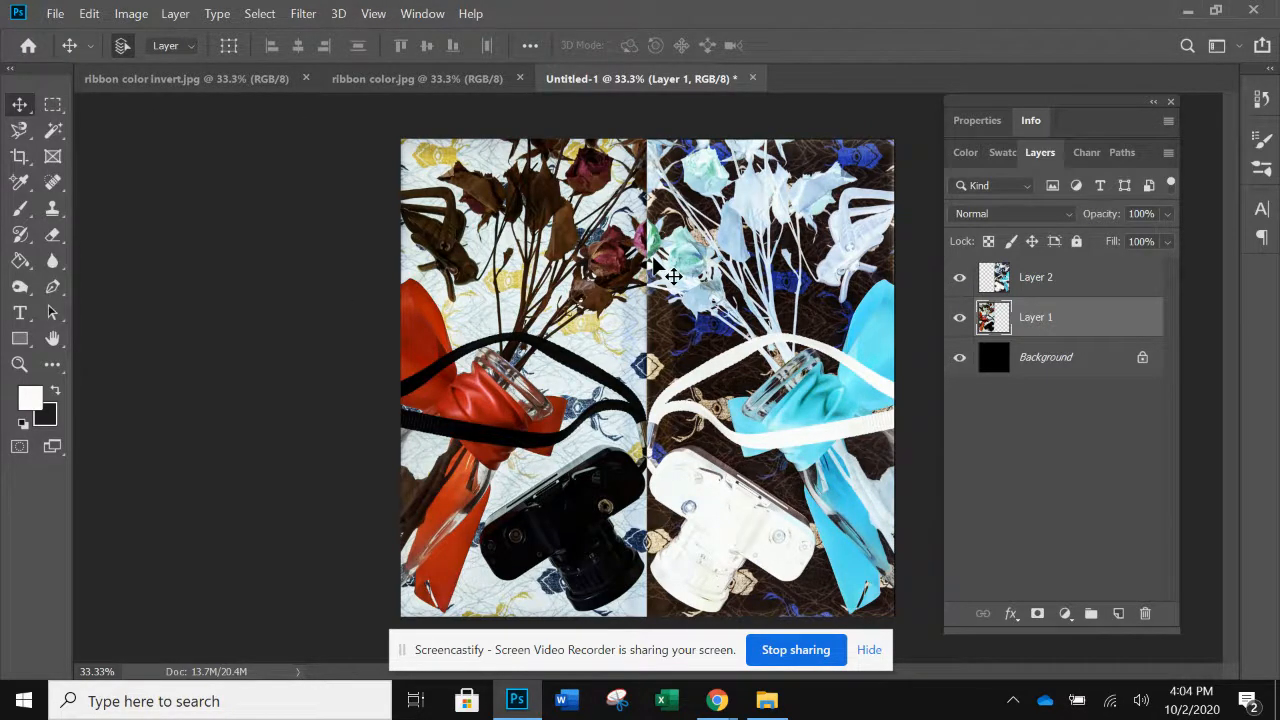
mouse_move(523, 322)
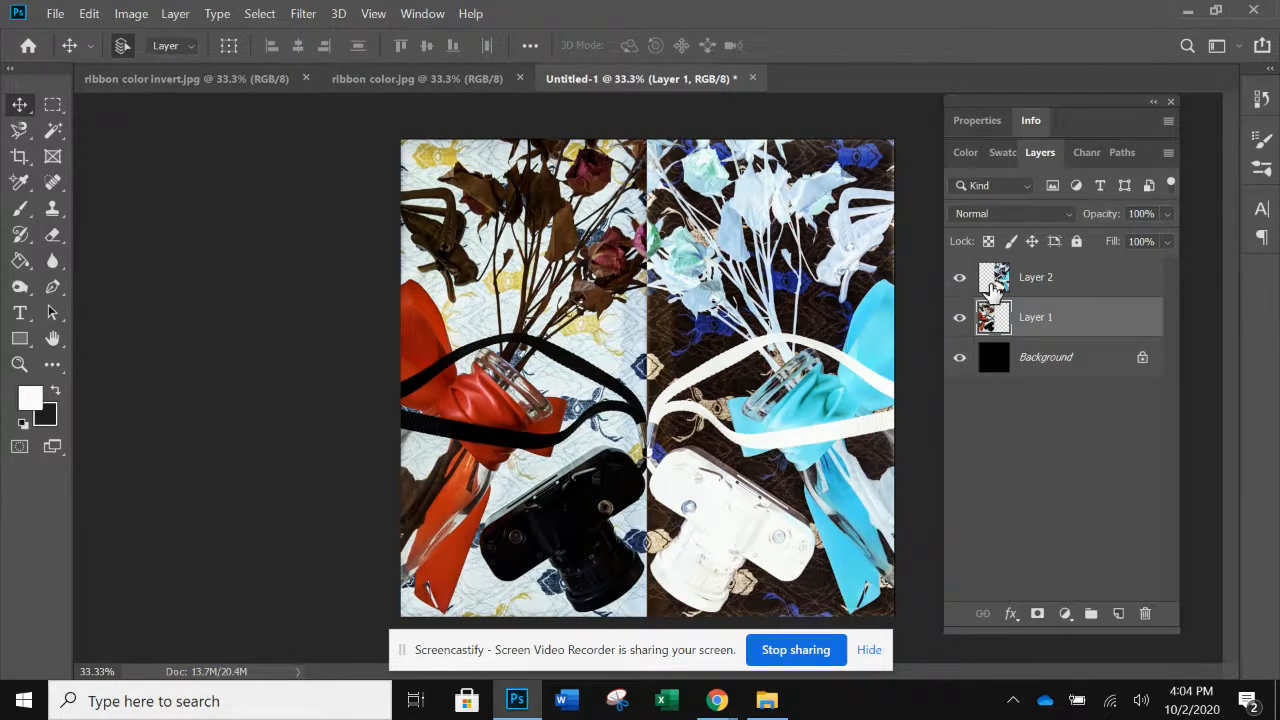
Step: Activate Layer 2, the inverted photo, aligned at the centre seam
left_click(1035, 277)
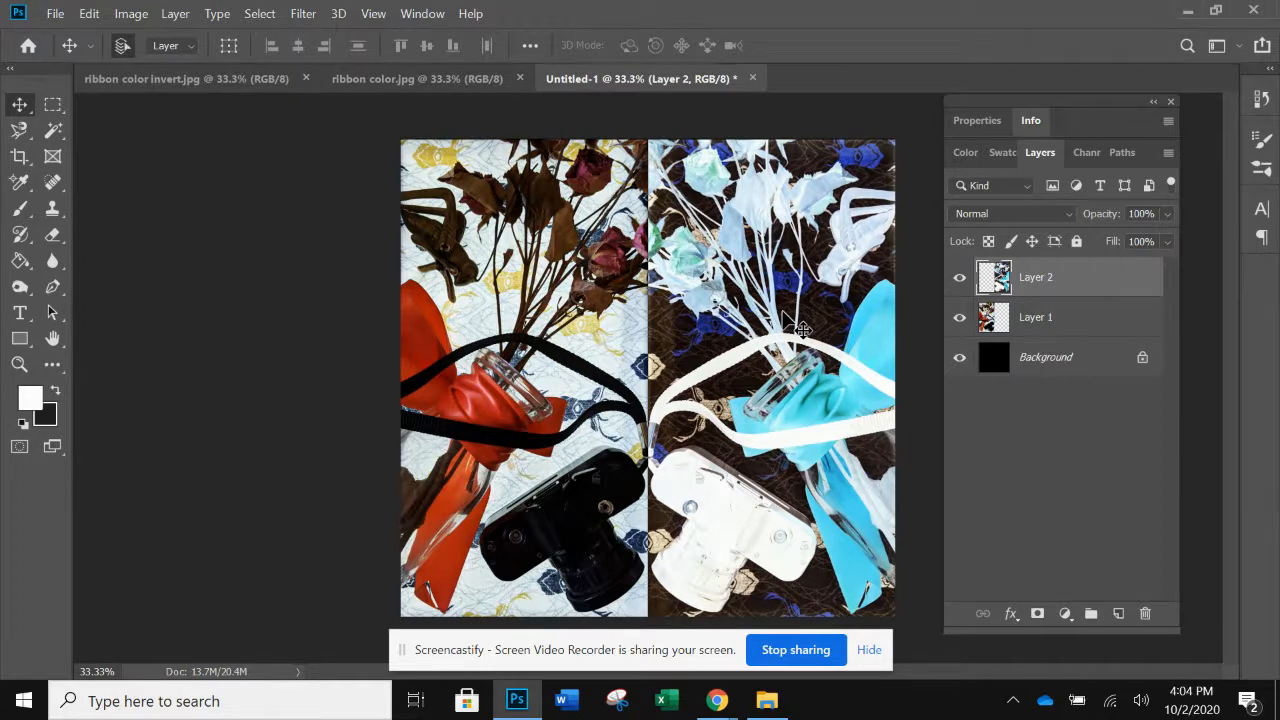
mouse_move(677, 378)
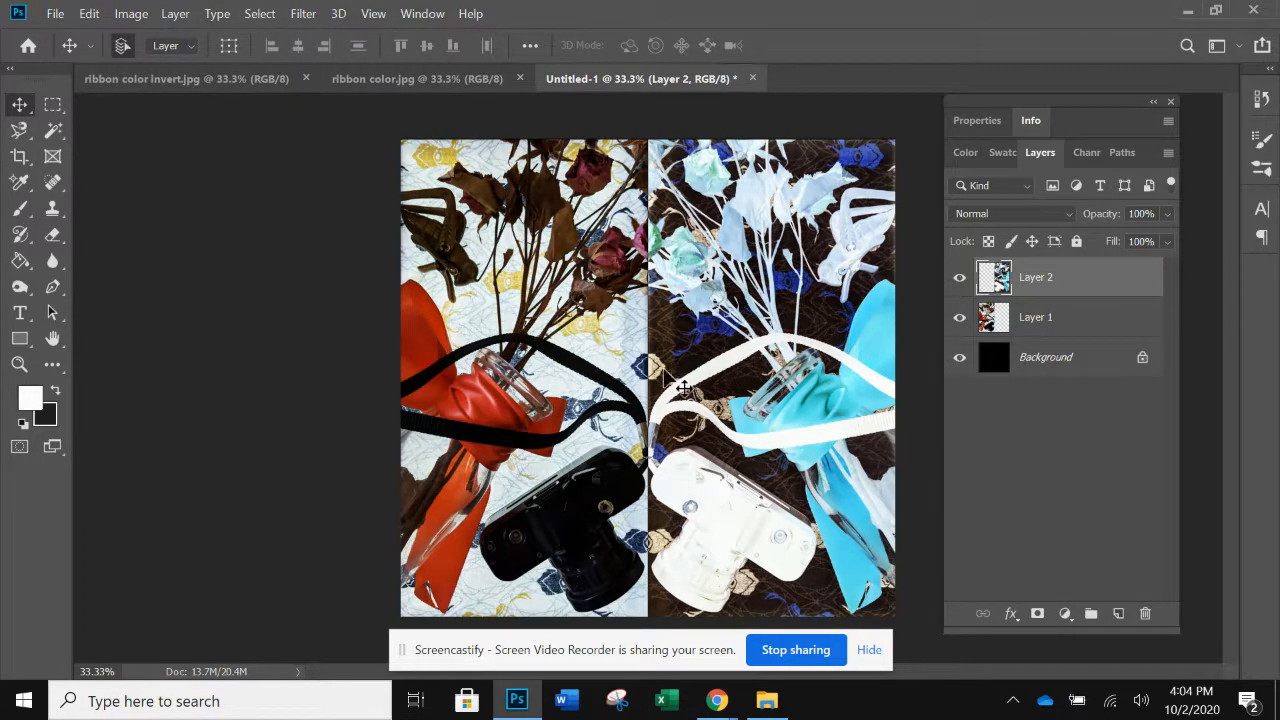
mouse_move(670, 298)
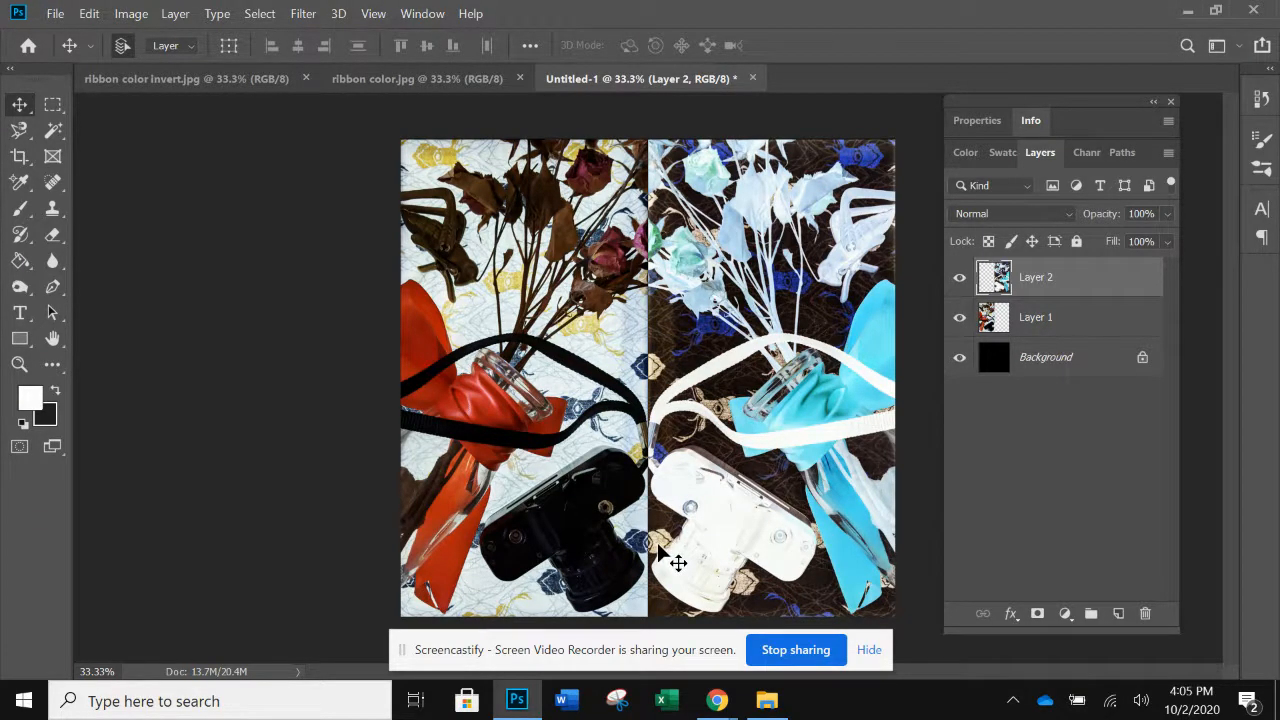
mouse_move(256, 155)
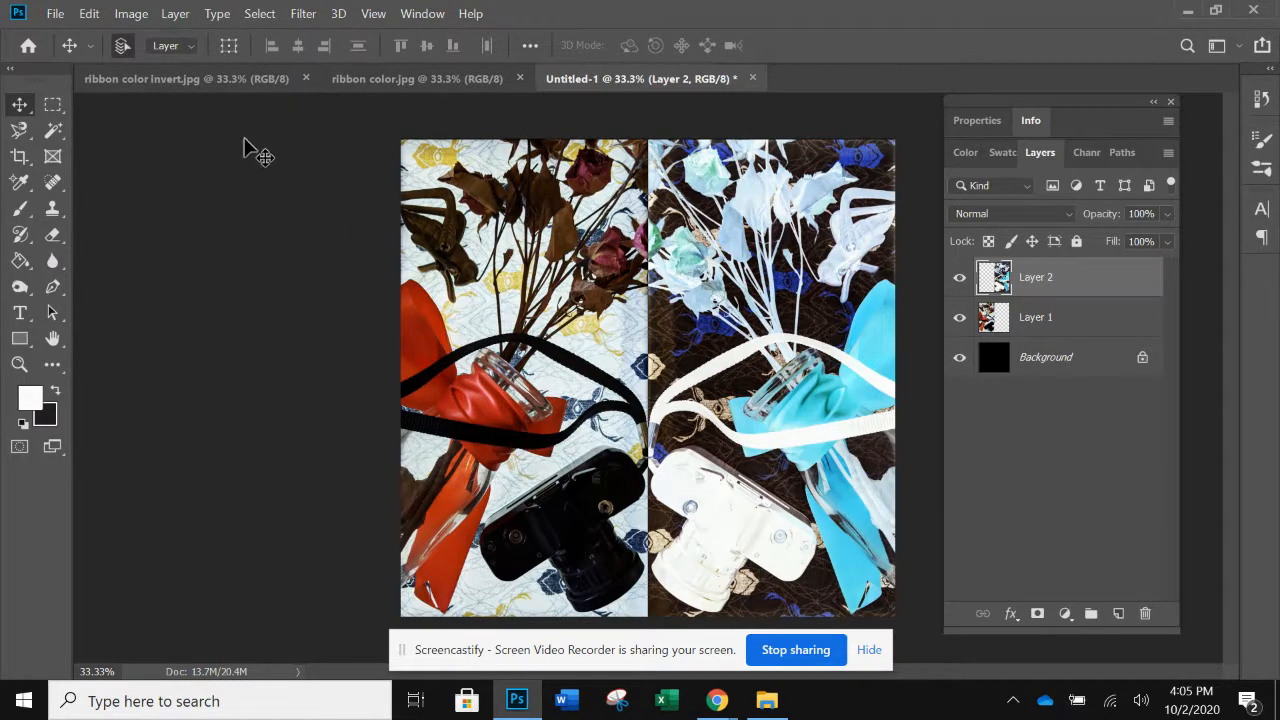
left_click(54, 13)
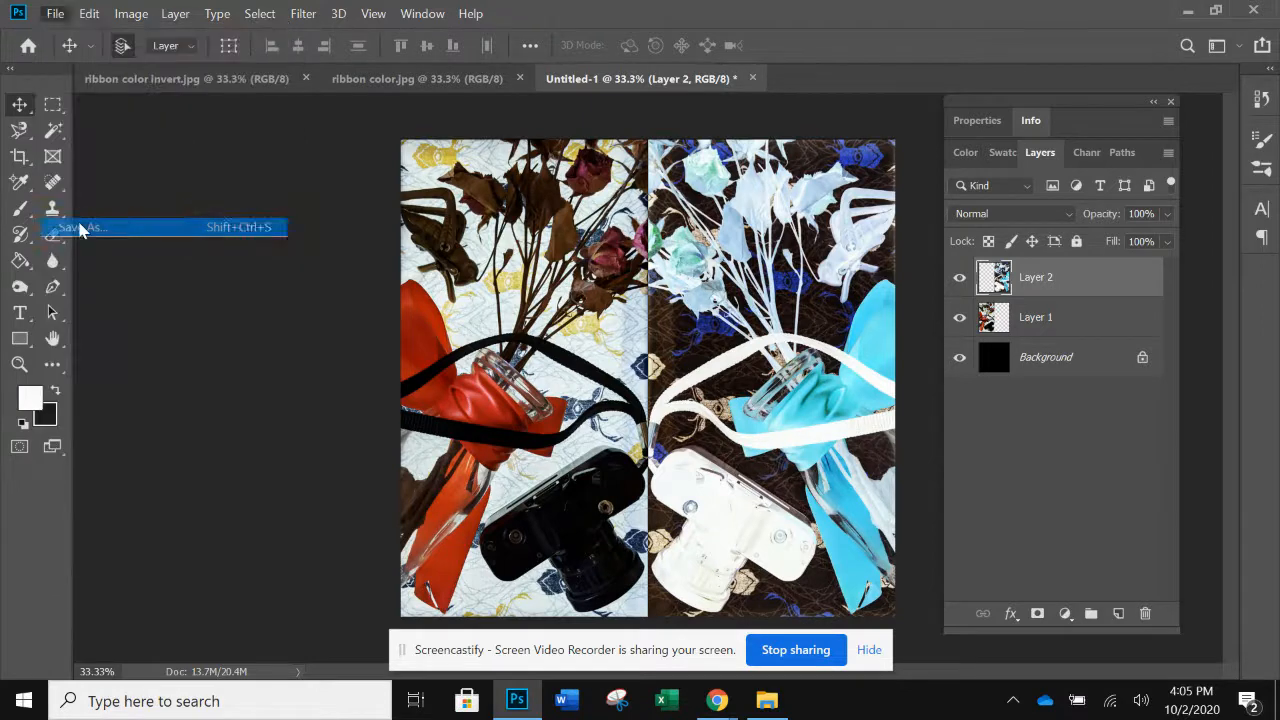
Step: Save the composite as maximum-quality JPEG 'Lisa Evans - Photogram Mirror 2' in 2020 Canvas
left_click(85, 227)
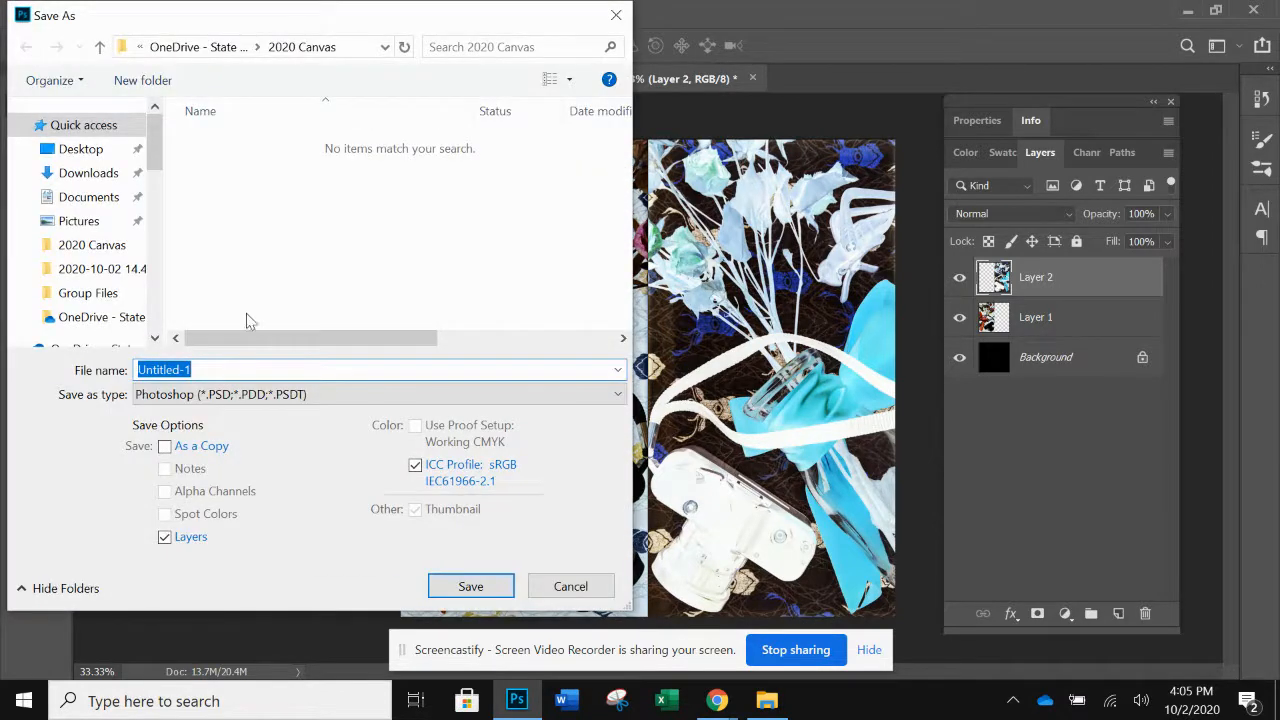
mouse_move(254, 369)
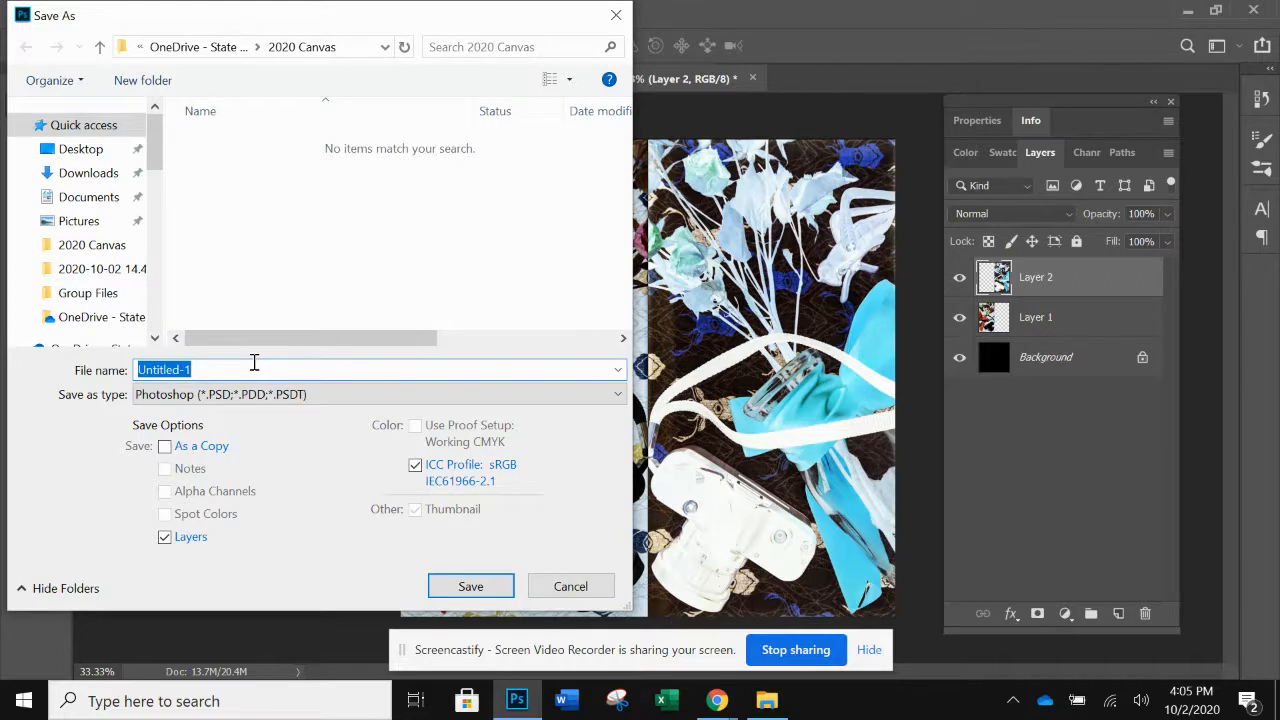
type("Lisa")
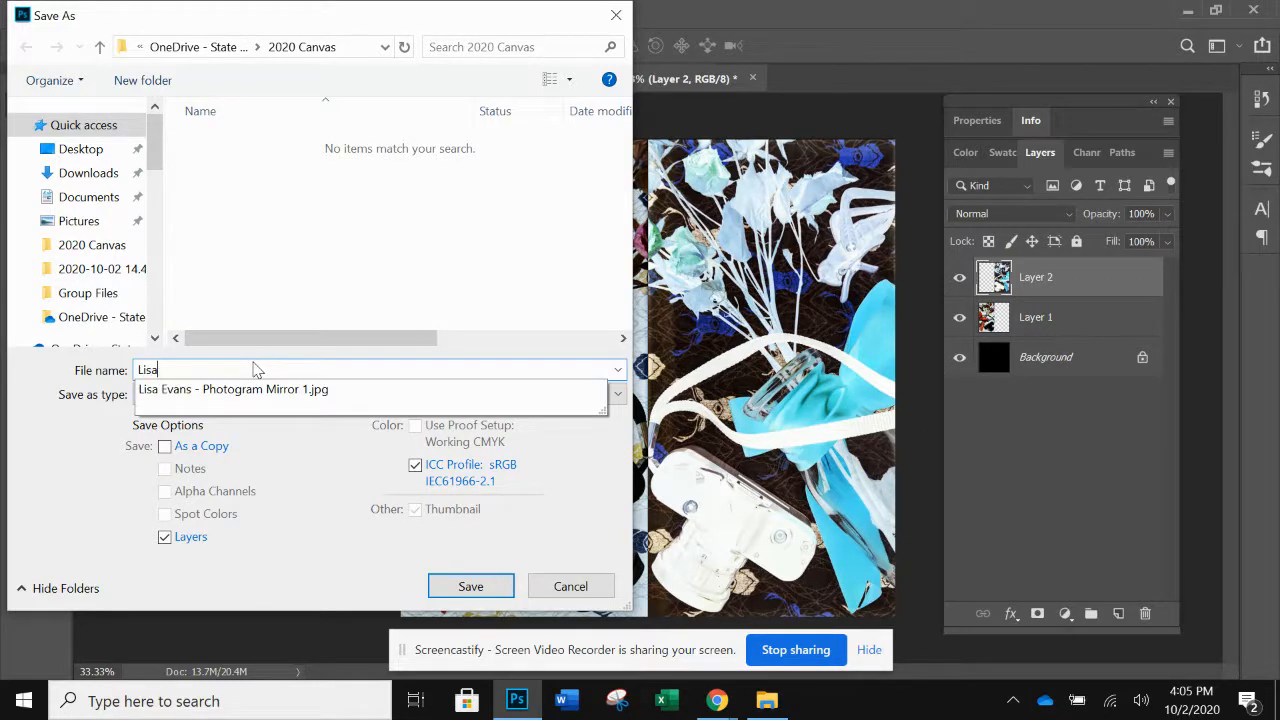
type("Evans -")
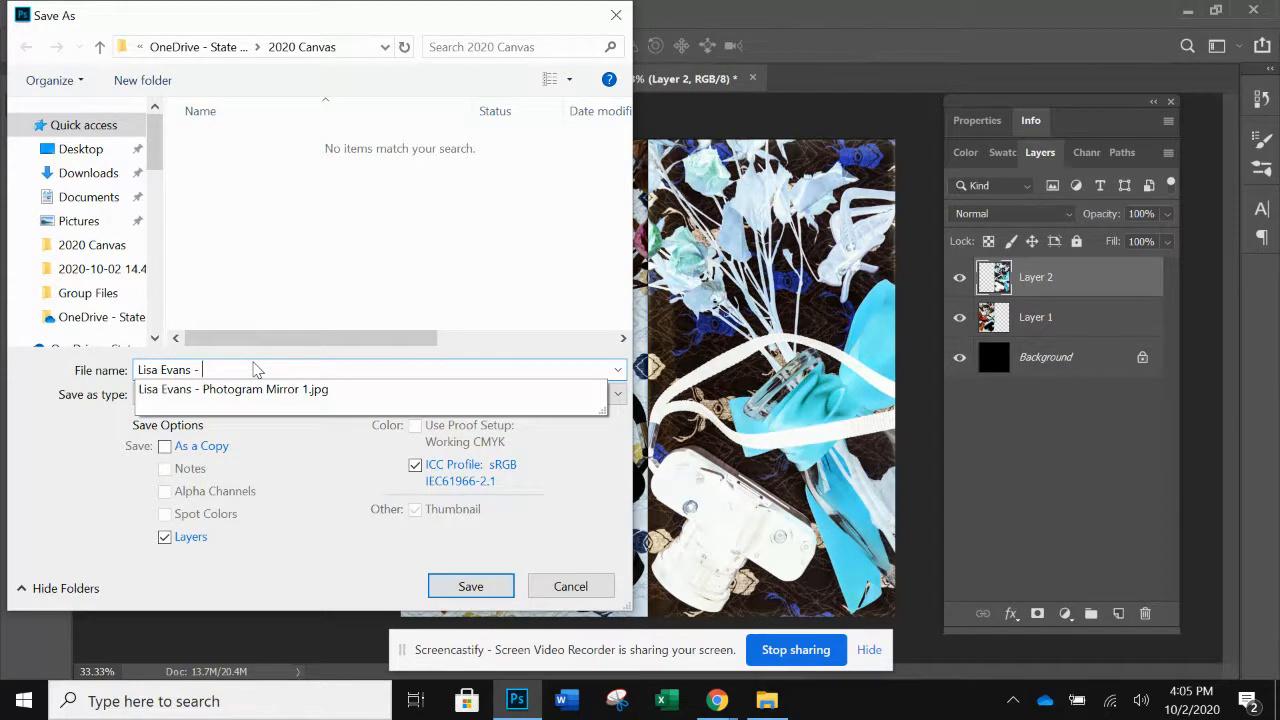
type("Photogra")
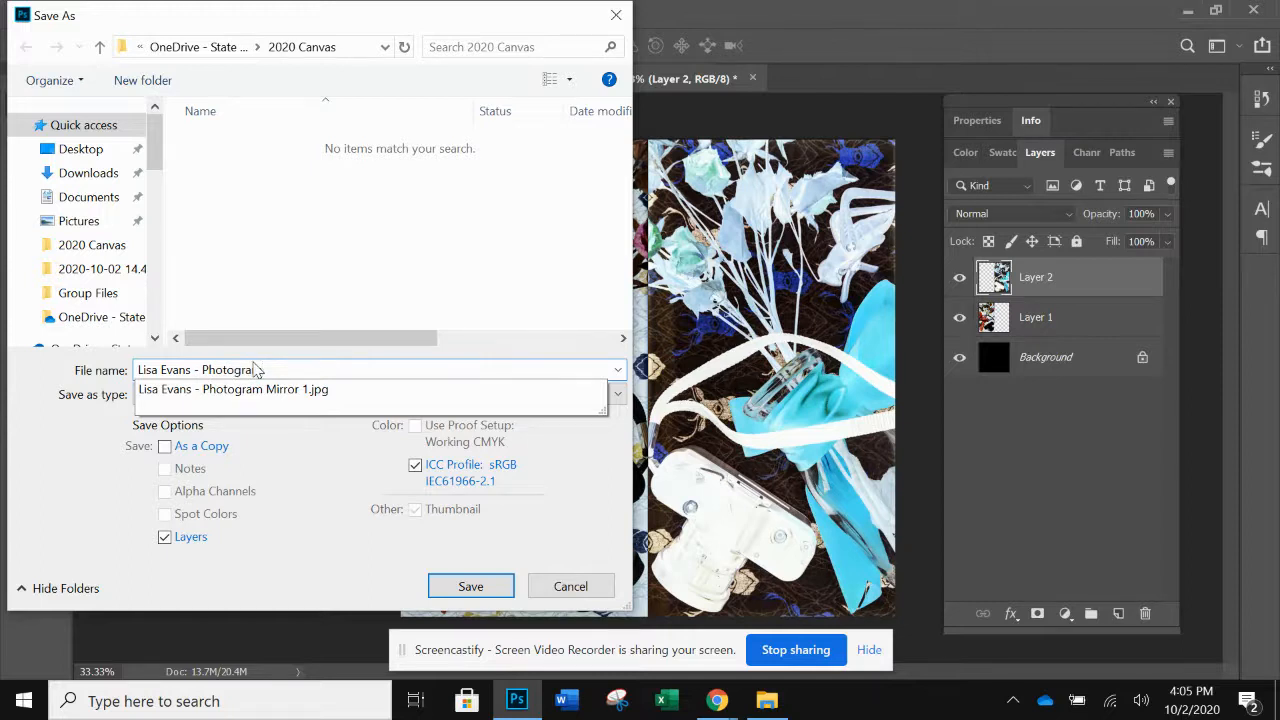
type("Mirror 2")
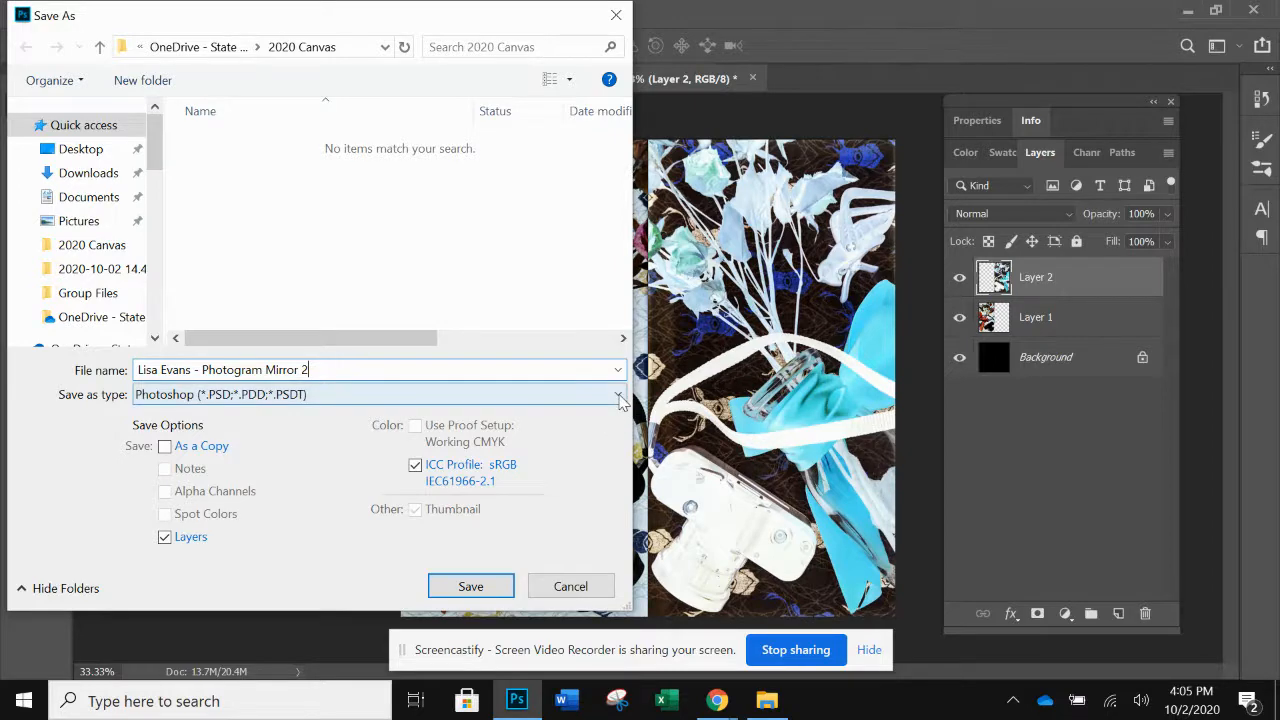
left_click(619, 394)
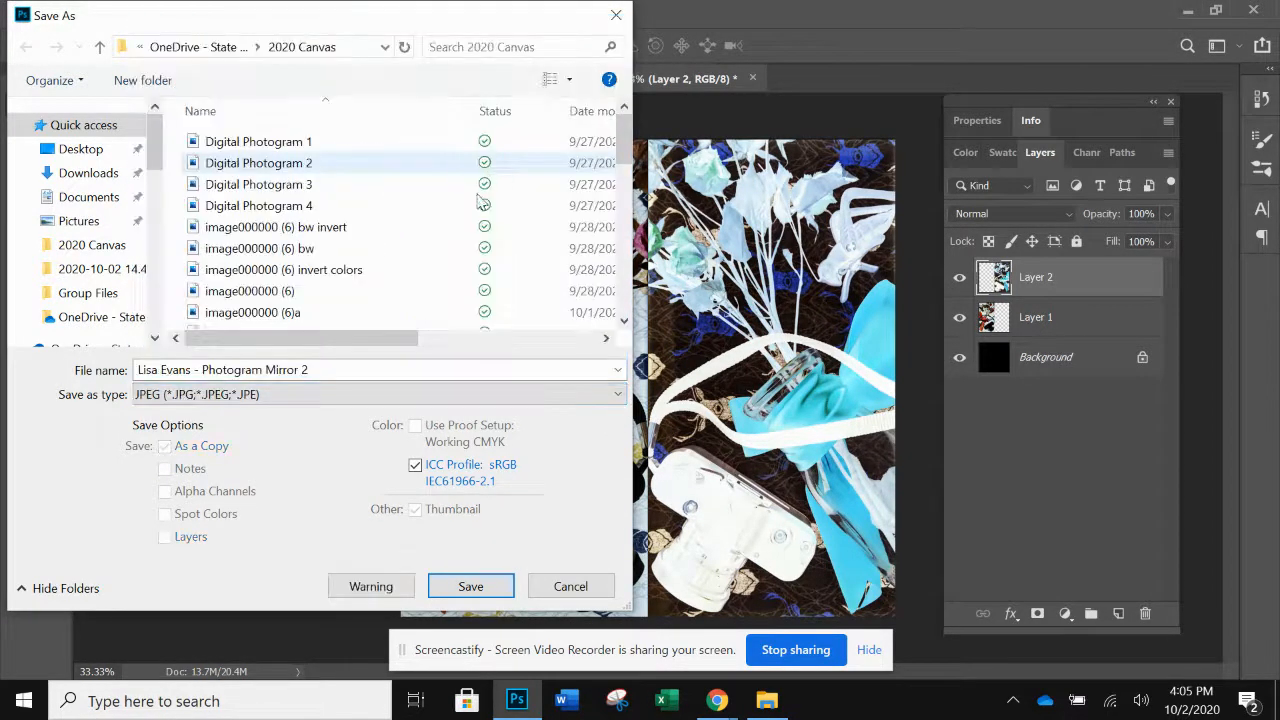
left_click(470, 585)
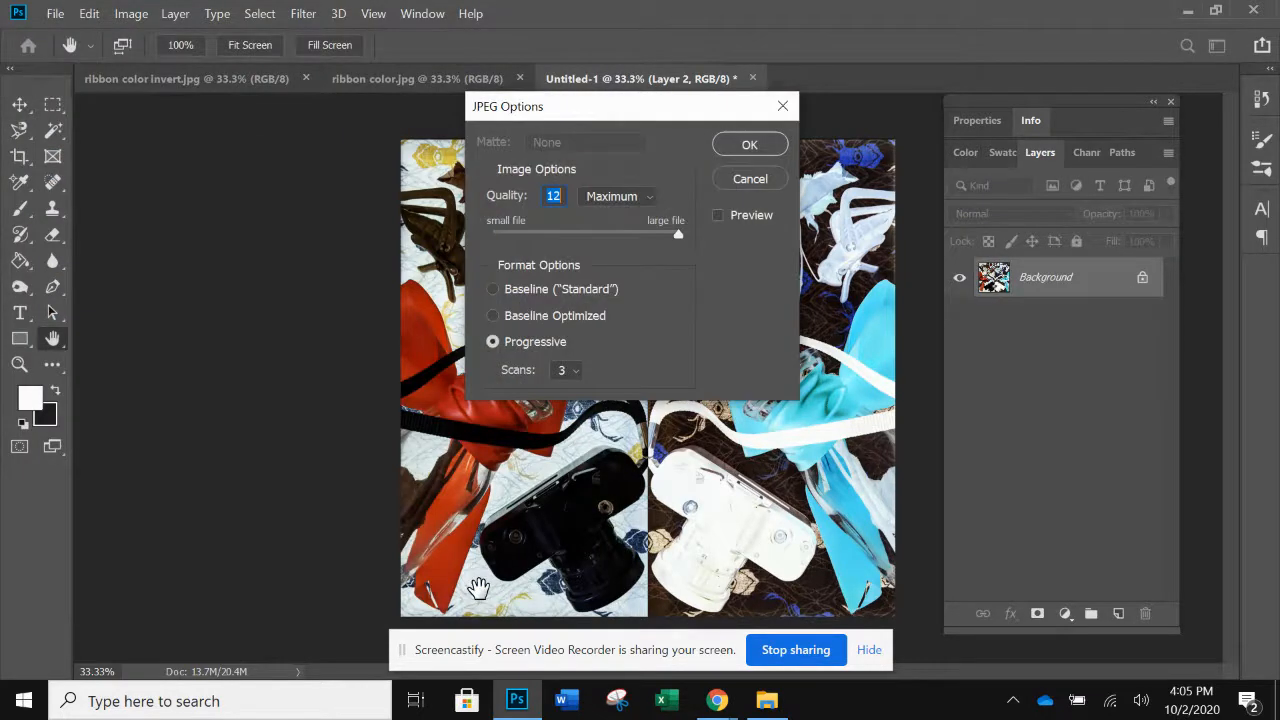
left_click(750, 144)
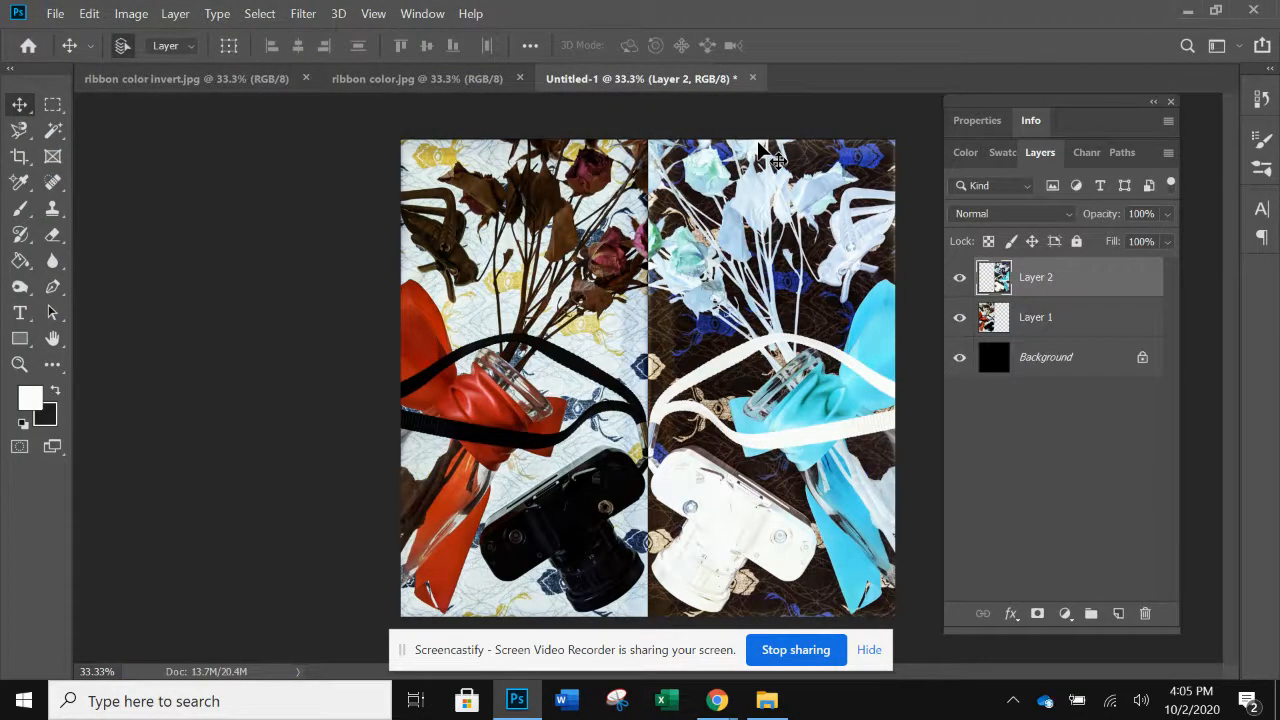
mouse_move(634, 130)
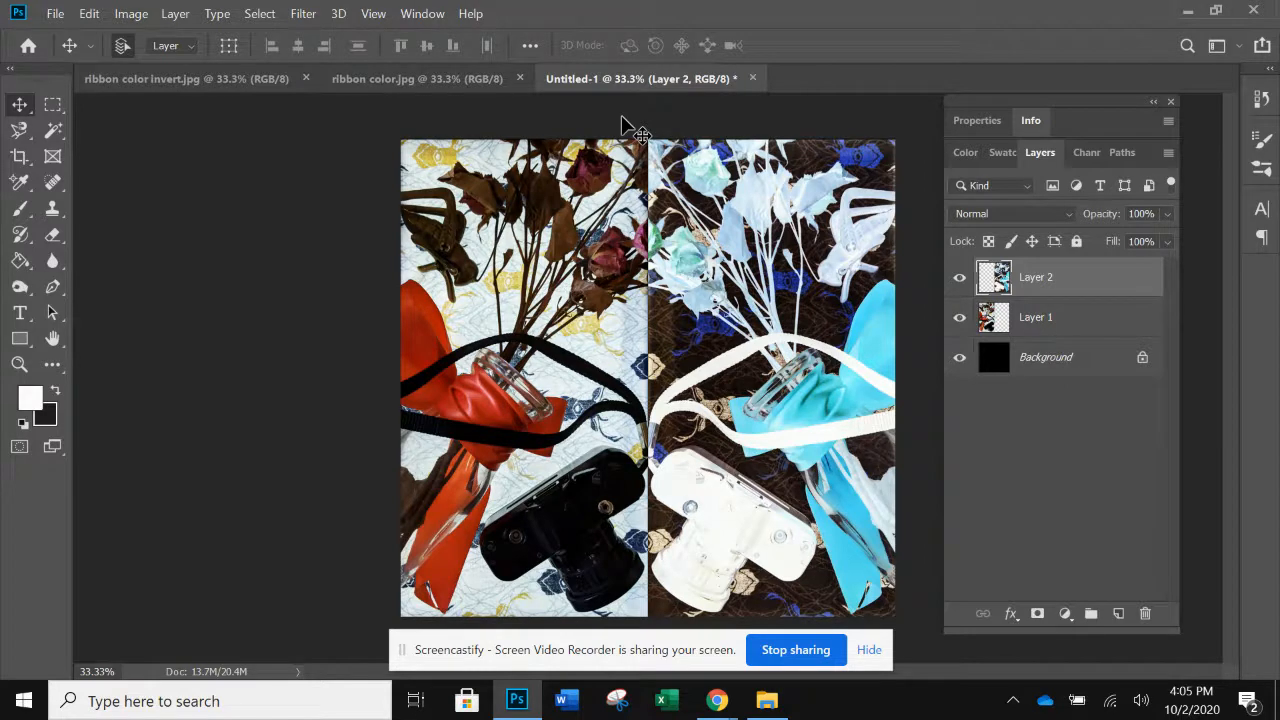
mouse_move(615, 272)
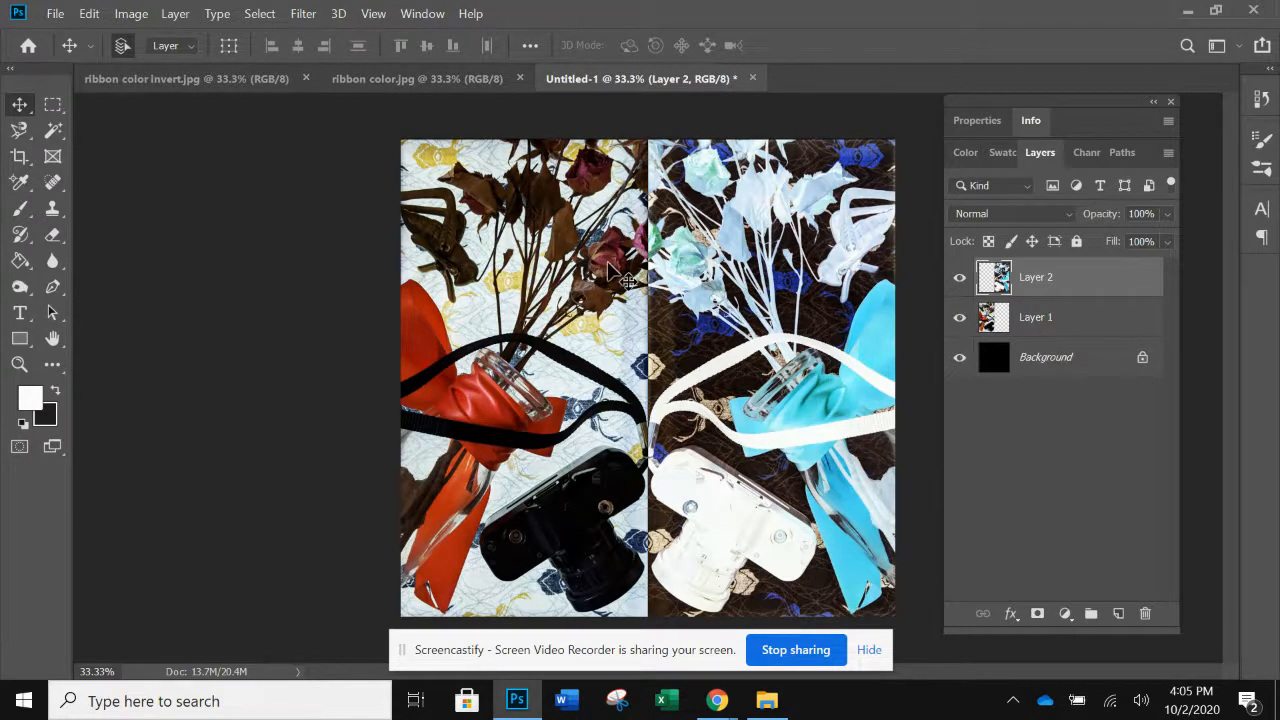
mouse_move(595, 290)
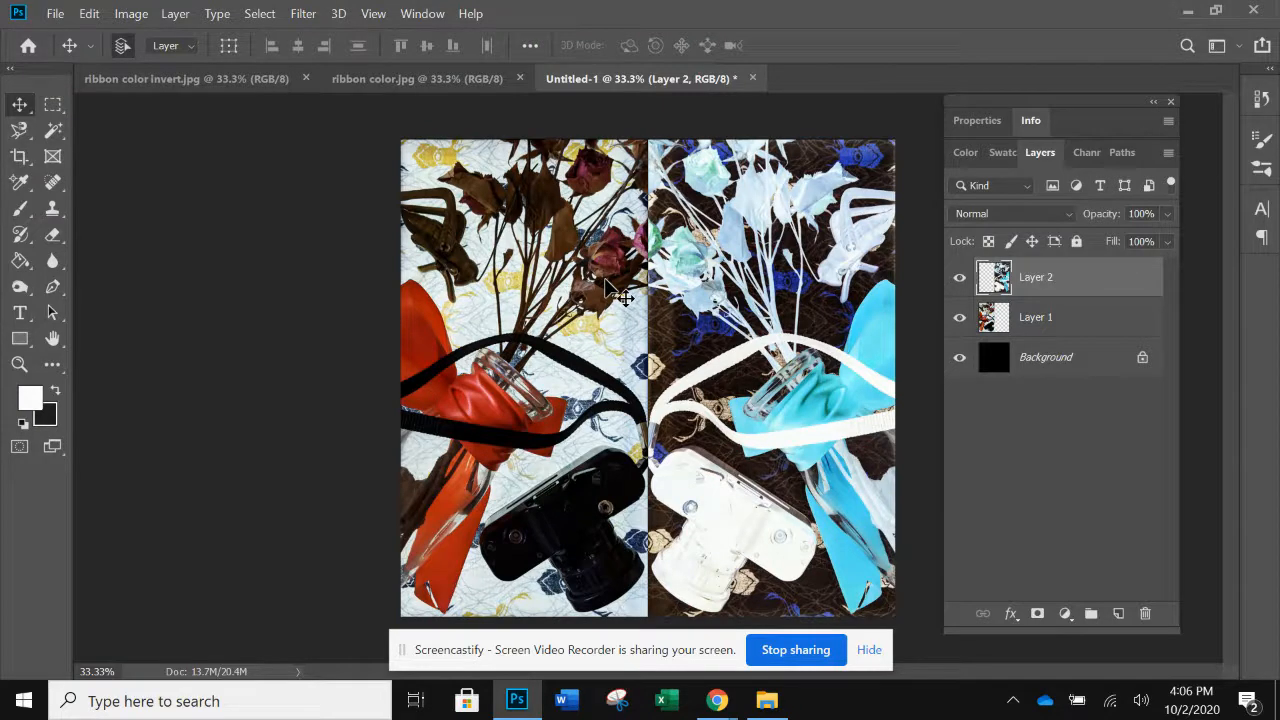
mouse_move(460, 157)
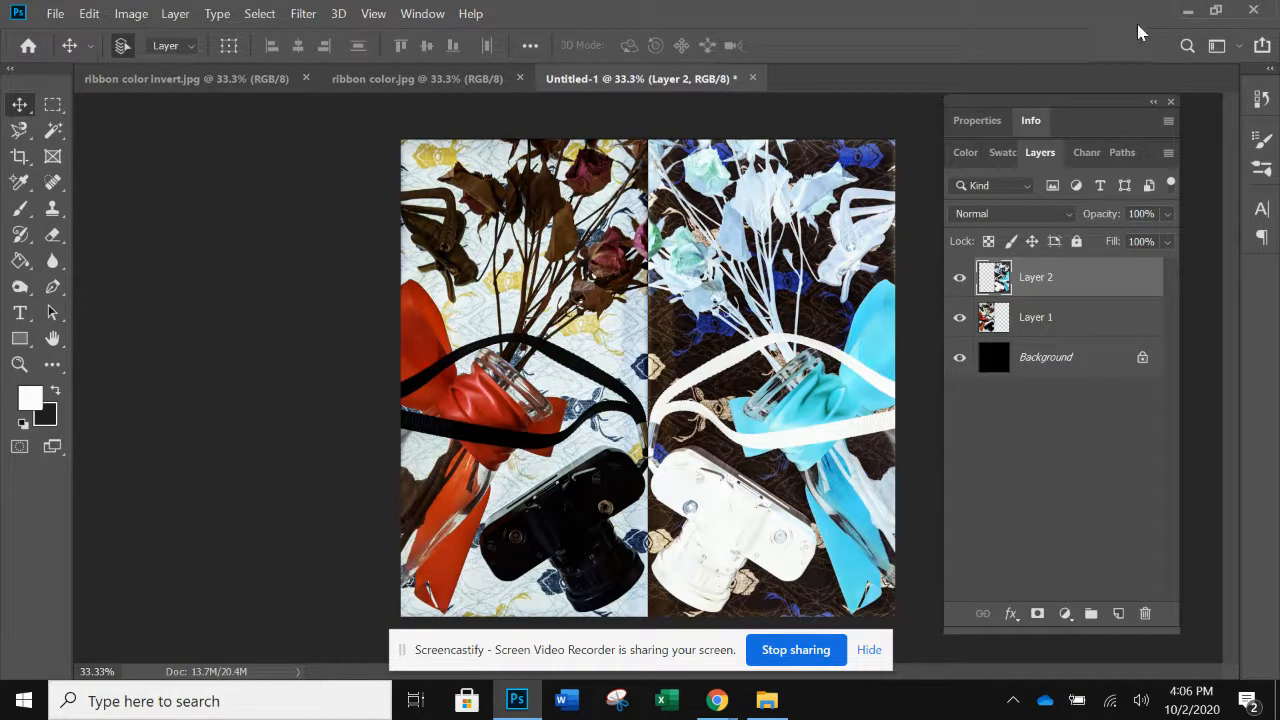
mouse_move(1253, 10)
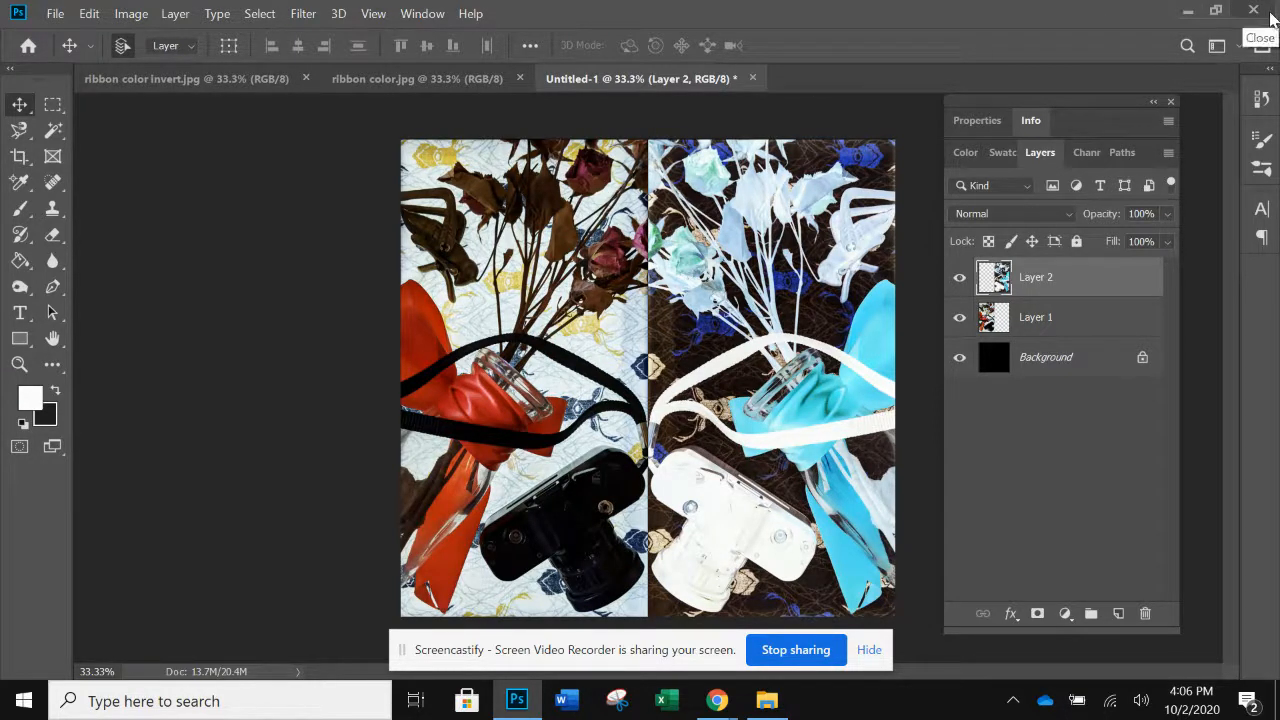